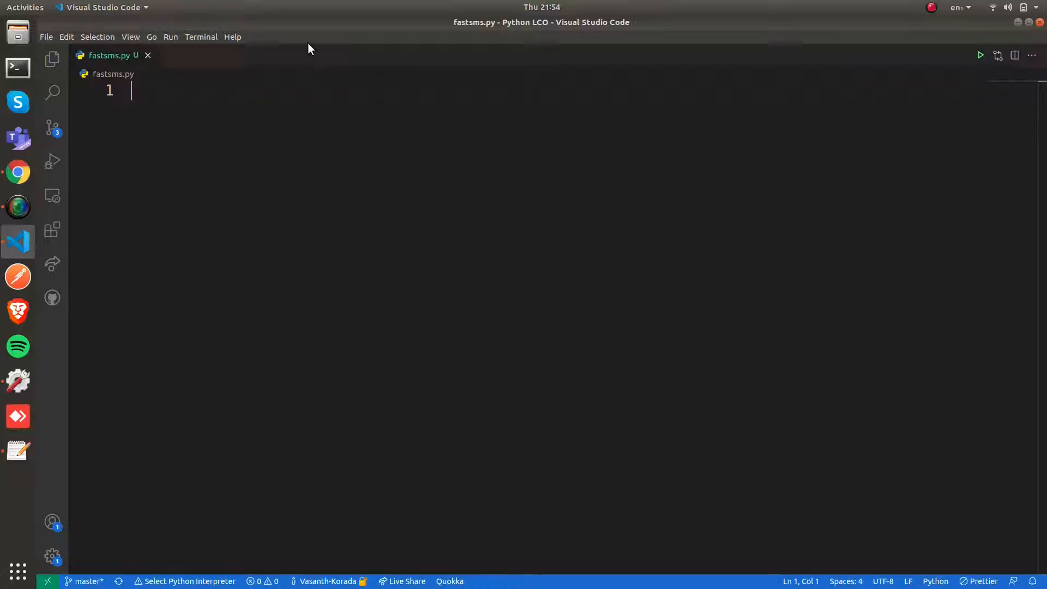
Step: Switch from the empty fastsms.py to the Fast2SMS bulk SMS dashboard in Chrome
click(17, 173)
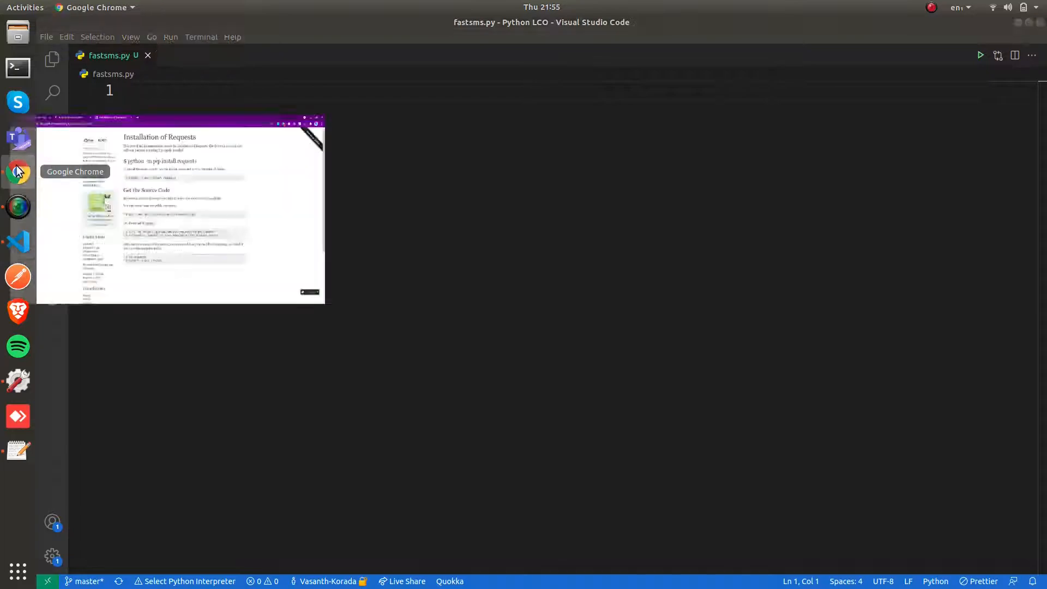
click(17, 172)
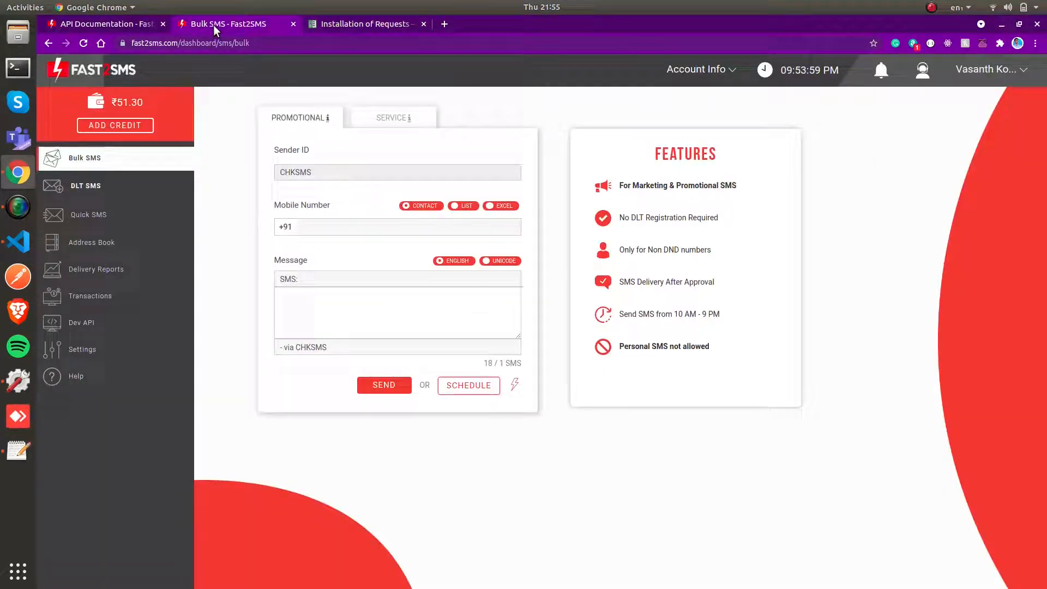
mouse_move(122, 70)
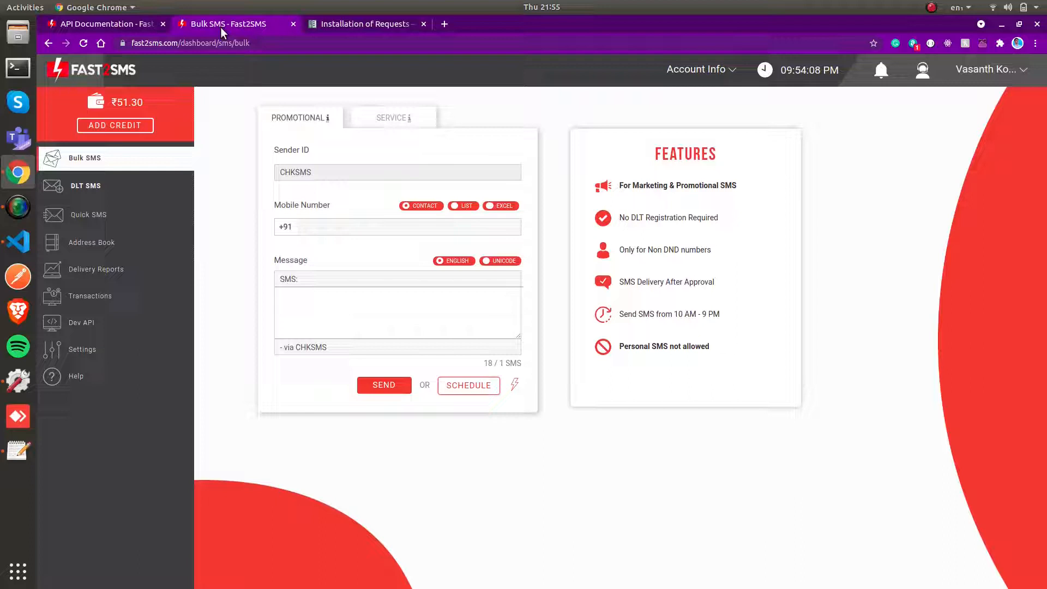
Step: Show the Python POST sample for the Bulk SMS (Service) API in the Fast2SMS docs
click(103, 24)
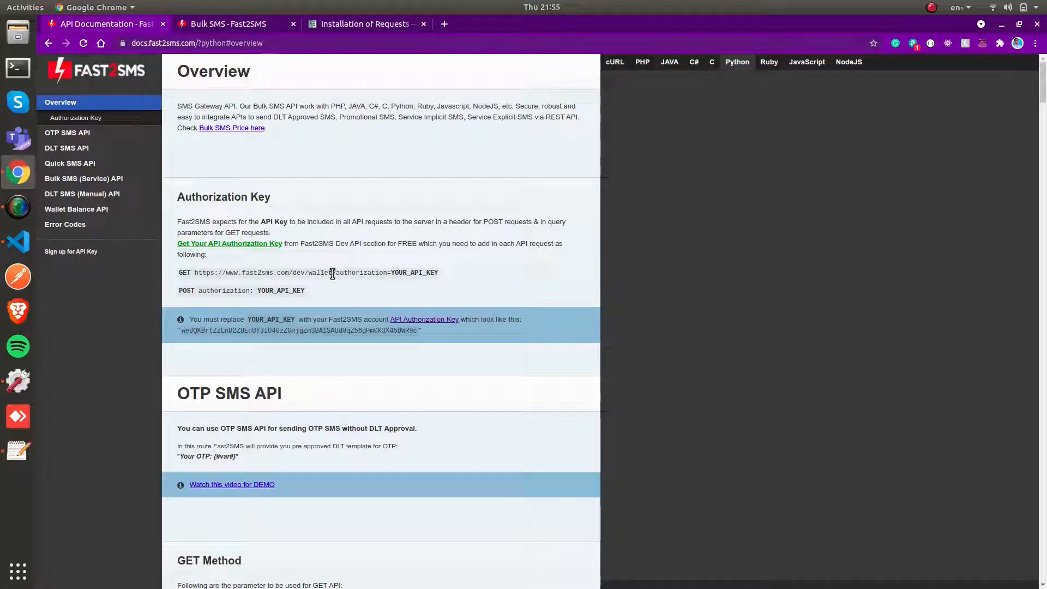
mouse_move(365, 276)
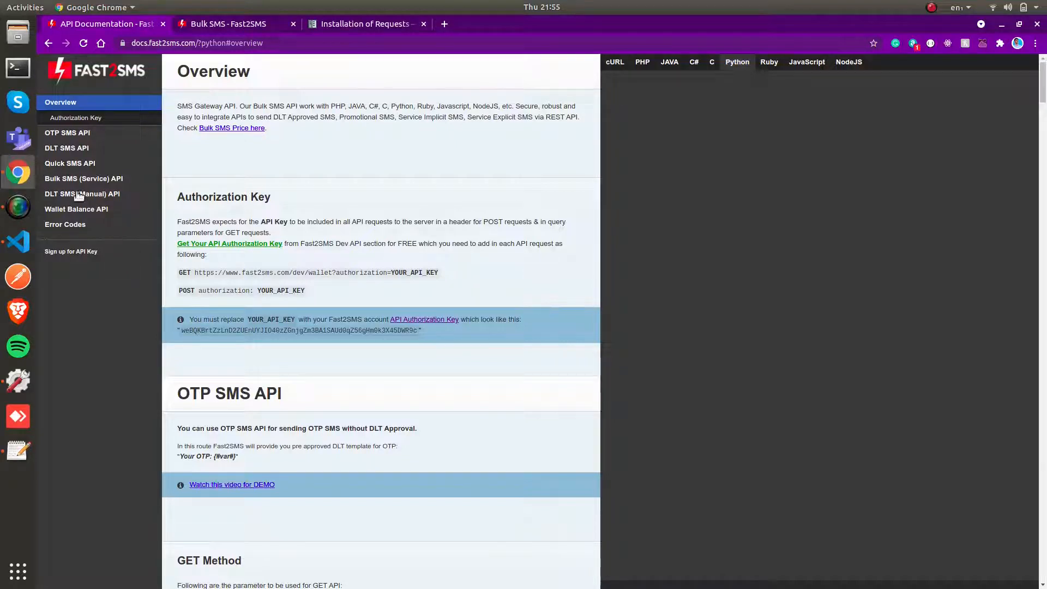
mouse_move(70, 165)
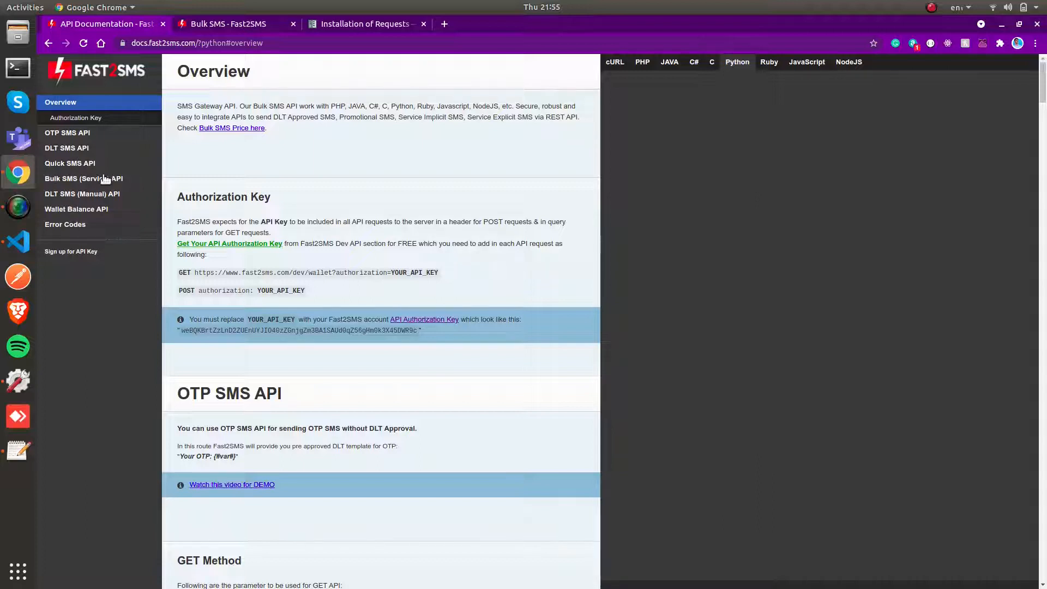
mouse_move(67, 186)
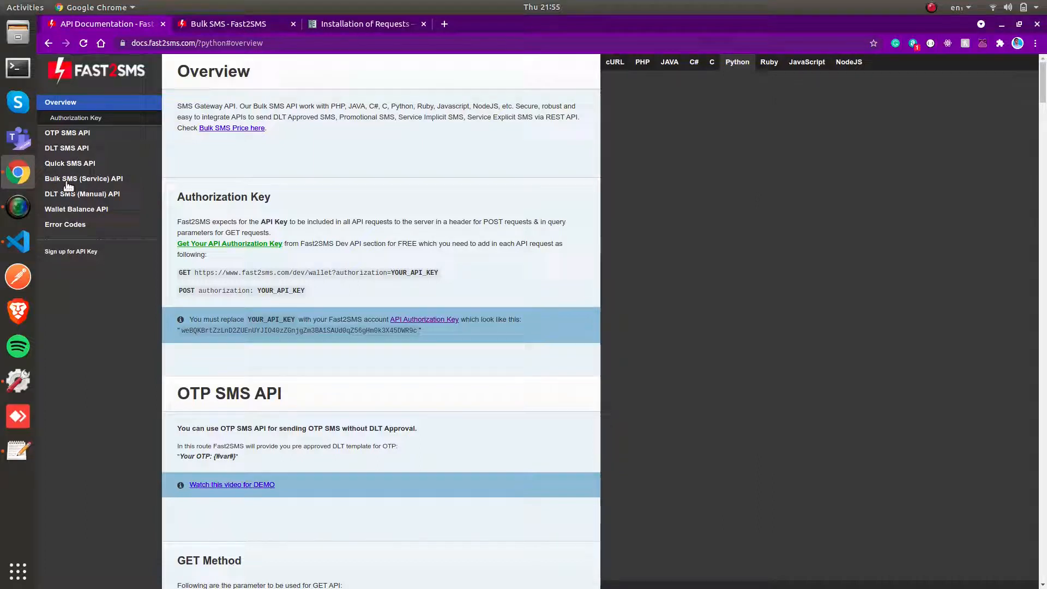
click(84, 178)
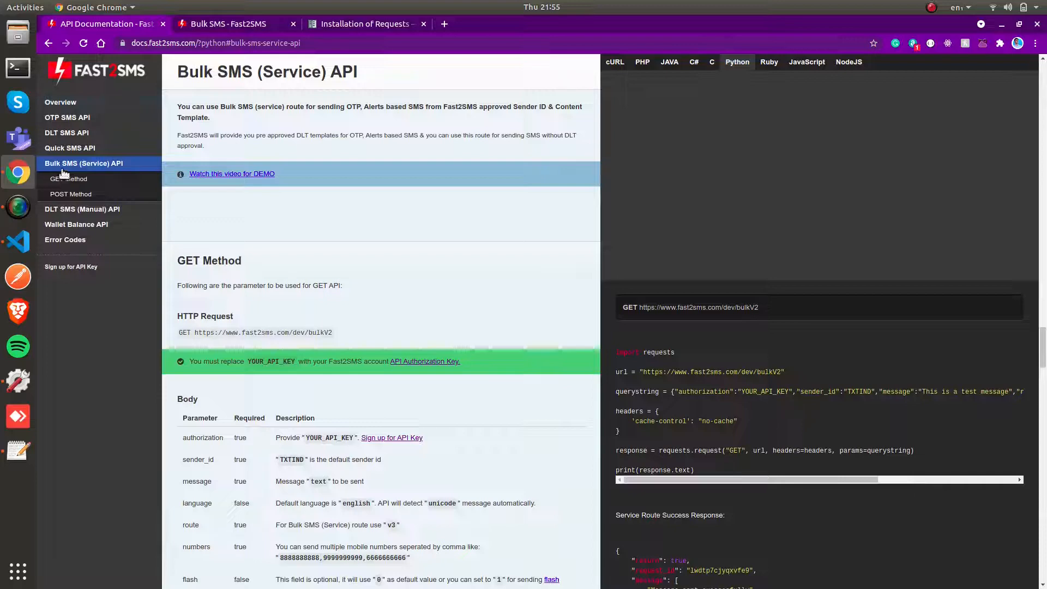
click(70, 195)
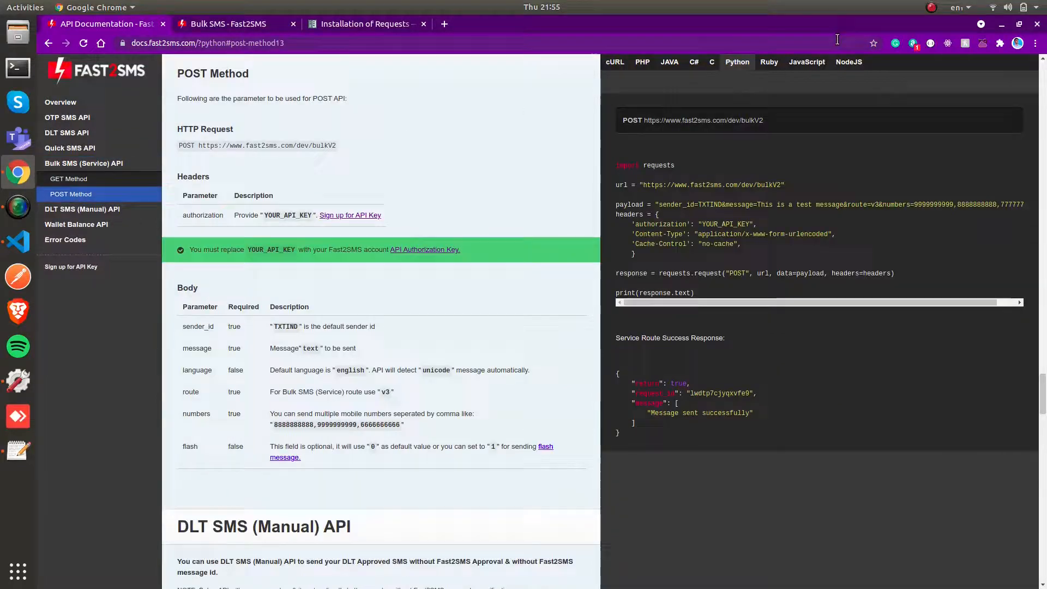
click(19, 242)
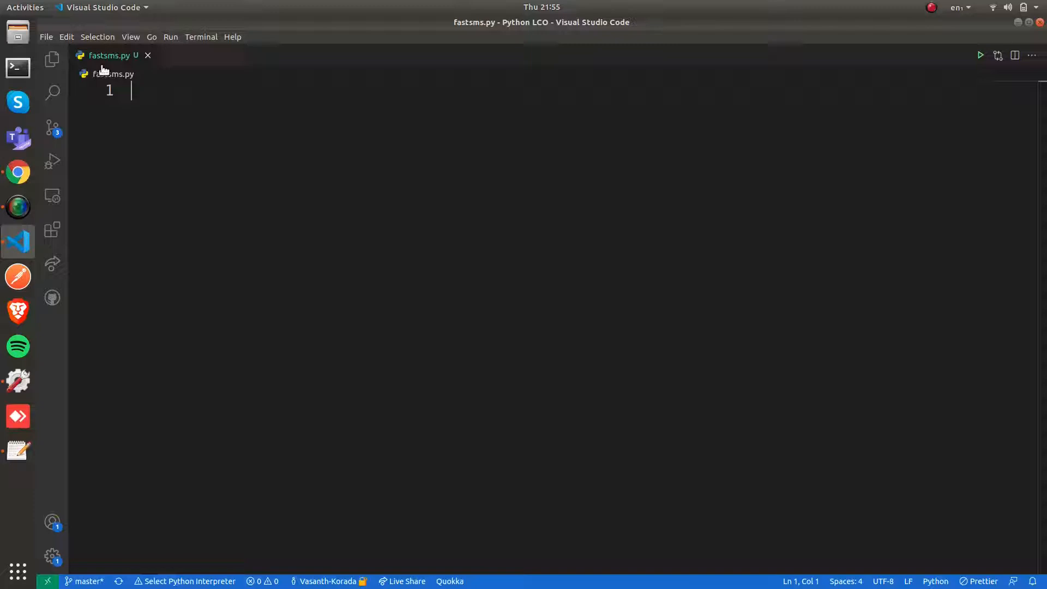
mouse_move(109, 55)
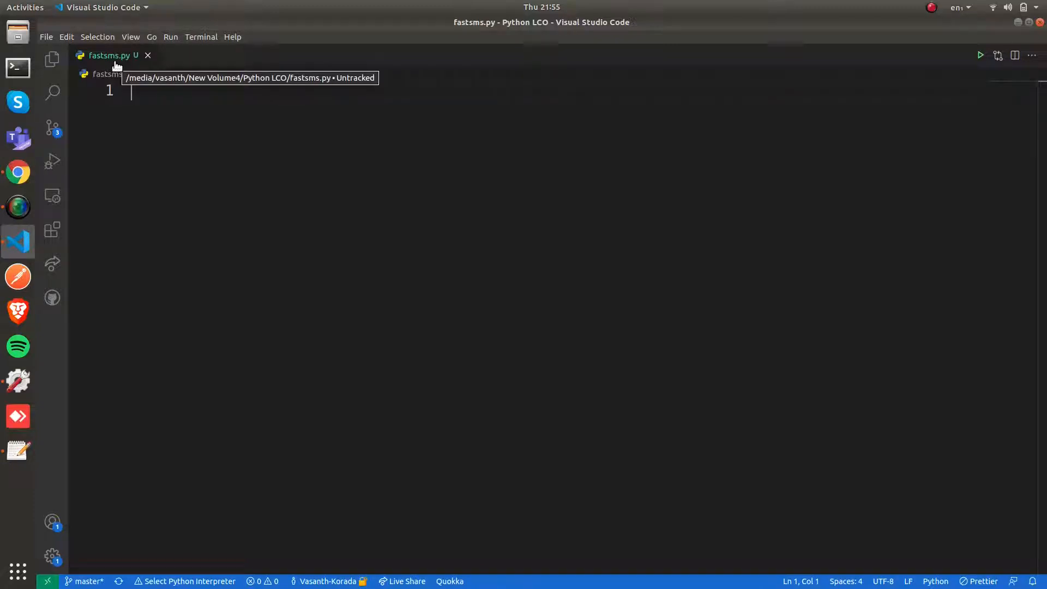
mouse_move(17, 173)
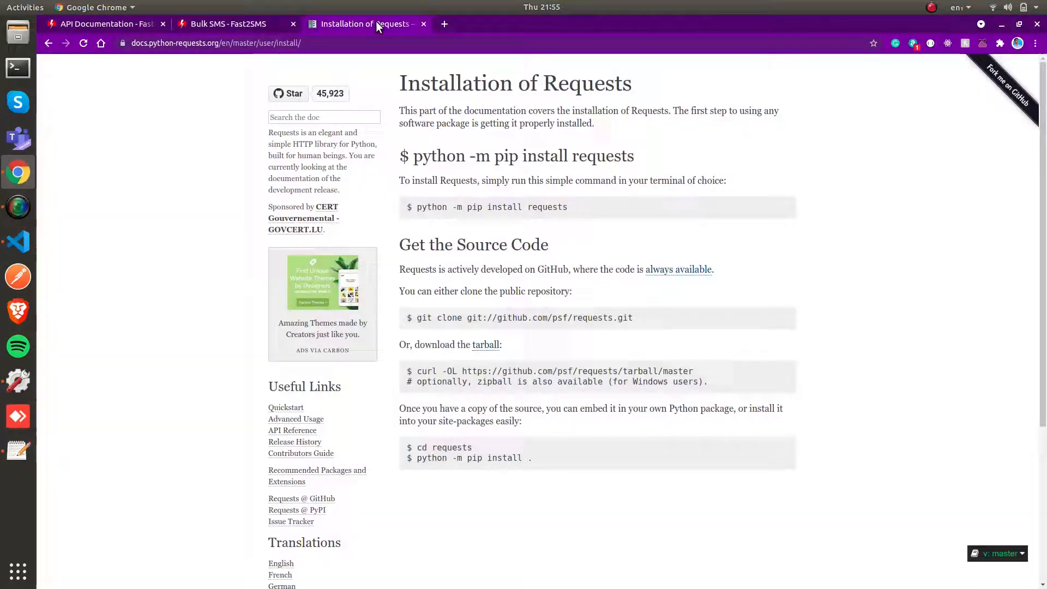
Step: Highlight the pip install requests command on the Requests installation page
double_click(581, 83)
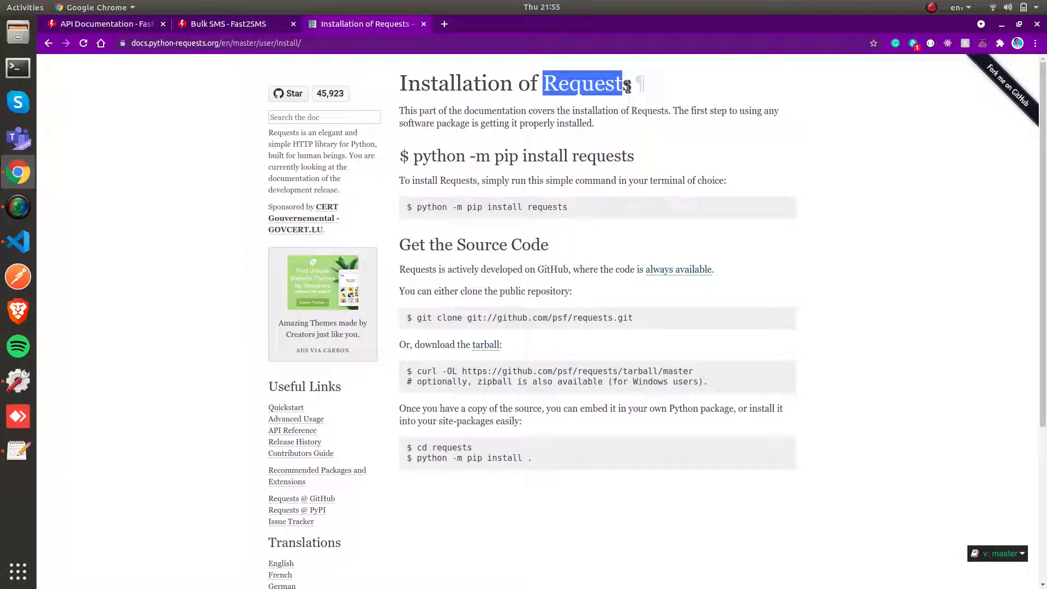
mouse_move(578, 216)
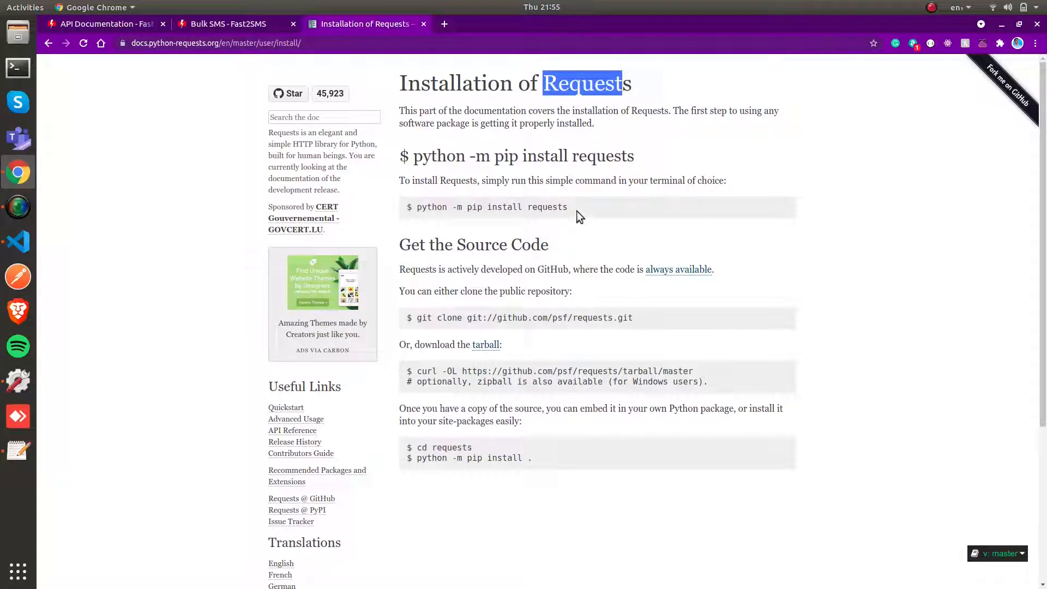
double_click(491, 207)
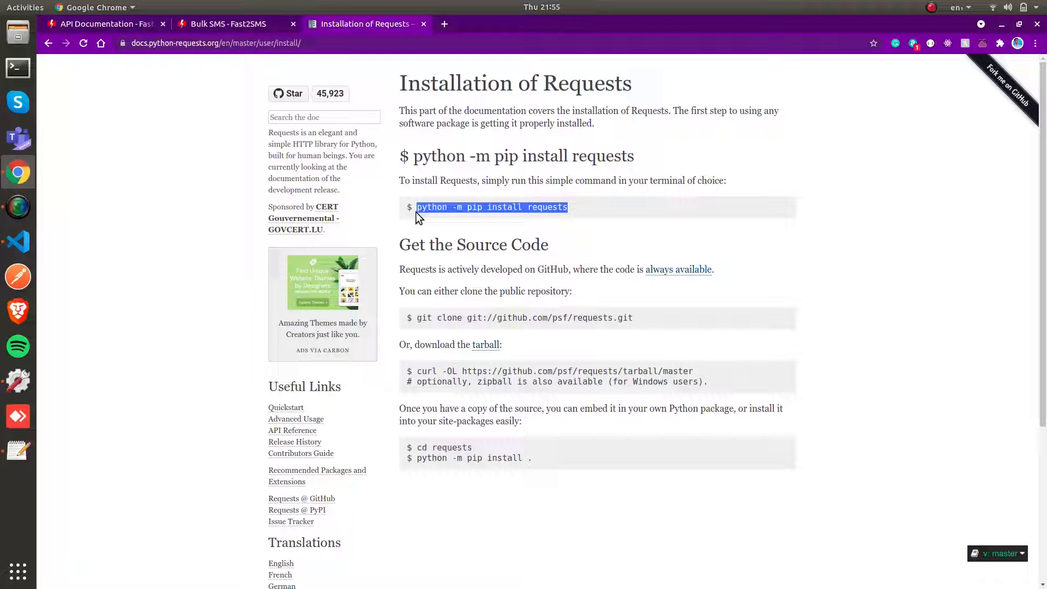
mouse_move(565, 230)
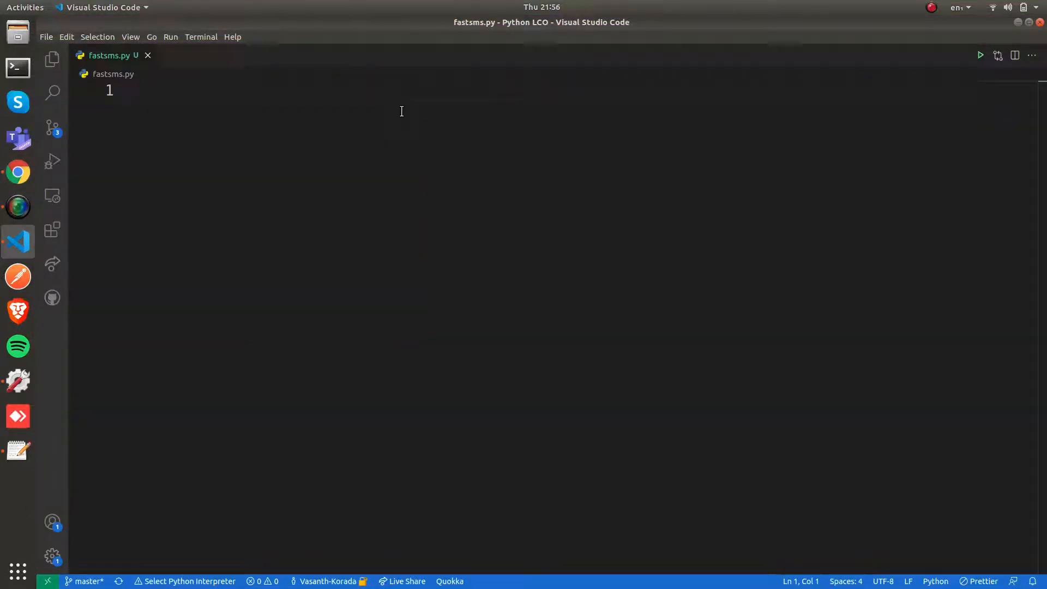
Step: Begin fastsms.py with 'import requests' and move to a new line below
text(import)
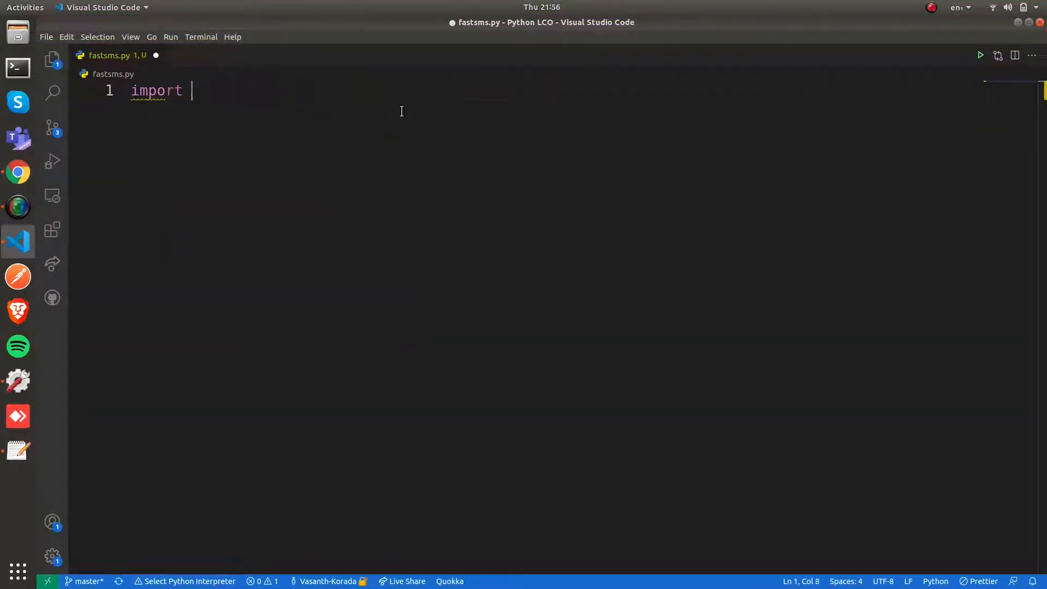
text(req)
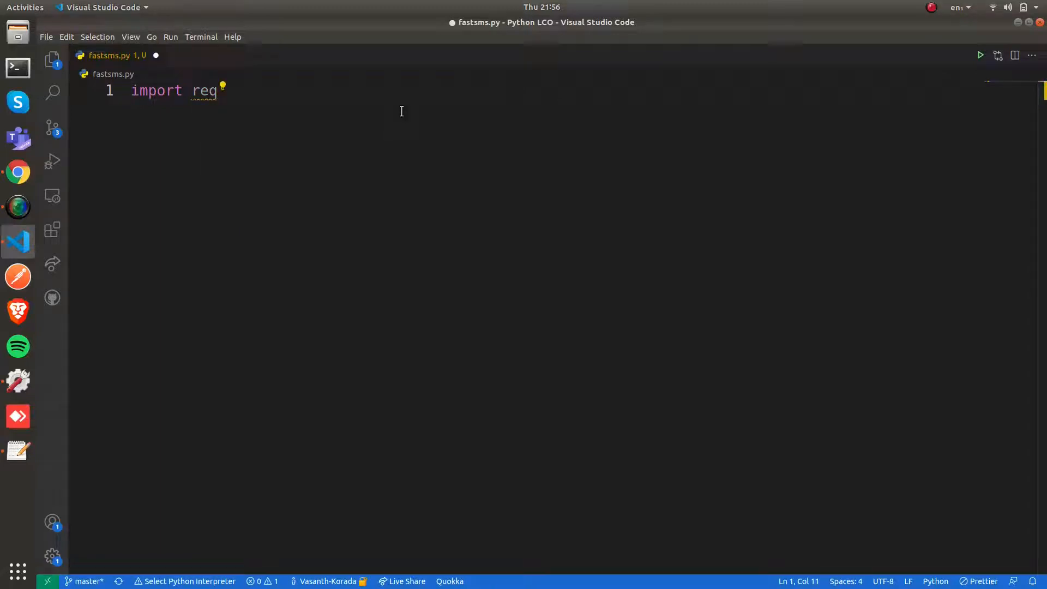
text(uests)
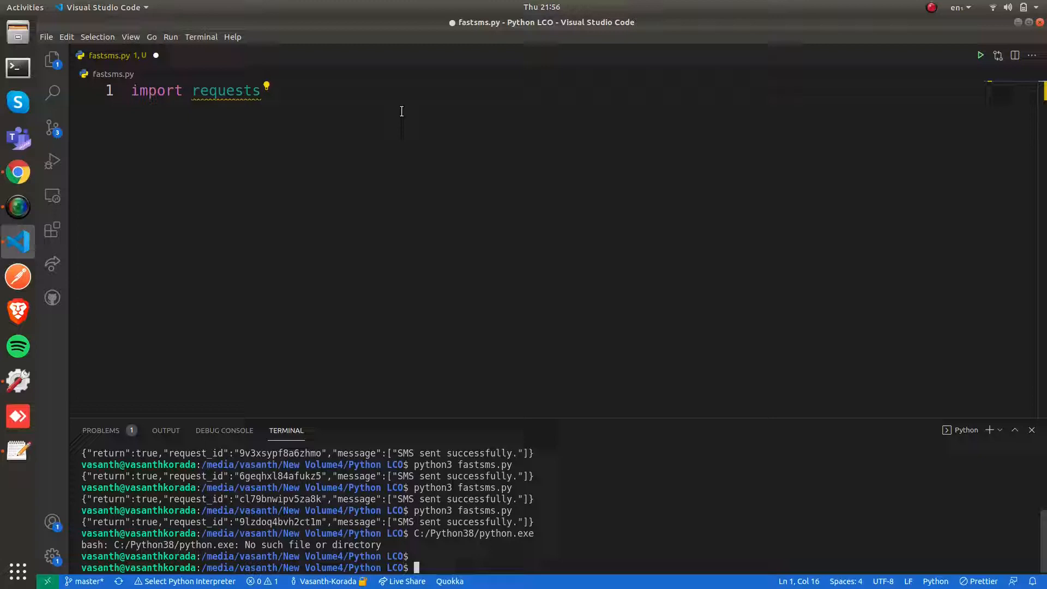
text(import requests)
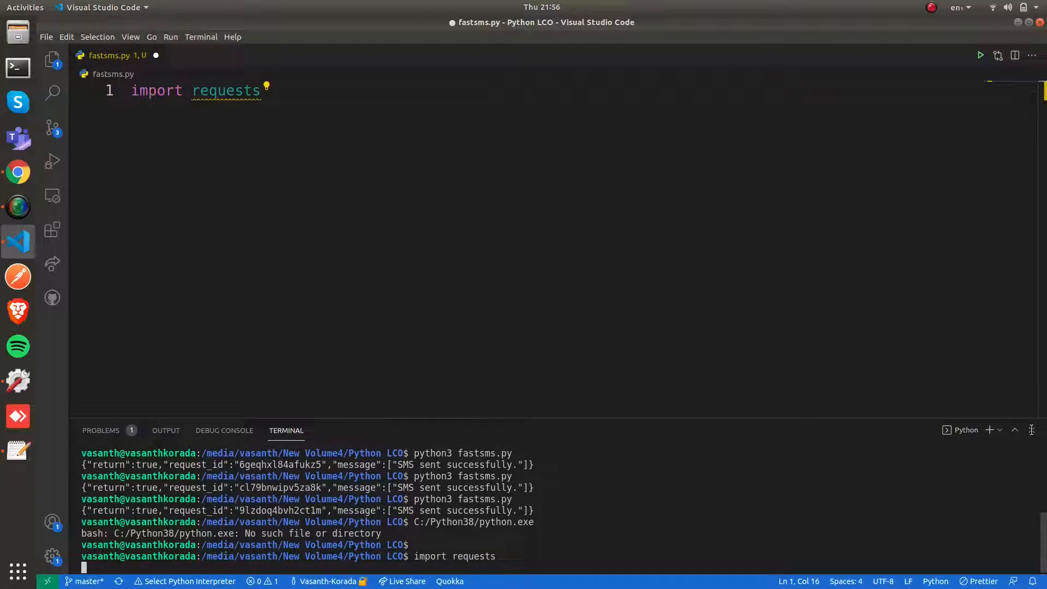
key(Return)
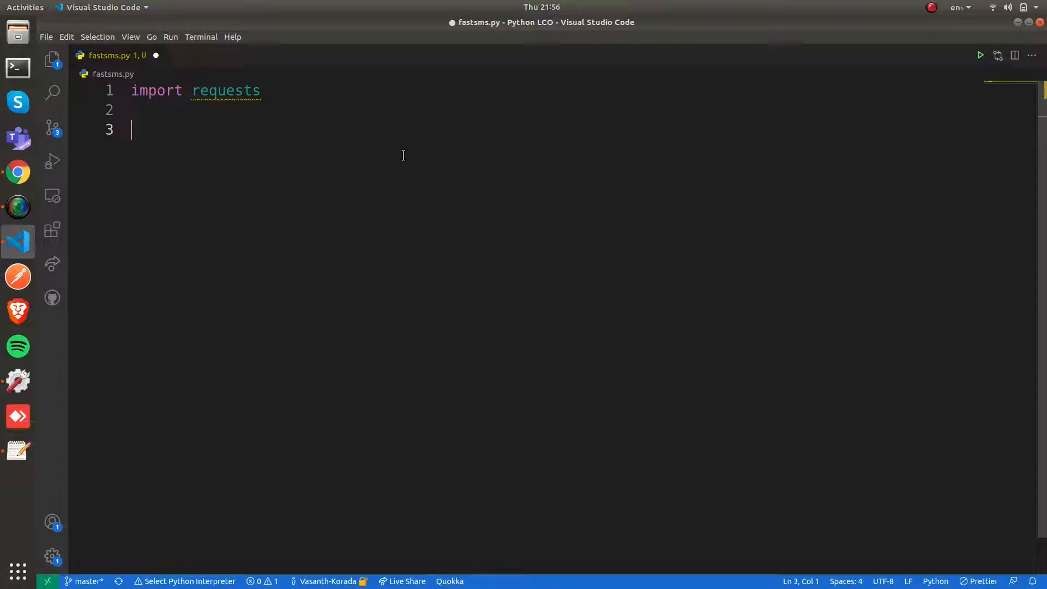
text(url)
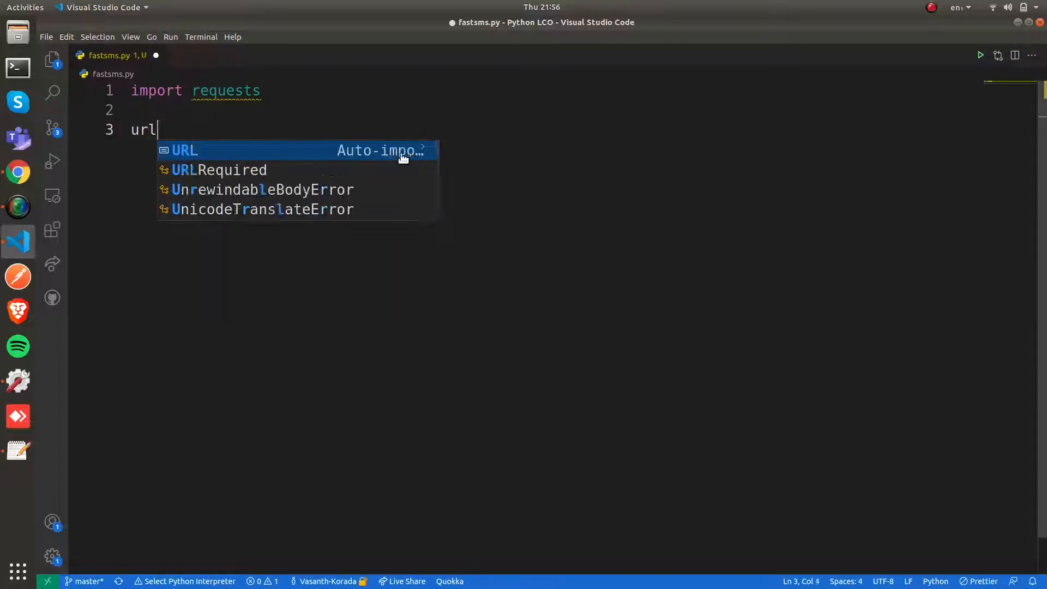
text(= ')
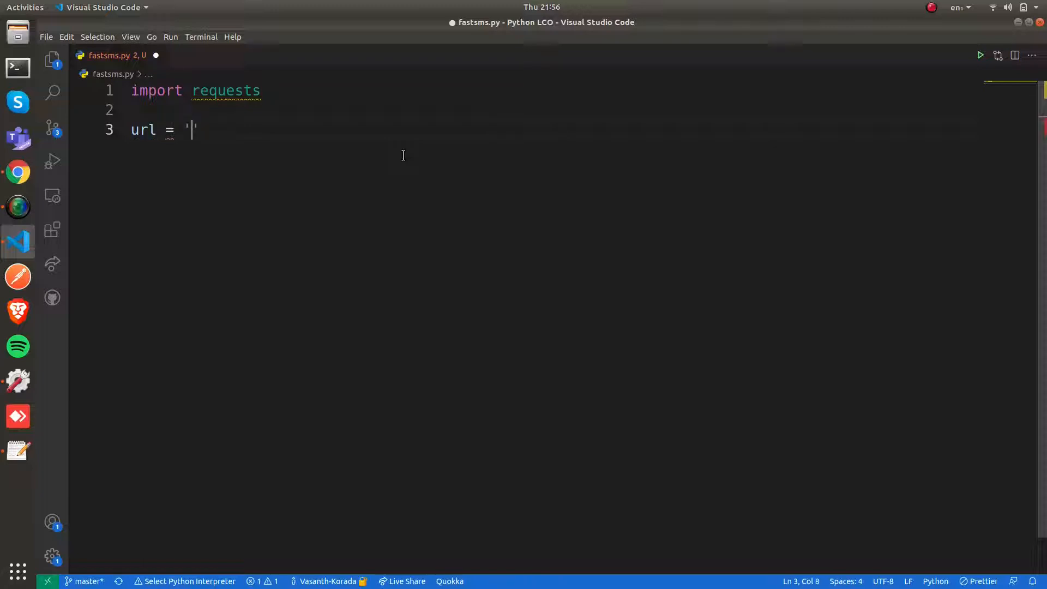
text(htt)
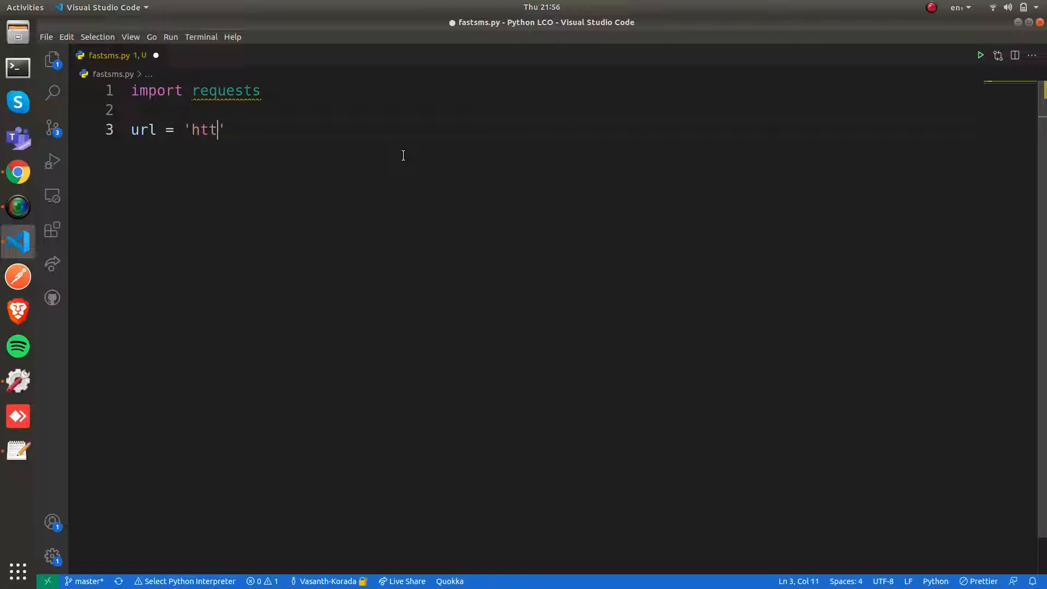
text(ps)
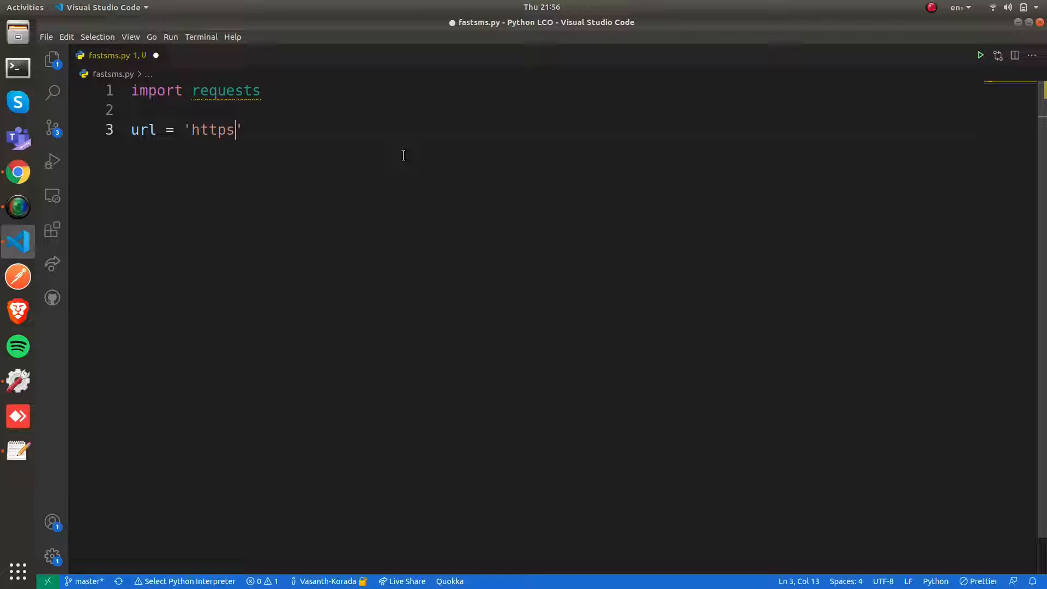
text(://)
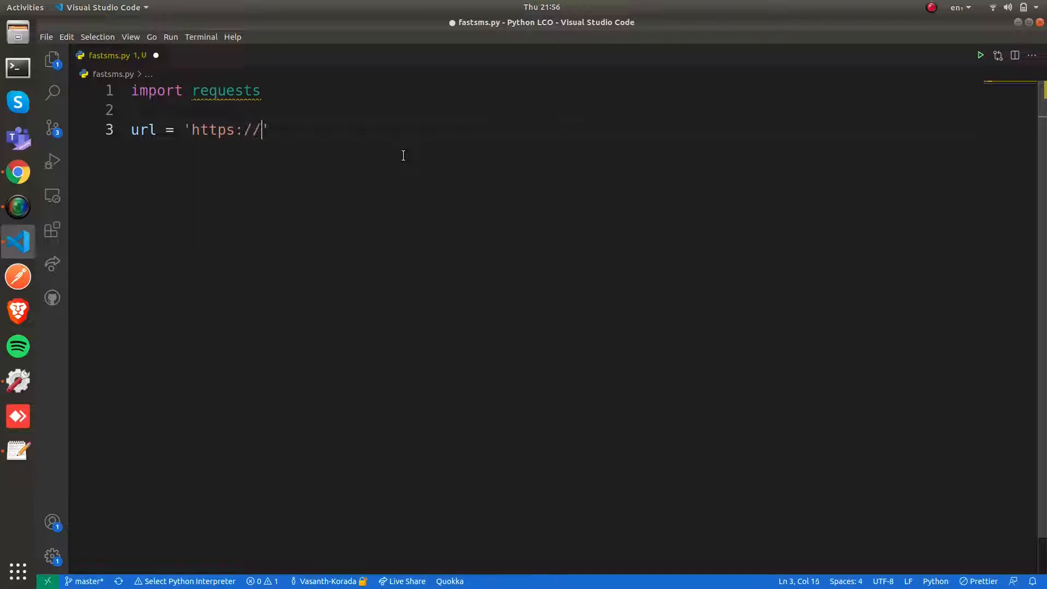
text(ww)
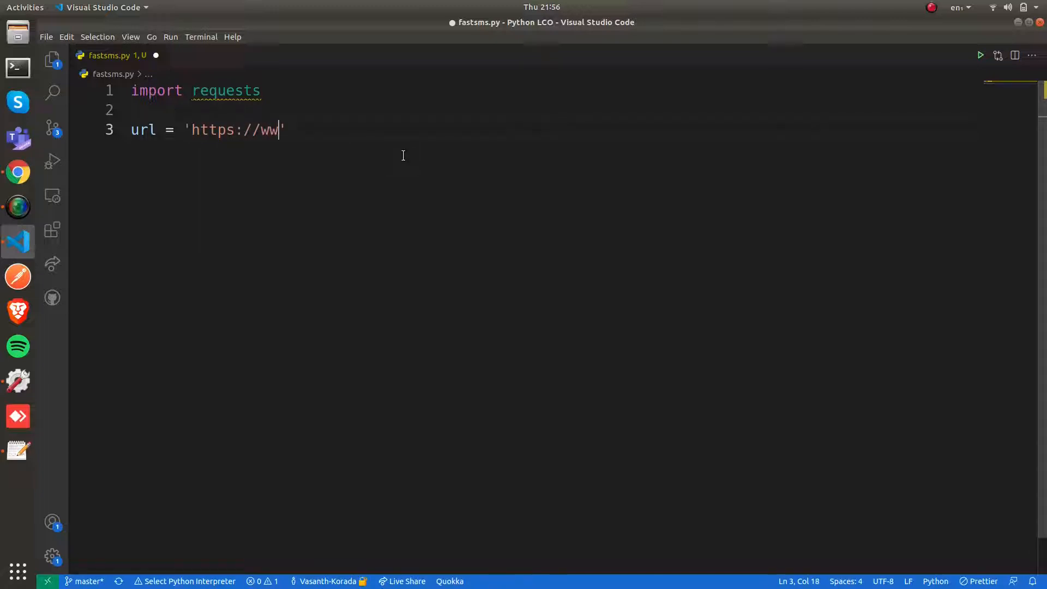
text(w.)
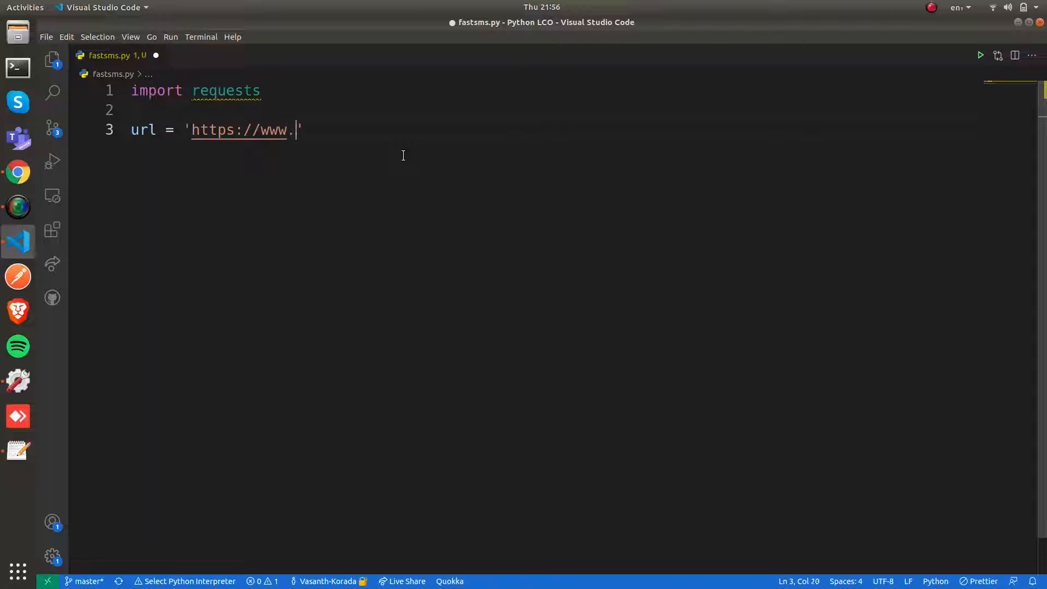
mouse_move(16, 172)
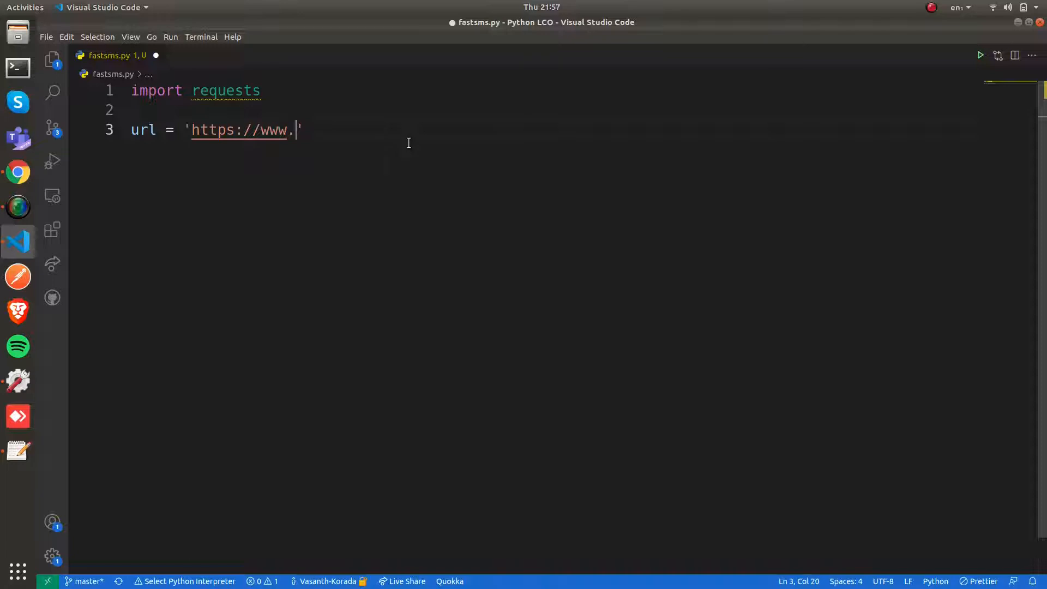
text(fas)
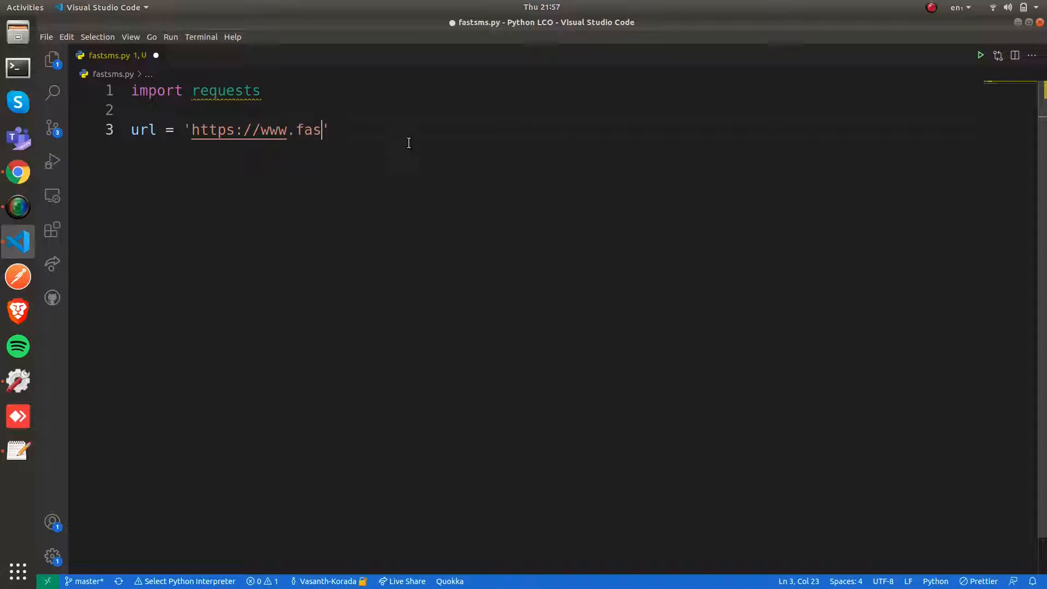
text(t2)
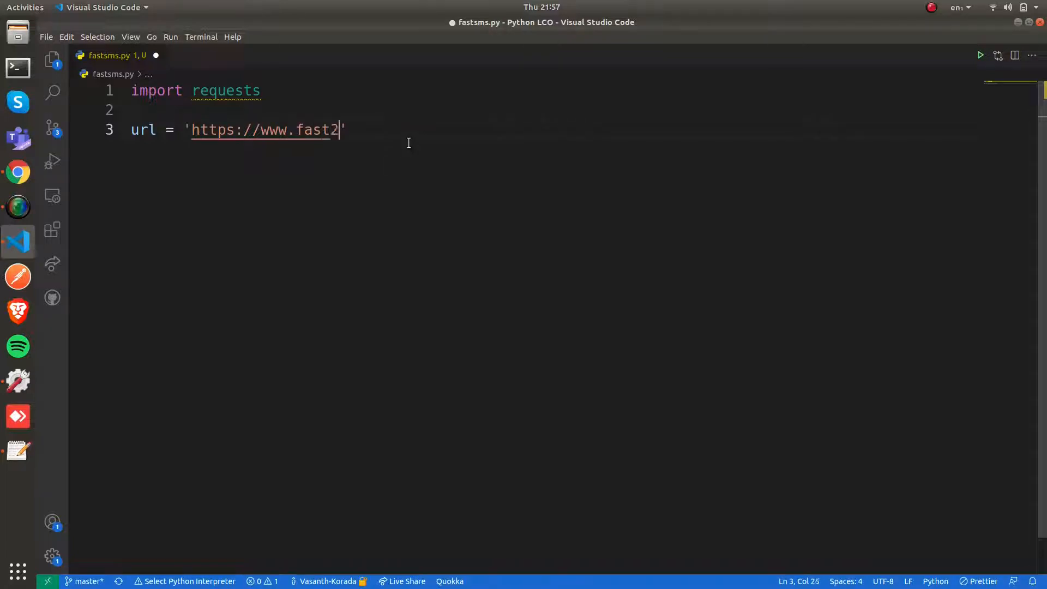
text(sms)
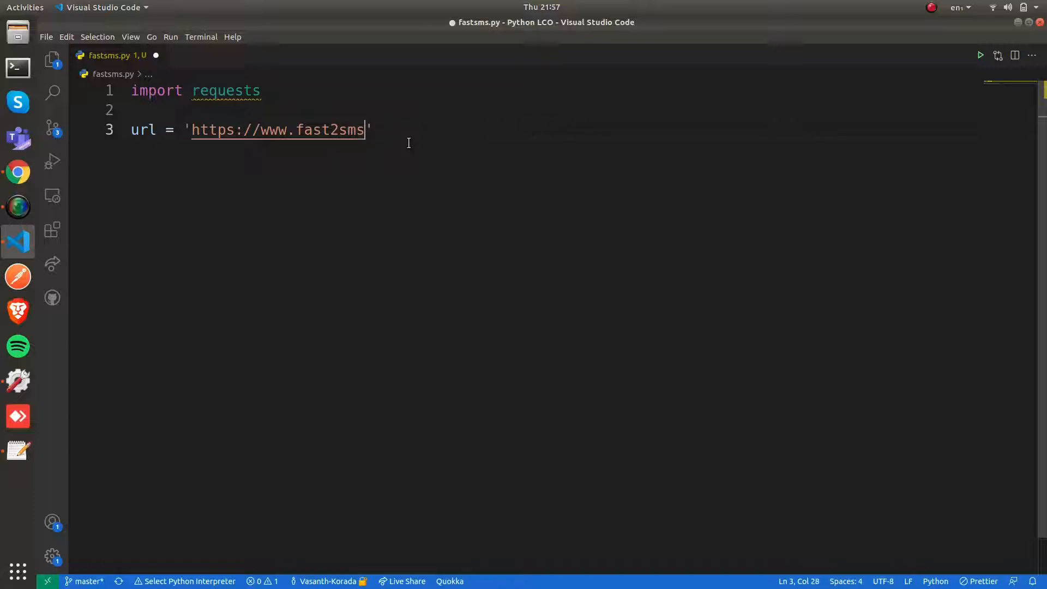
text(.com)
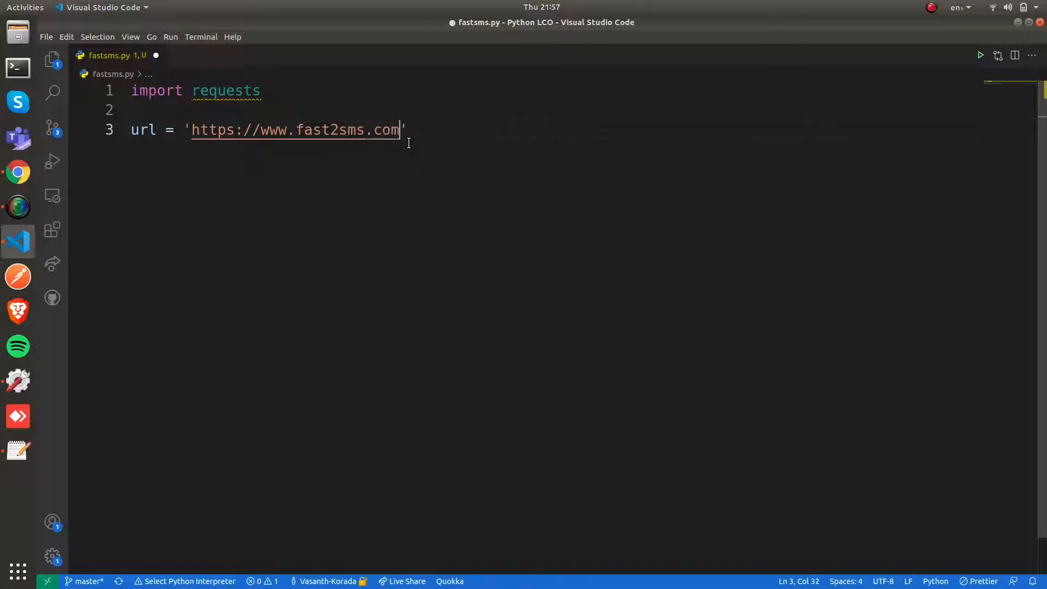
text(/dev)
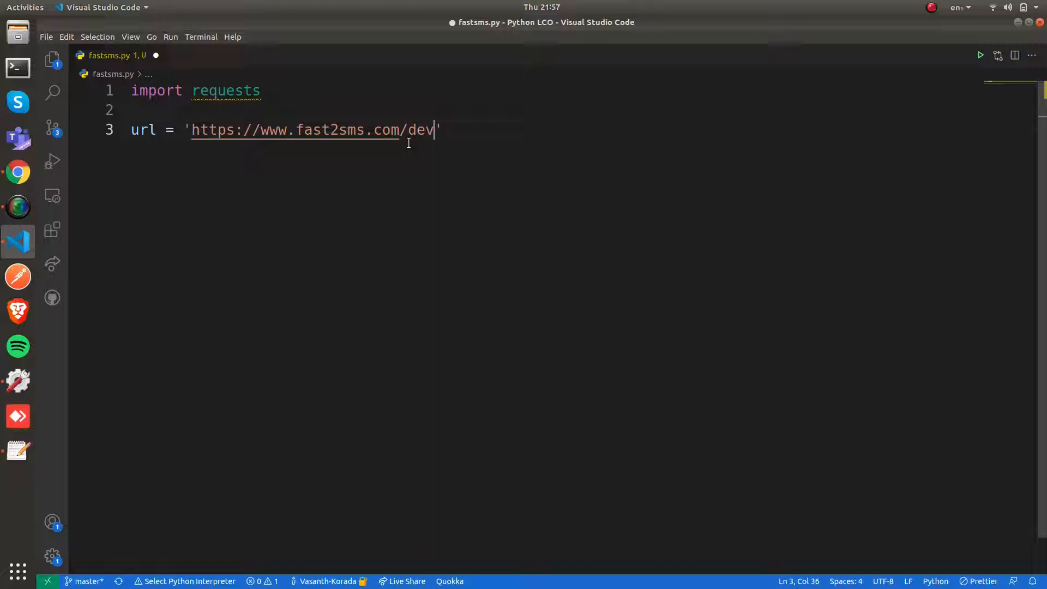
text(/b)
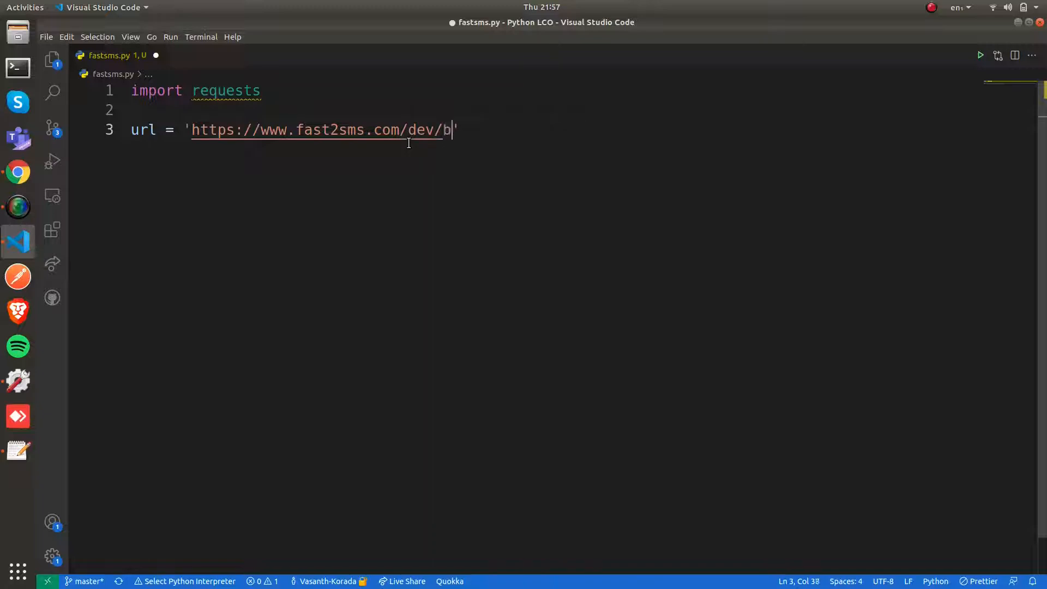
text(ulkV)
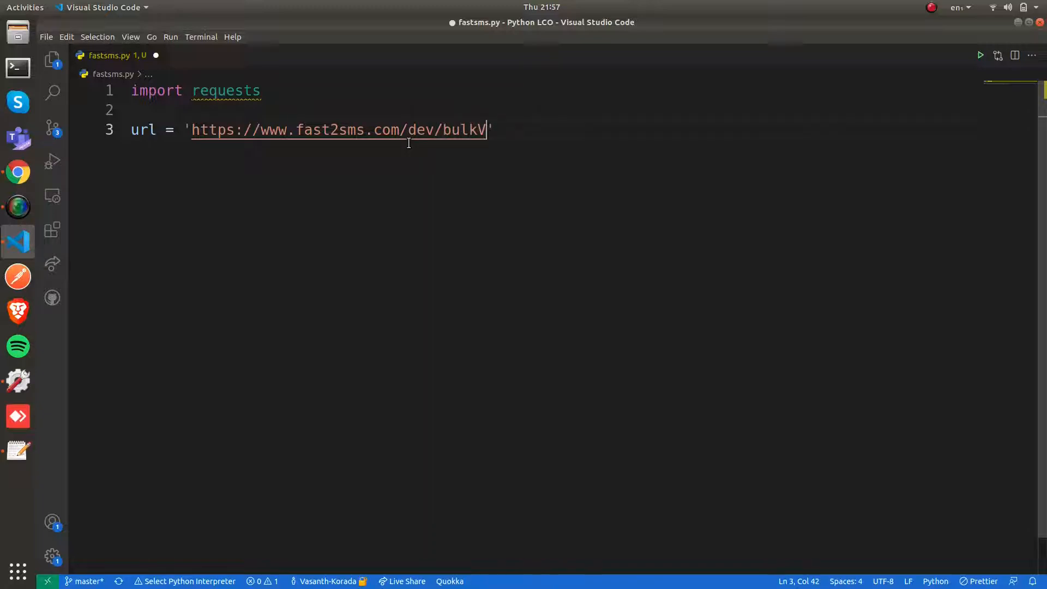
text(2)
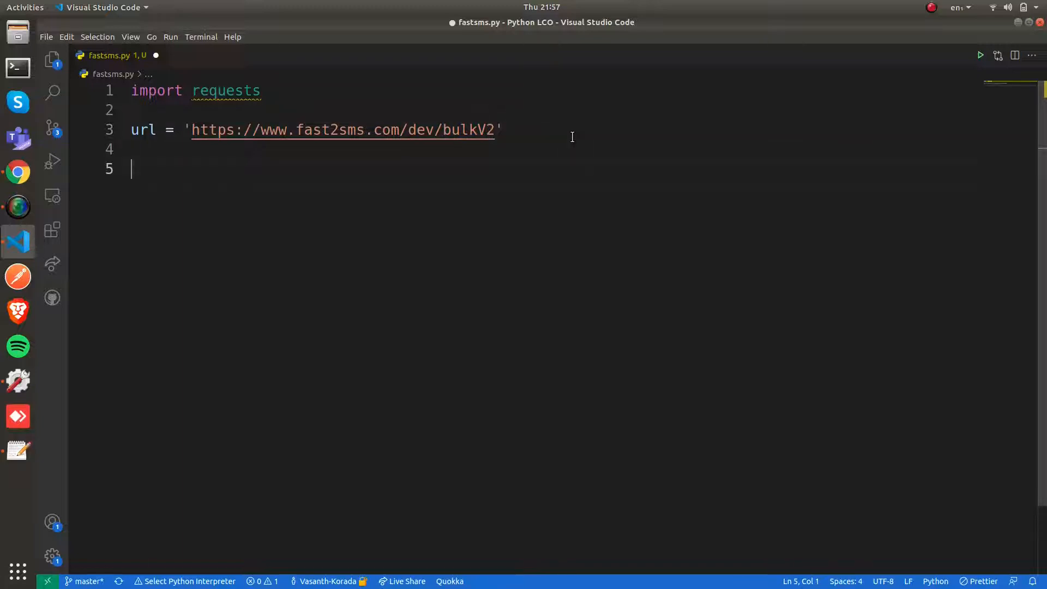
Step: Assign payload the string 'sender_id=TXTIND' below the url line
text(pas)
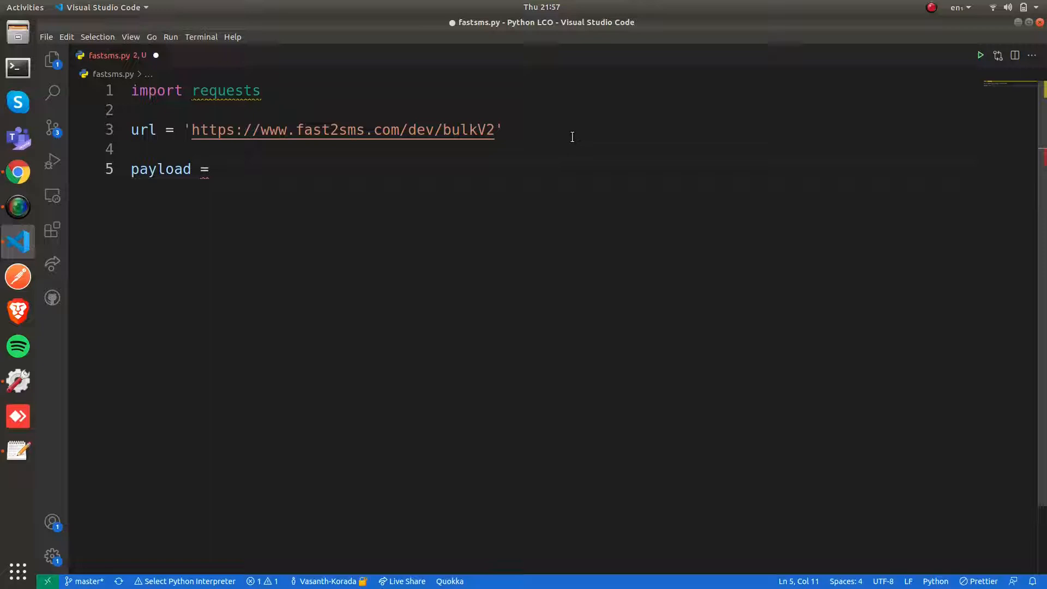
text('')
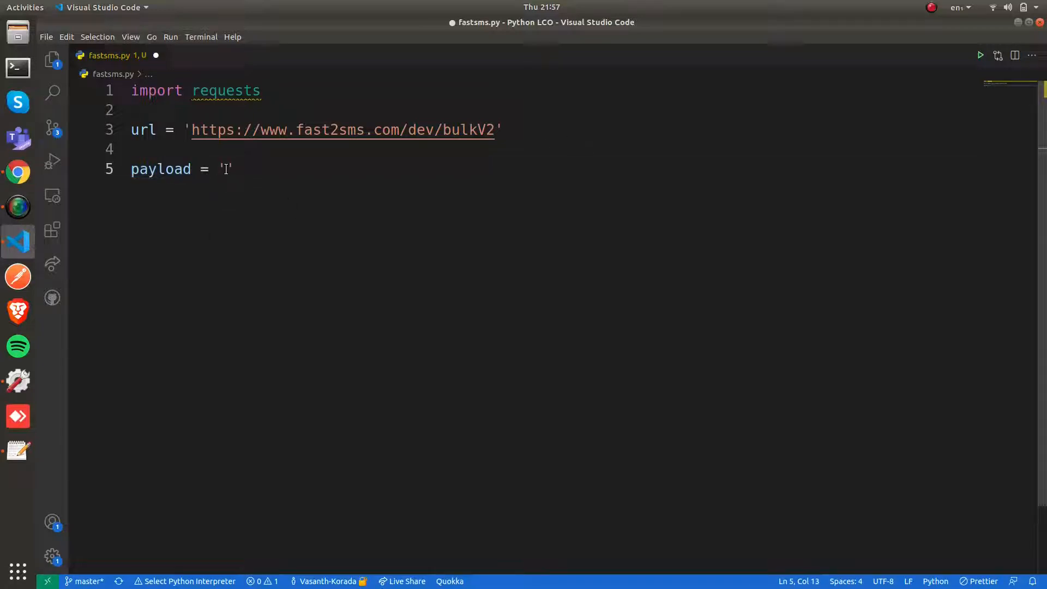
text(sen)
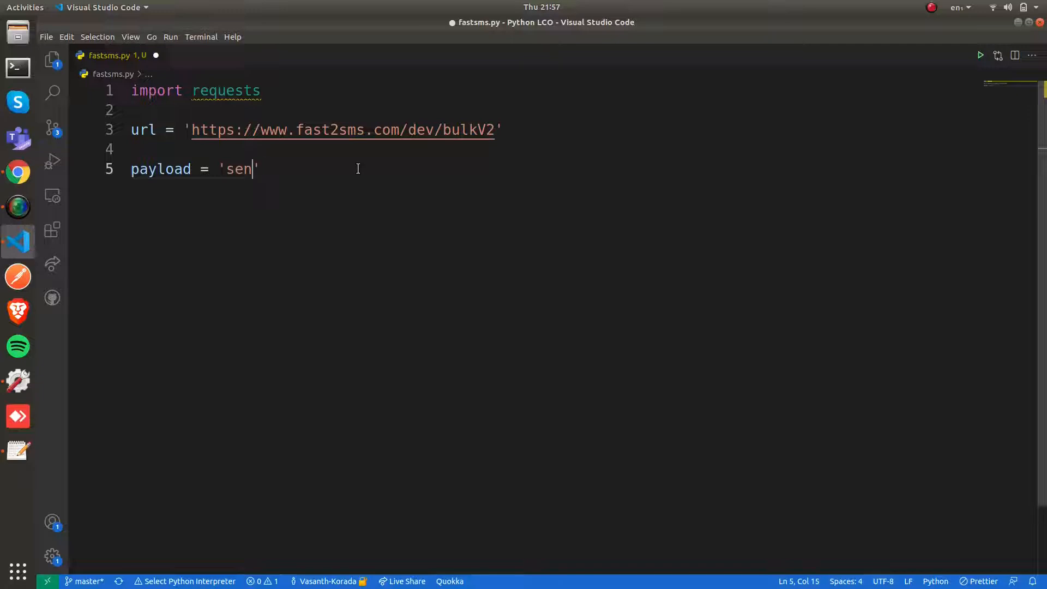
text(der_id)
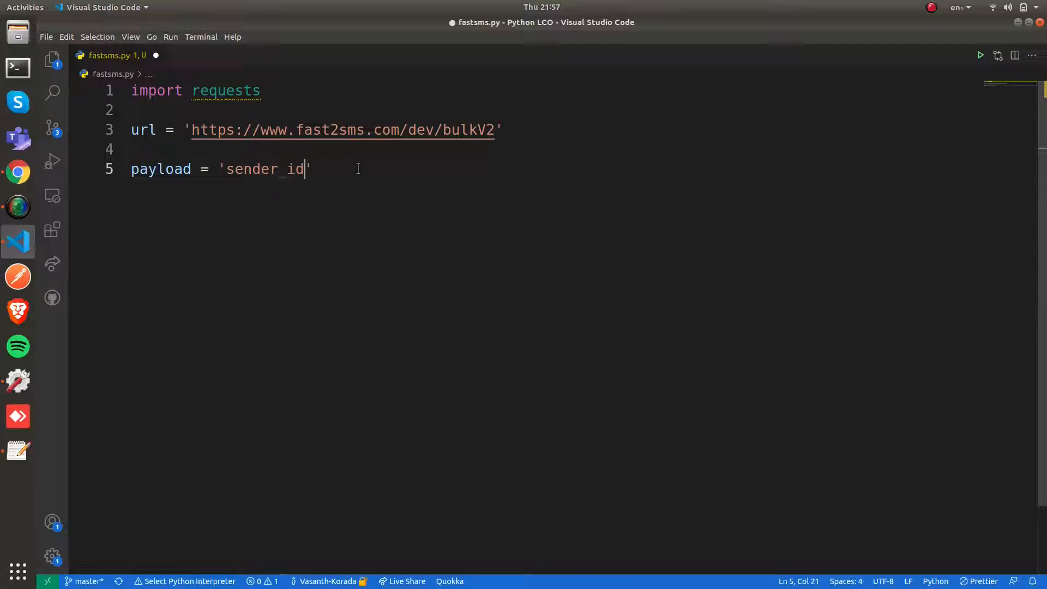
text(=)
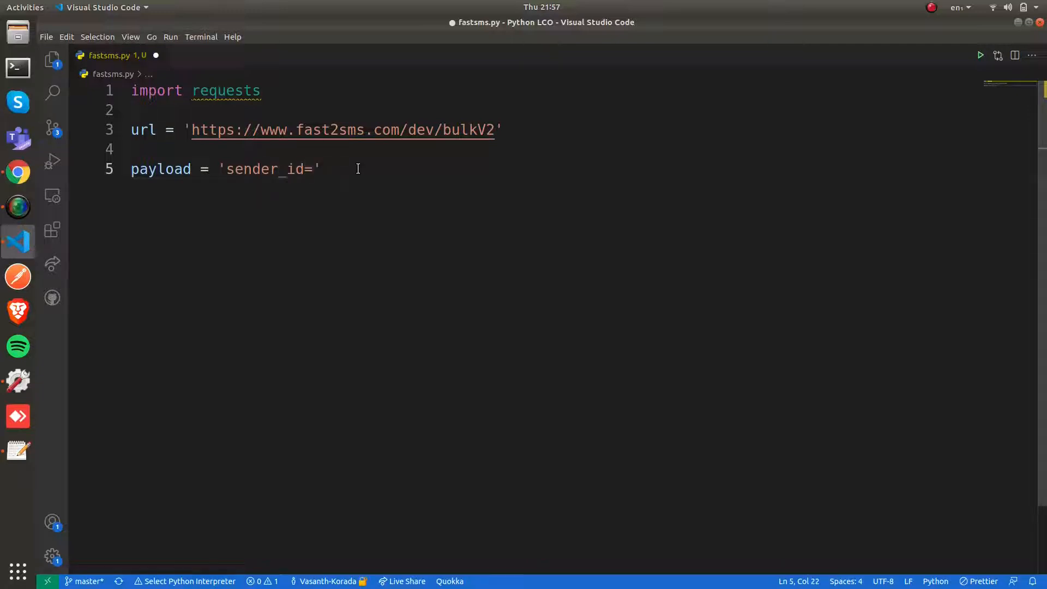
text(TXTIND)
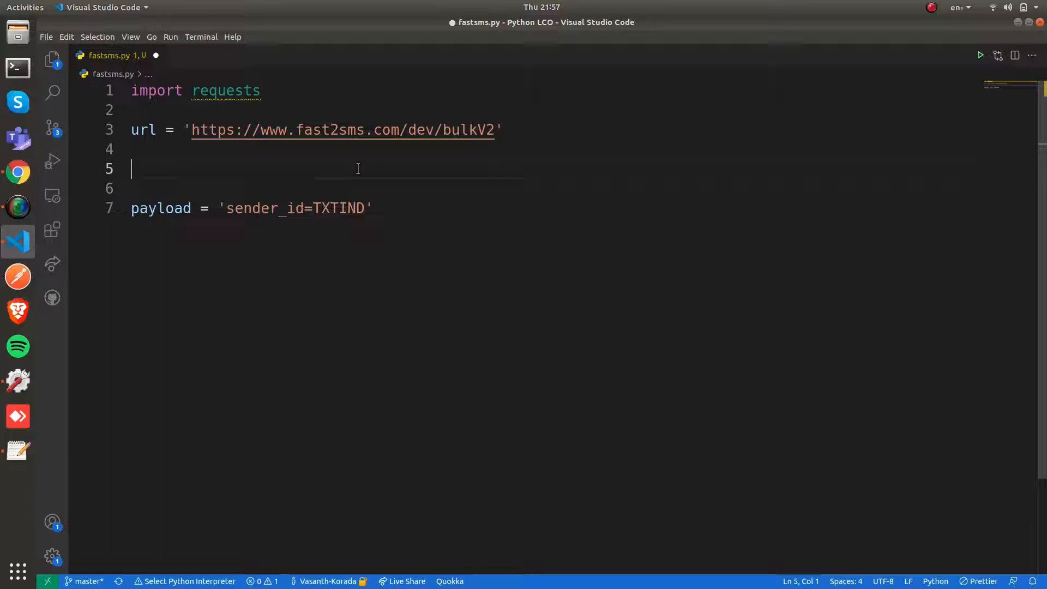
Step: Define message = 'Greetings from Infy Tech' on line 5 above the payload
text(messa)
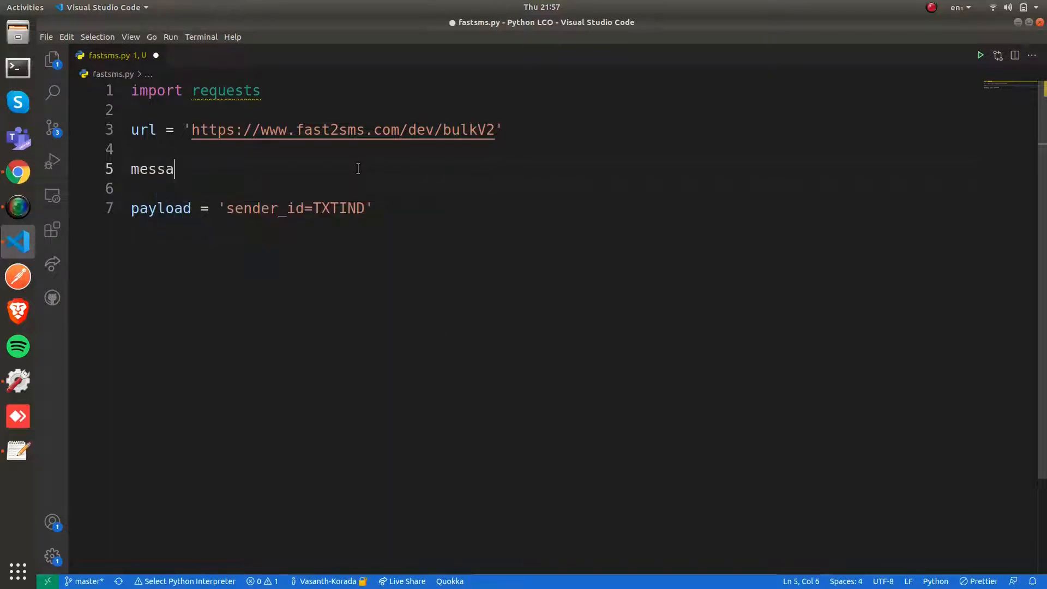
text(ge = '')
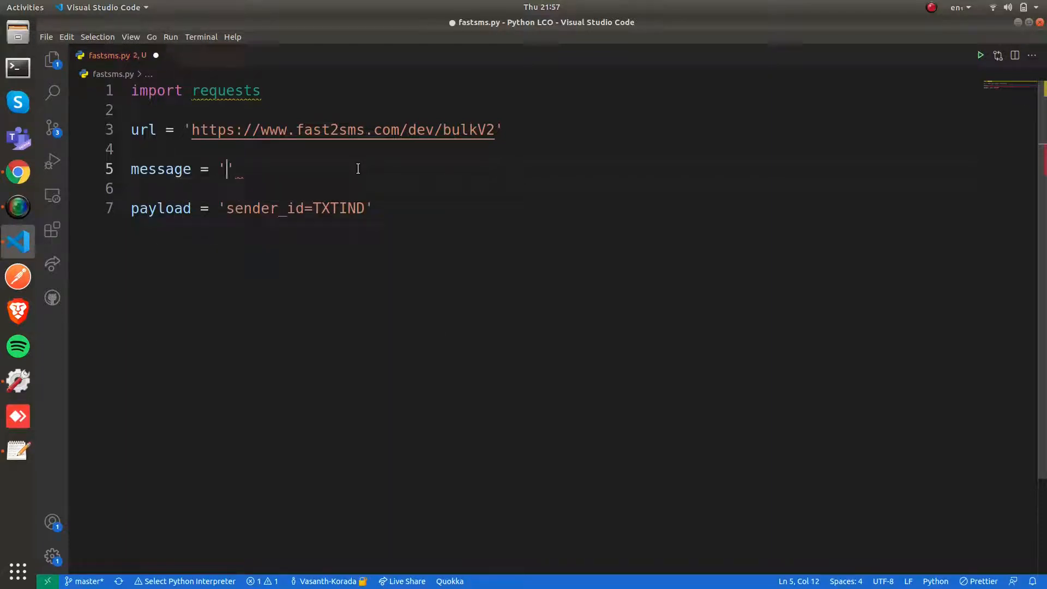
text(Greetig)
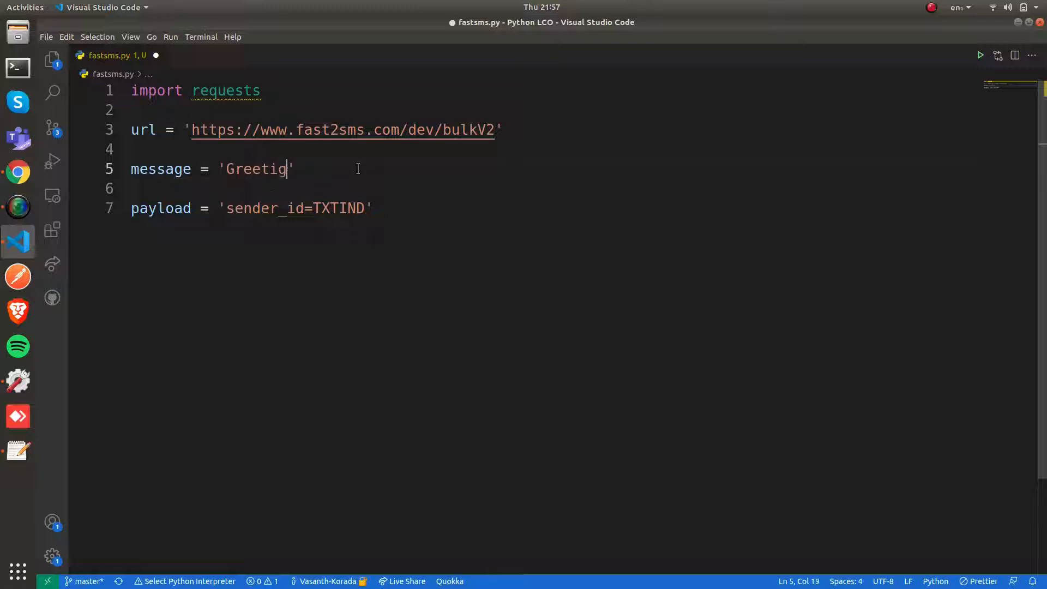
text(ngs from)
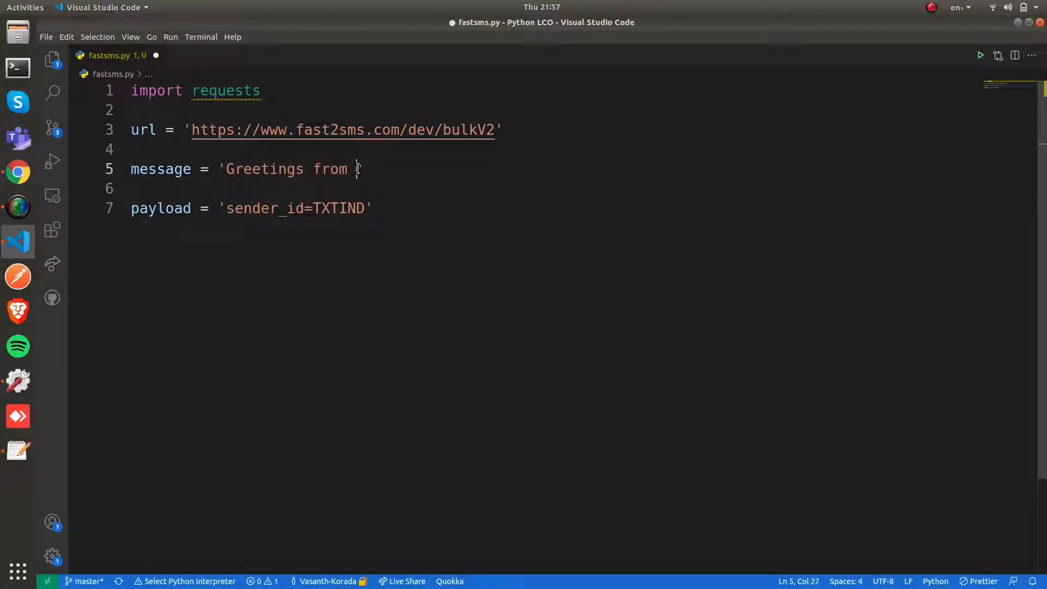
text(Infy Te)
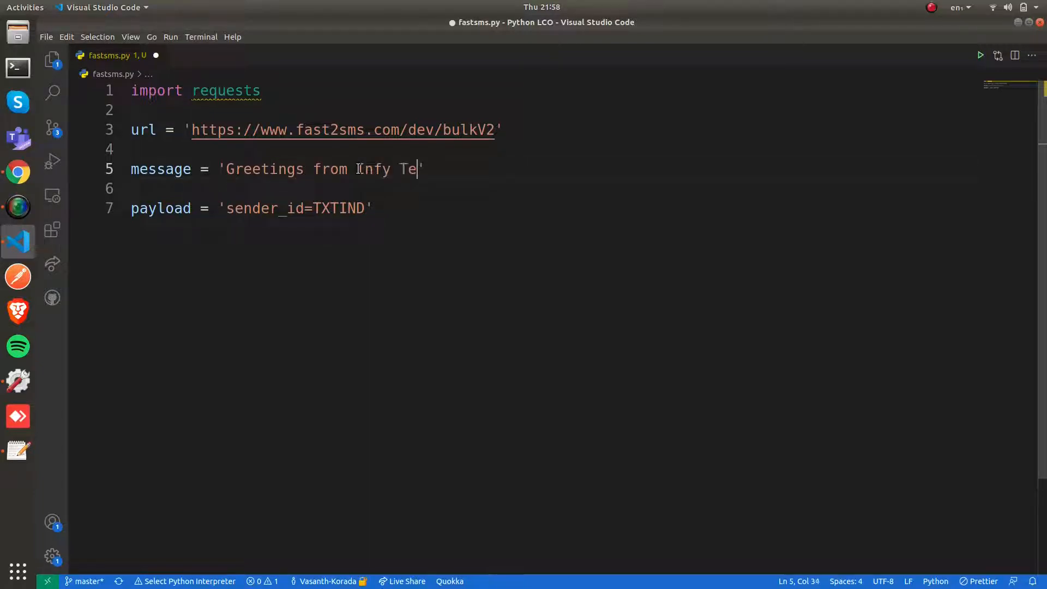
text(ch)
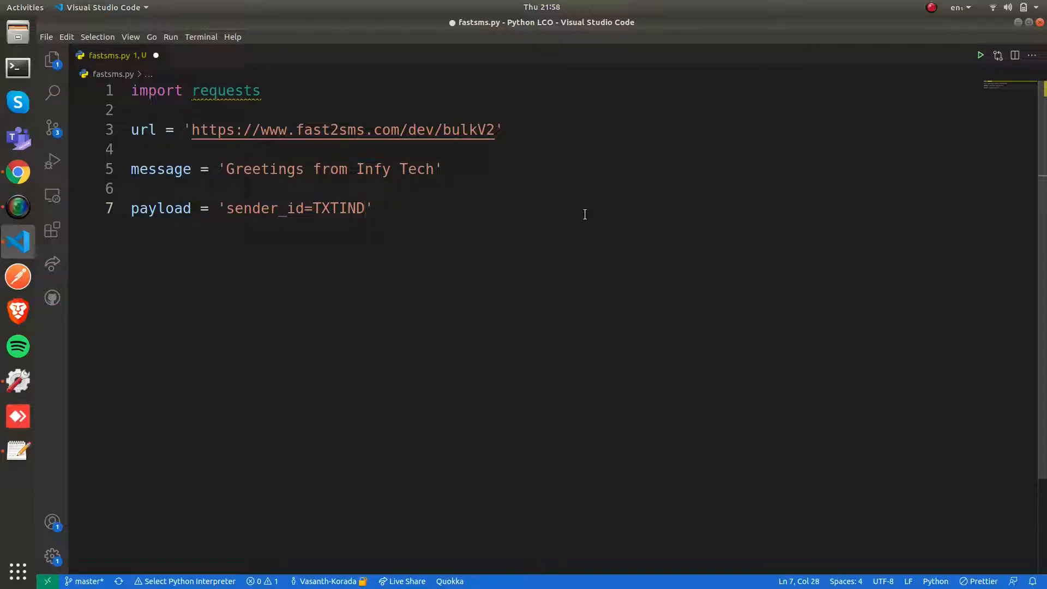
Step: Make payload an f-string and append '&message={message}' after sender_id
text(&mes)
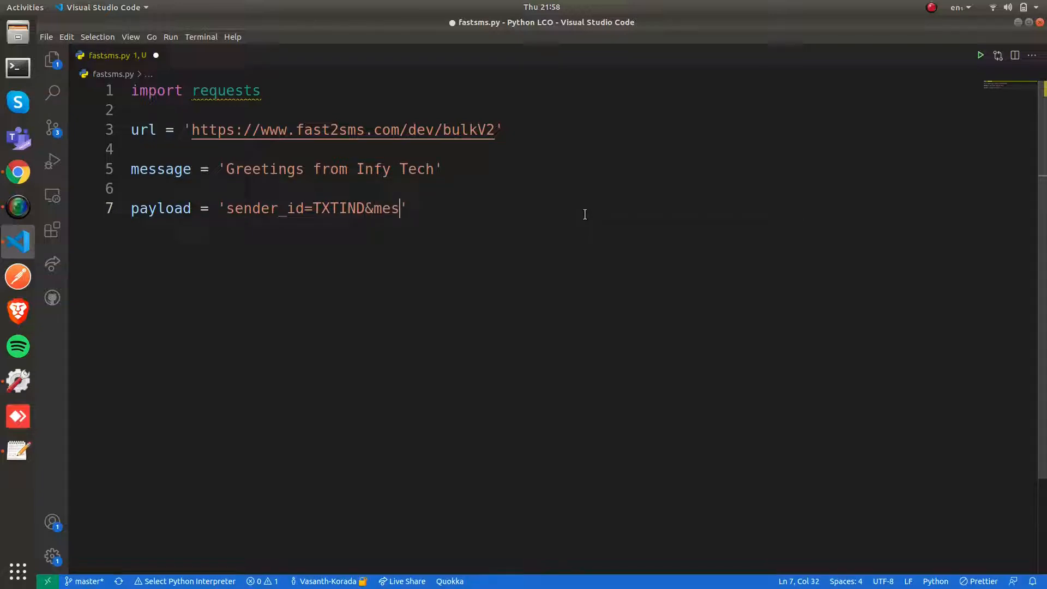
text(sage)
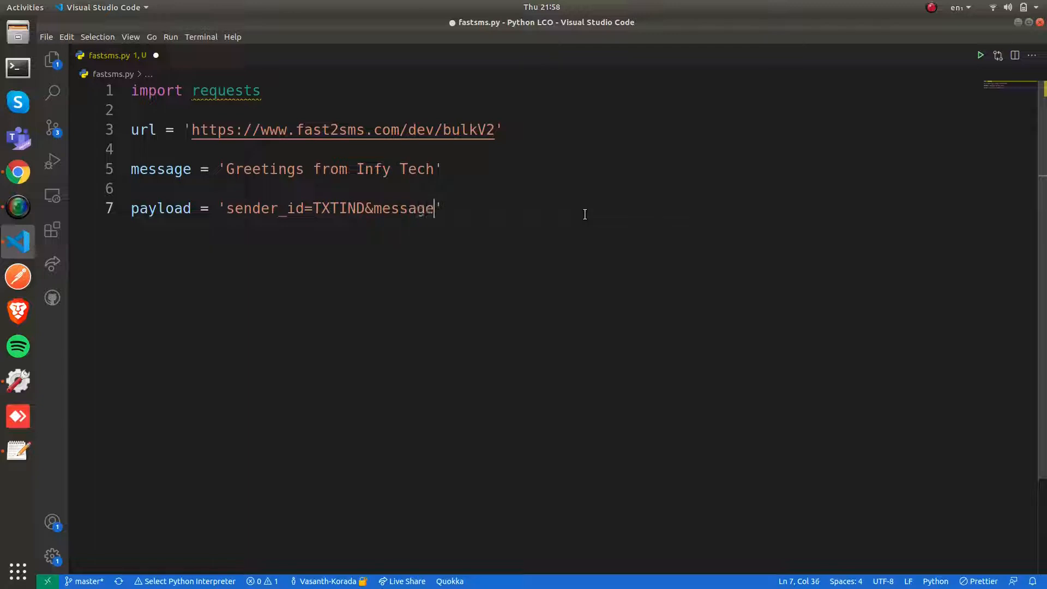
text(=${})
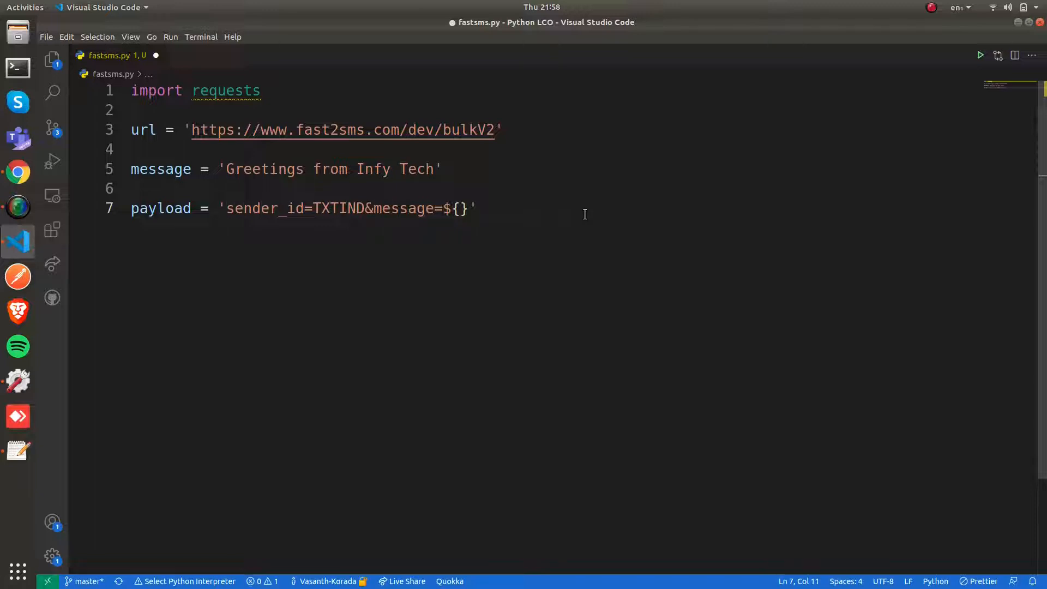
text(f)
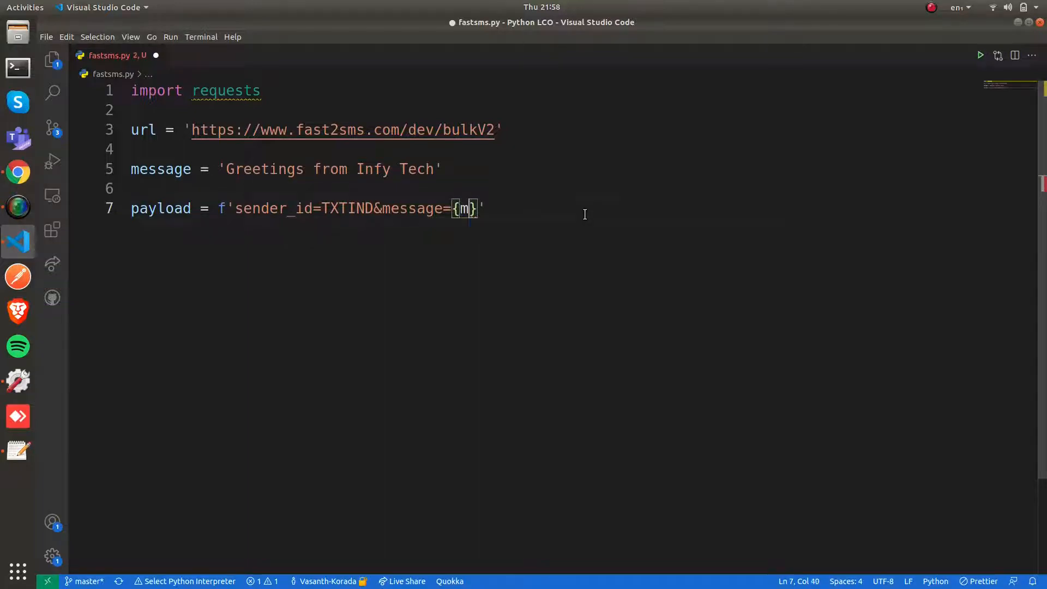
text(essage)
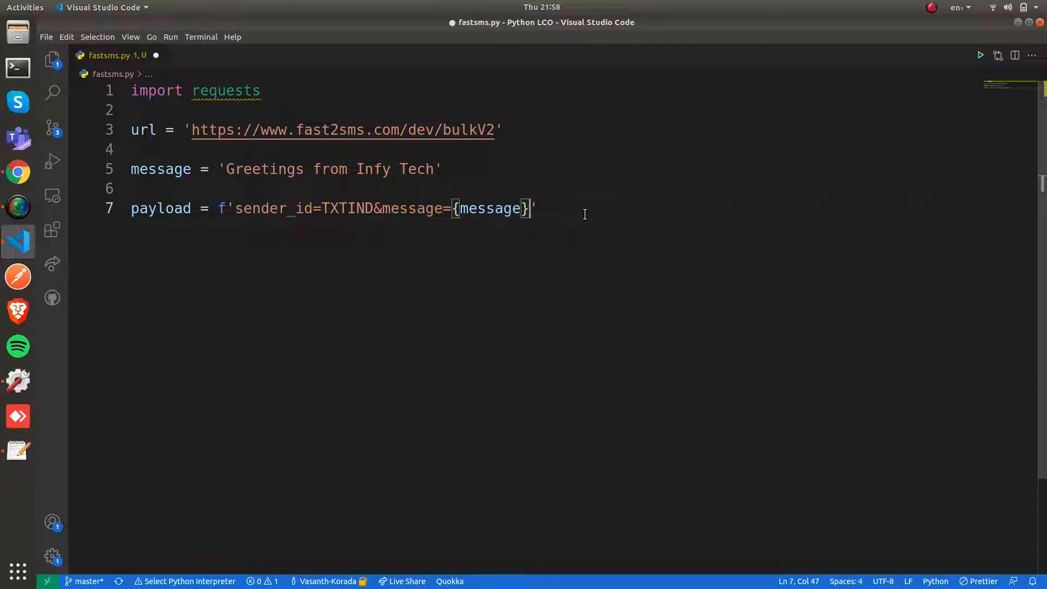
Step: Append '&route=v3&language=english&numbers=' to the payload f-string
text(&rou)
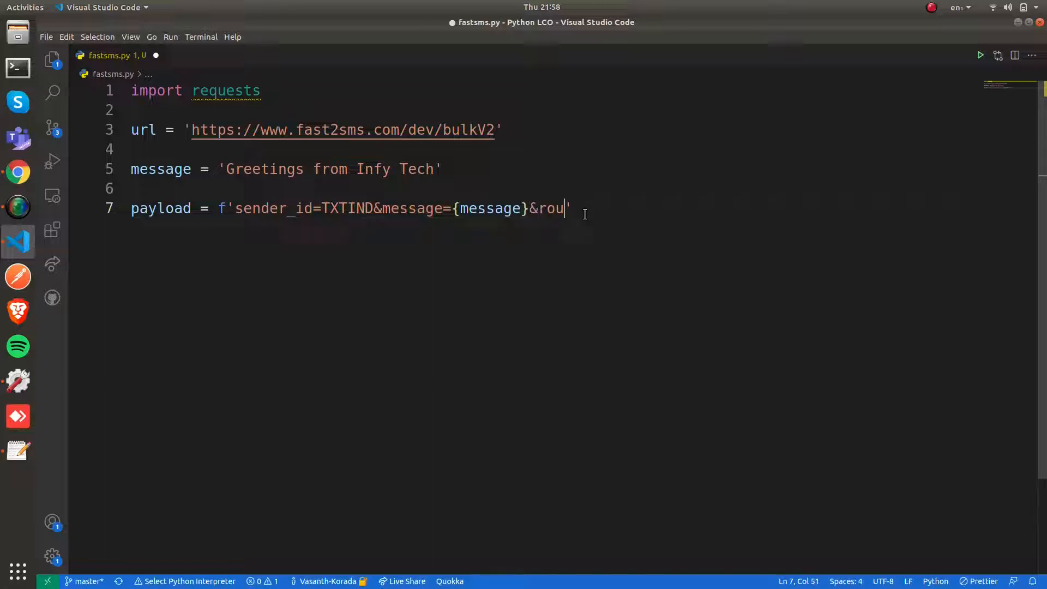
text(te)
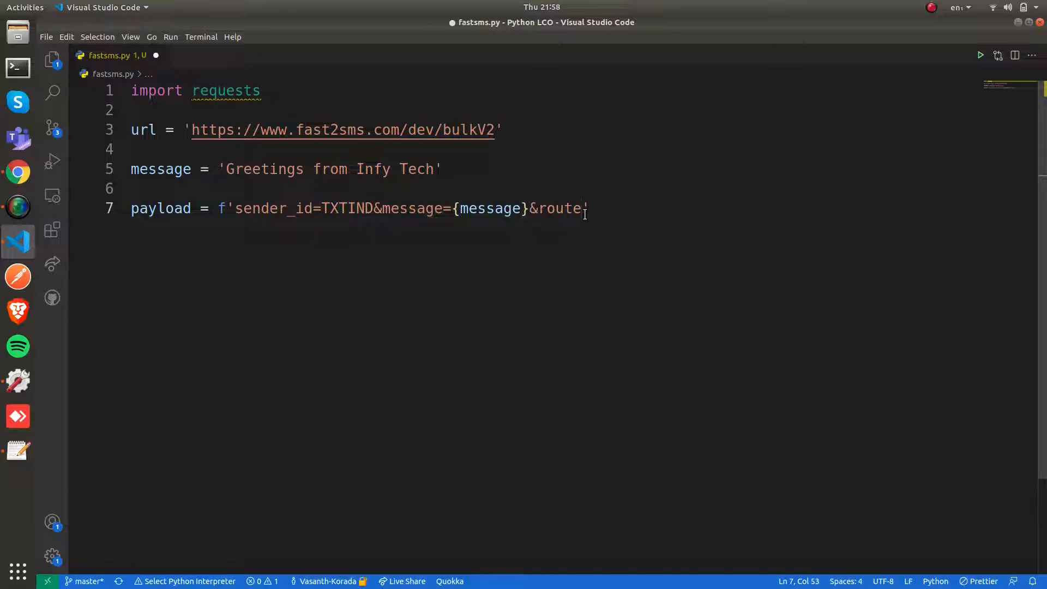
text(=v)
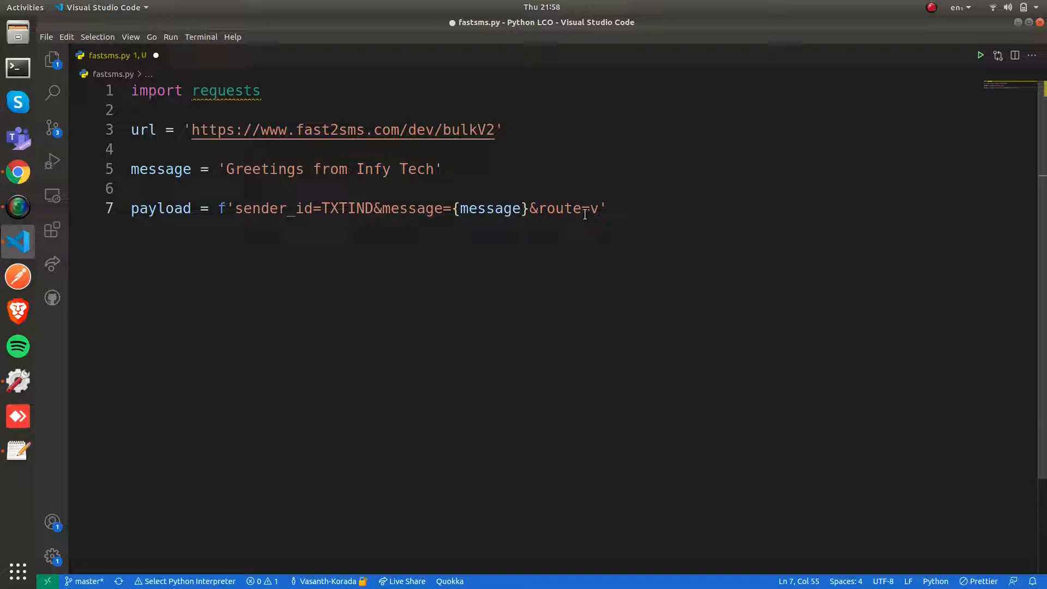
text(3)
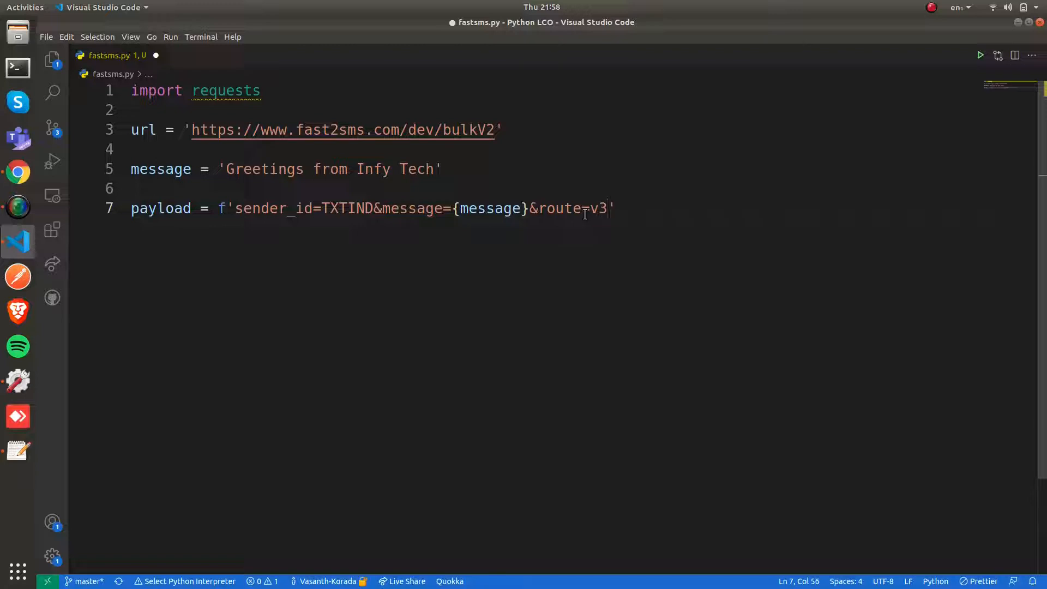
text(&la)
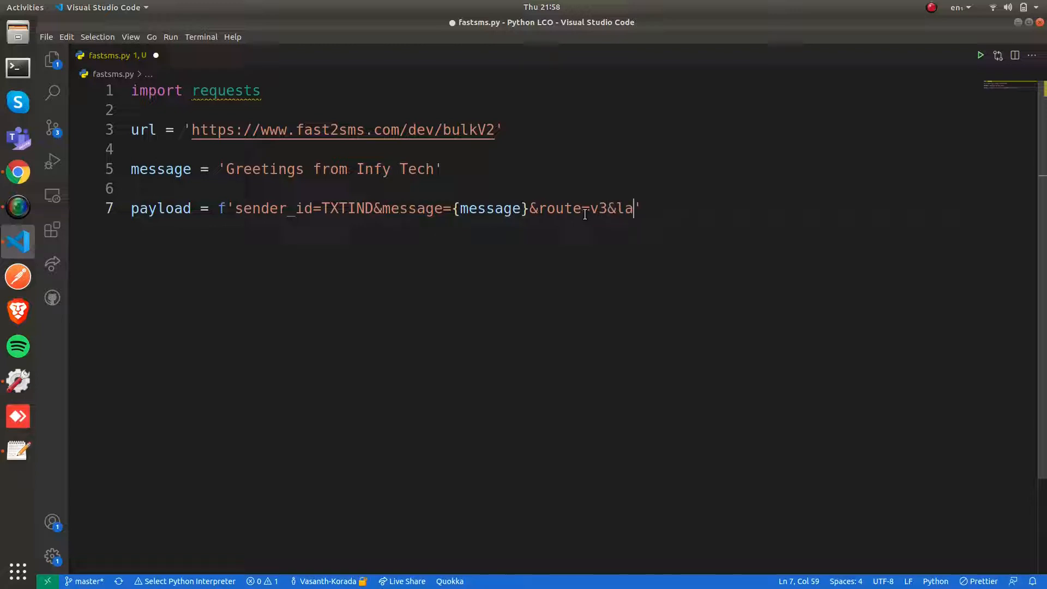
text(nguage=)
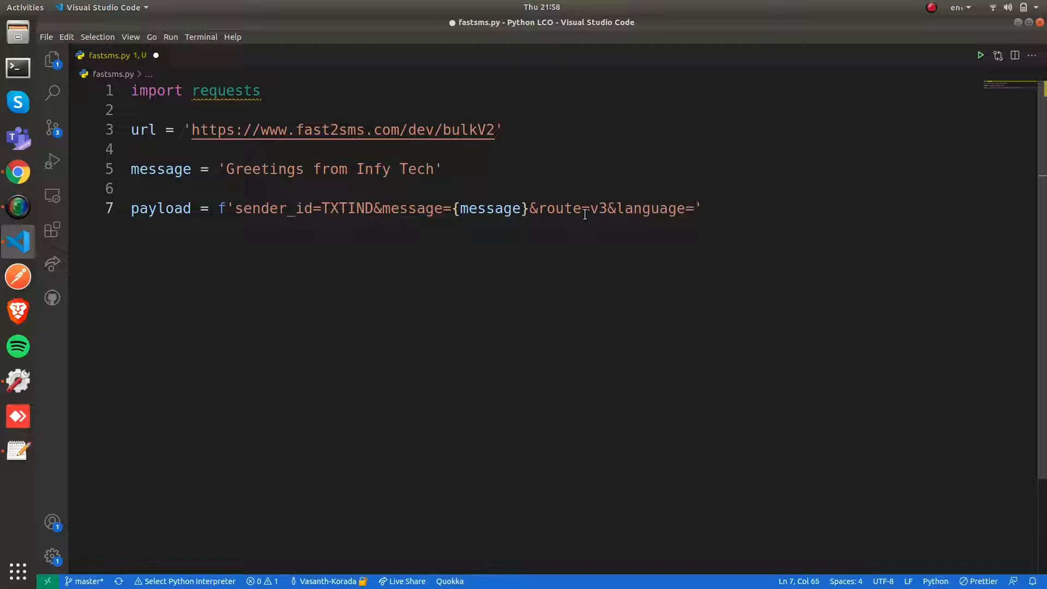
text(english)
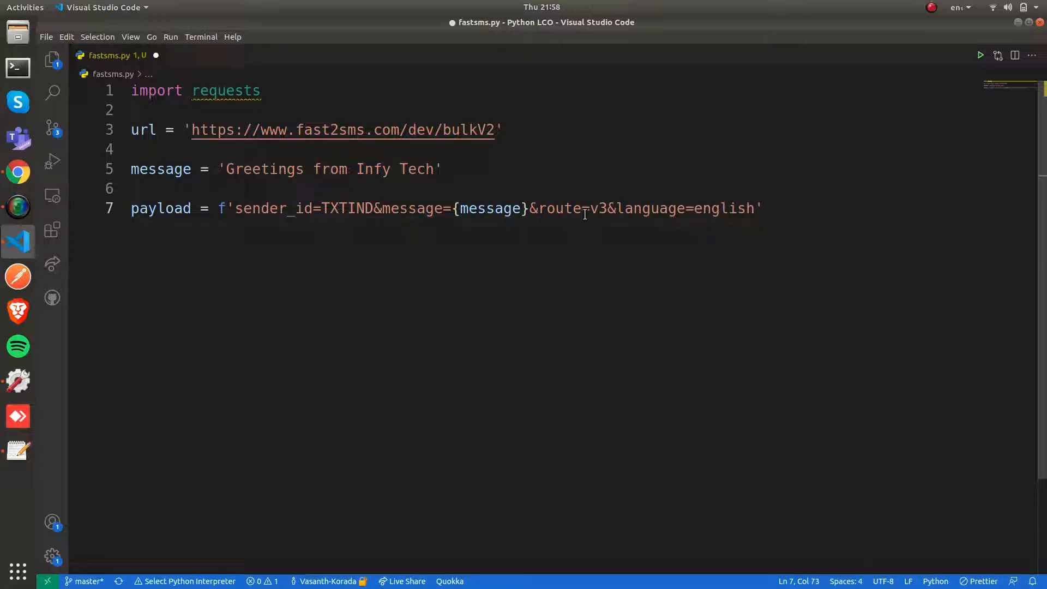
text(&num)
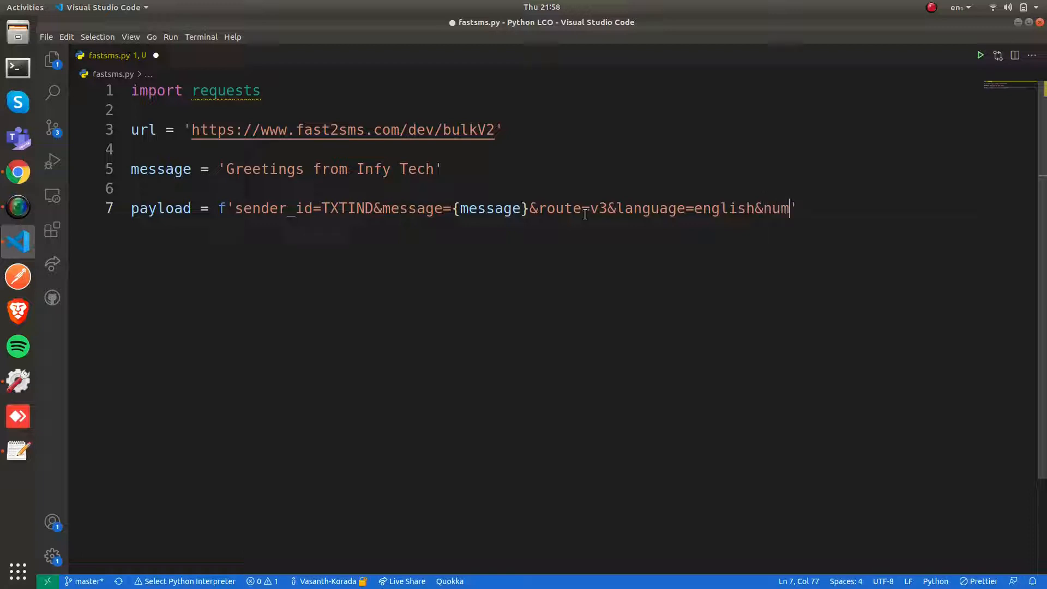
text(bers=')
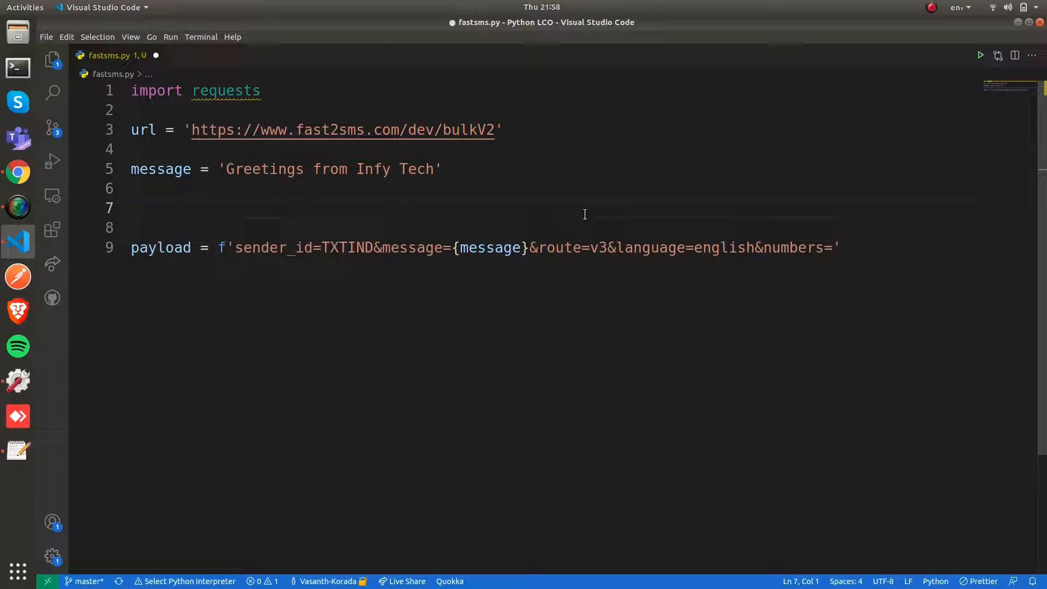
Step: Define a numbers variable on line 7 and interpolate {numbers} into the payload
text(numbers)
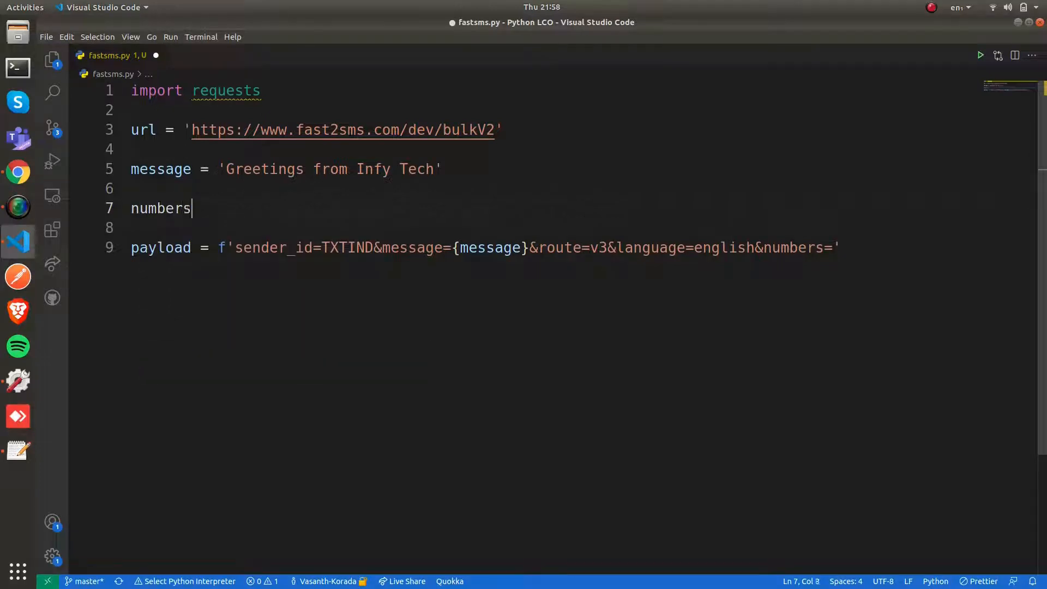
text(=)
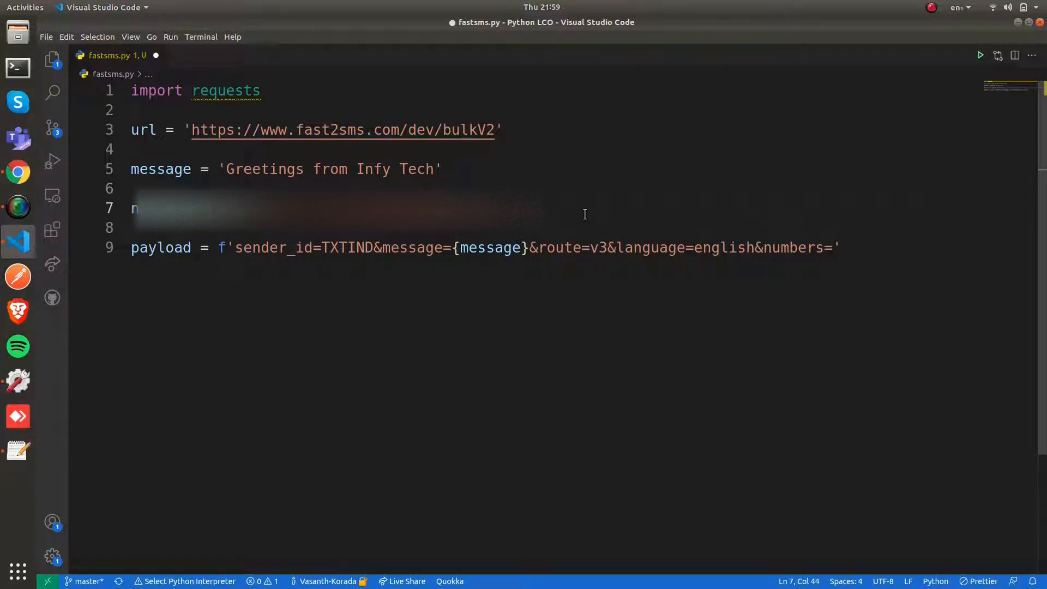
drag(141, 207, 545, 207)
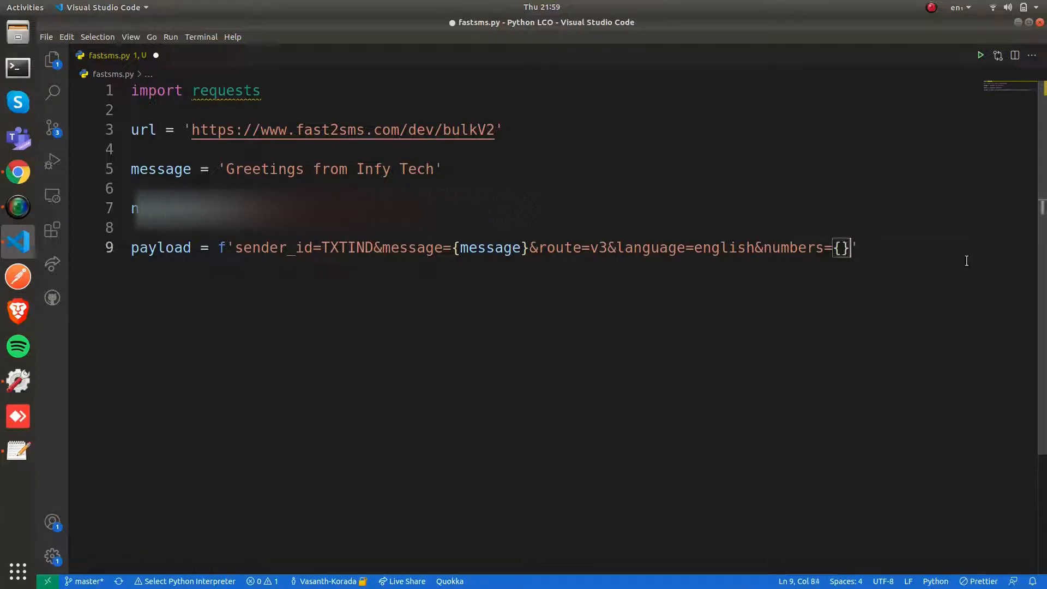
text(numbers)
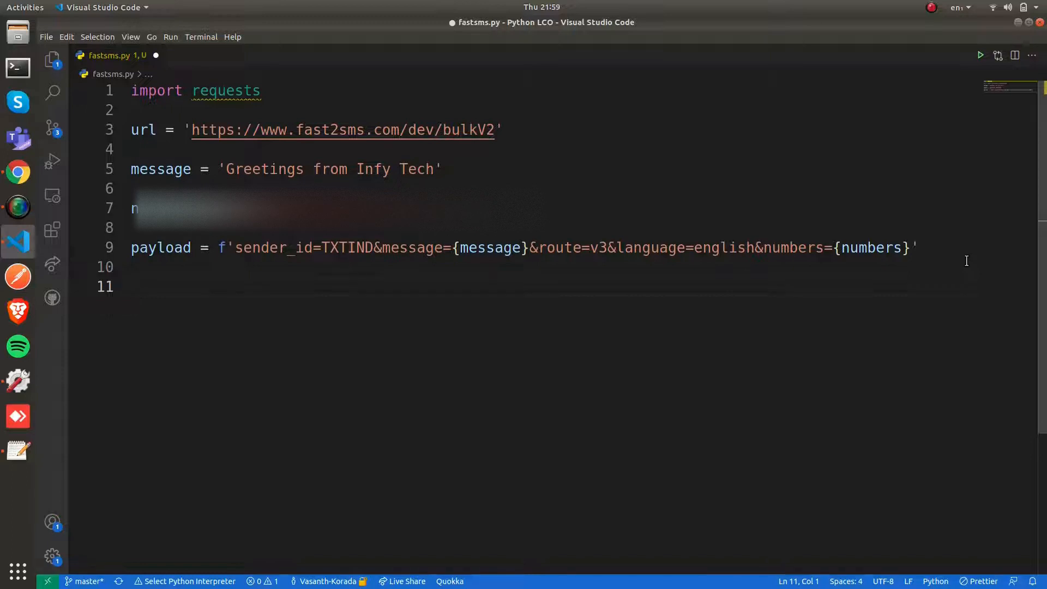
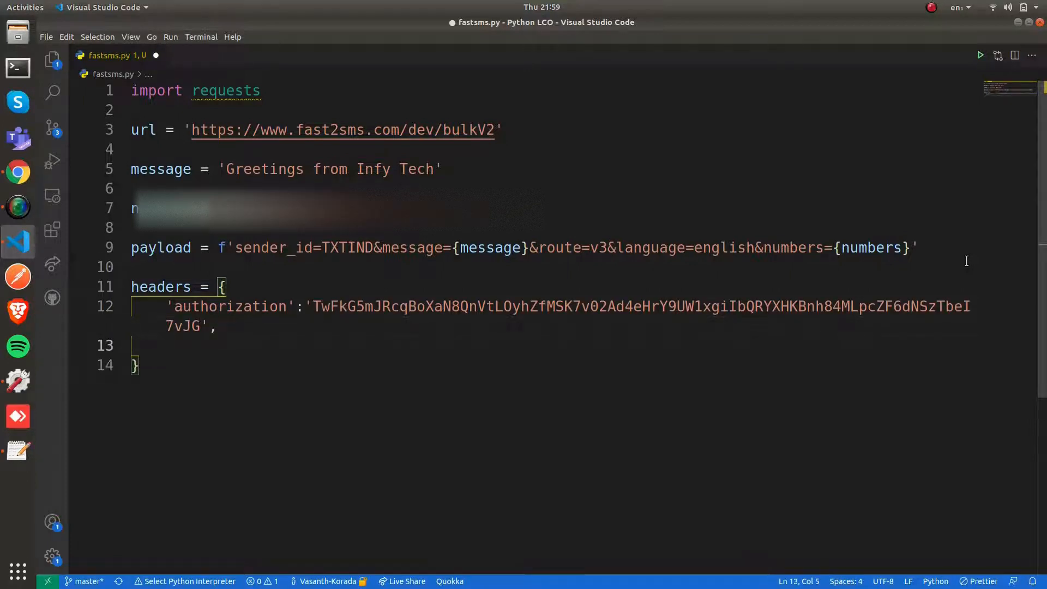
Step: Add 'Content-Type': 'application/x-www-form-urlencoded' to the headers dictionary
text('Conte')
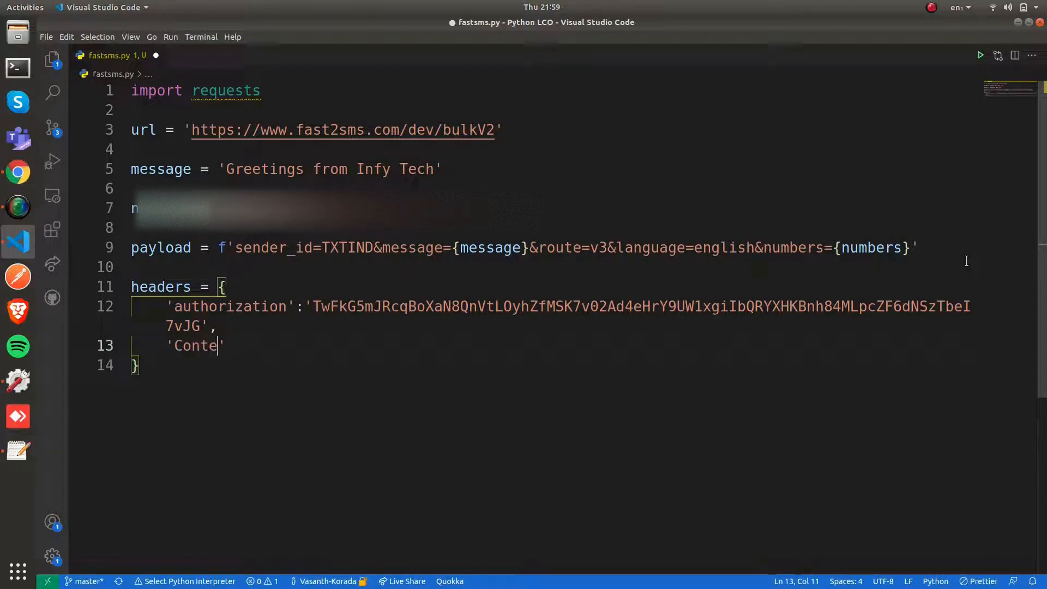
text(nt-Ty)
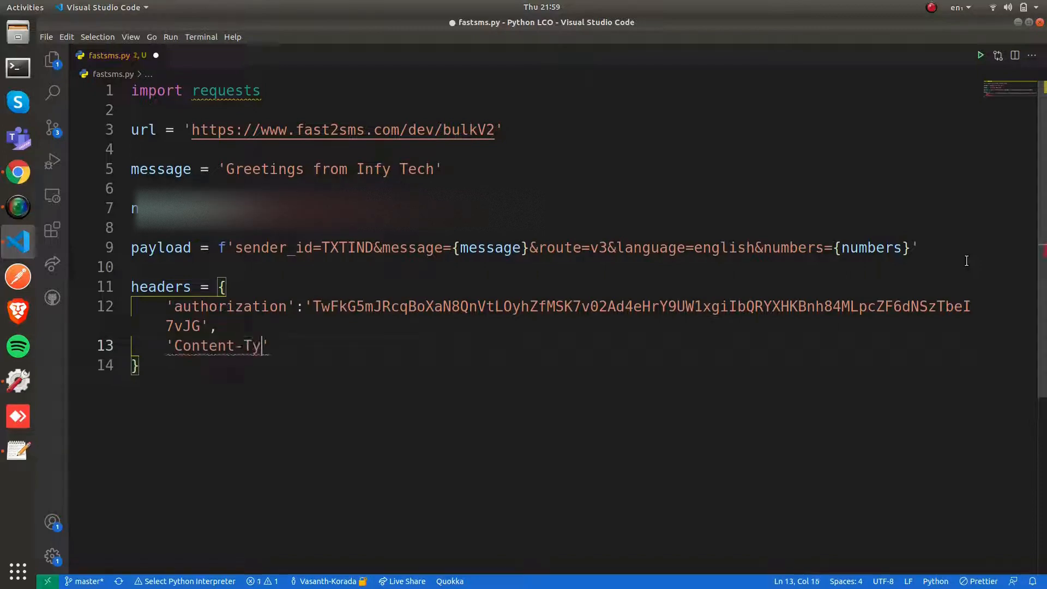
text(pe':'appli')
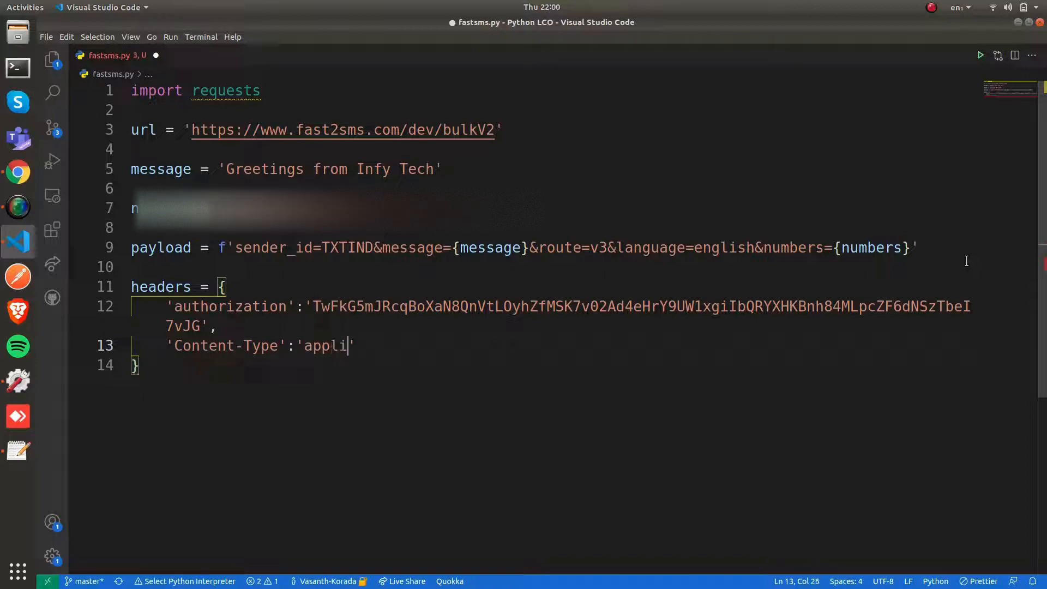
text(cation/)
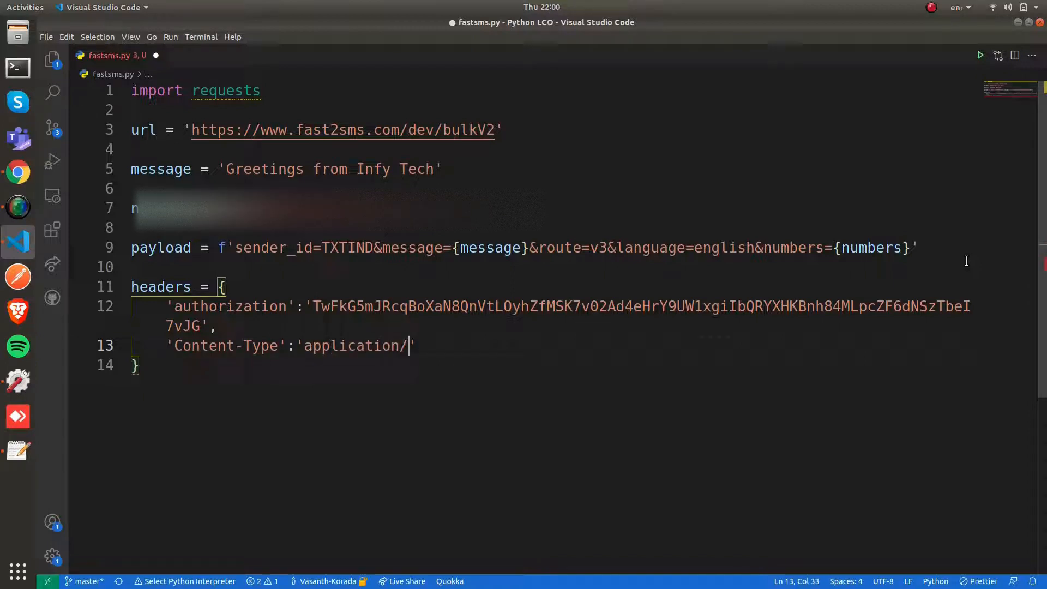
text(x-)
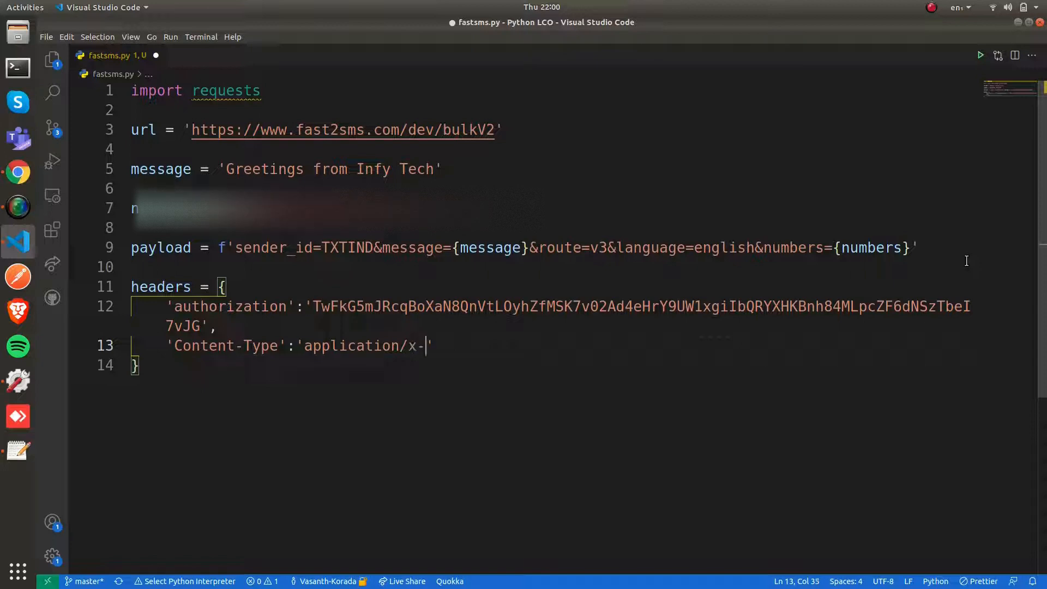
text(www-)
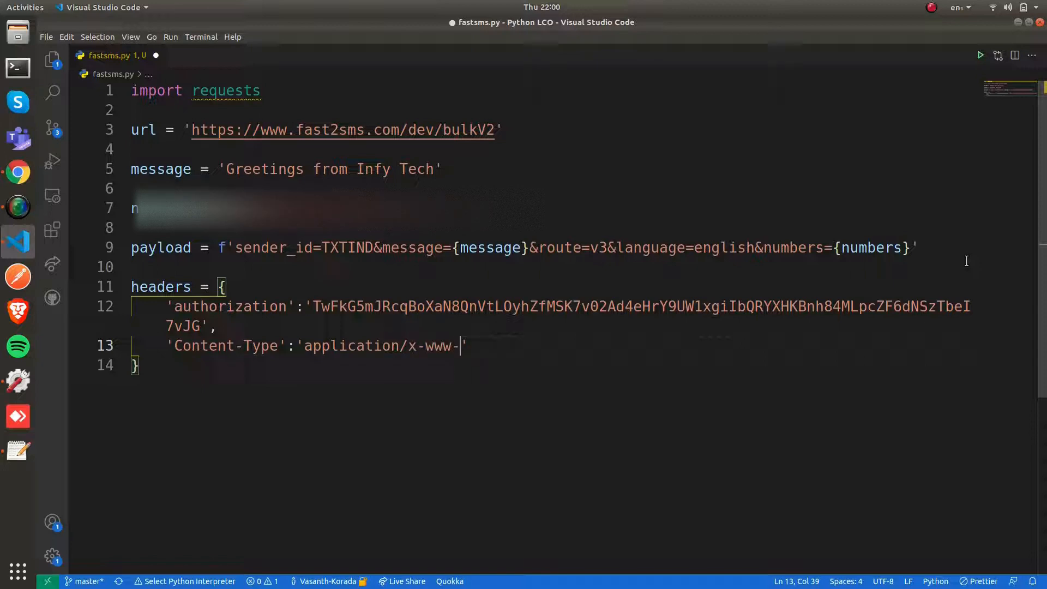
text(form)
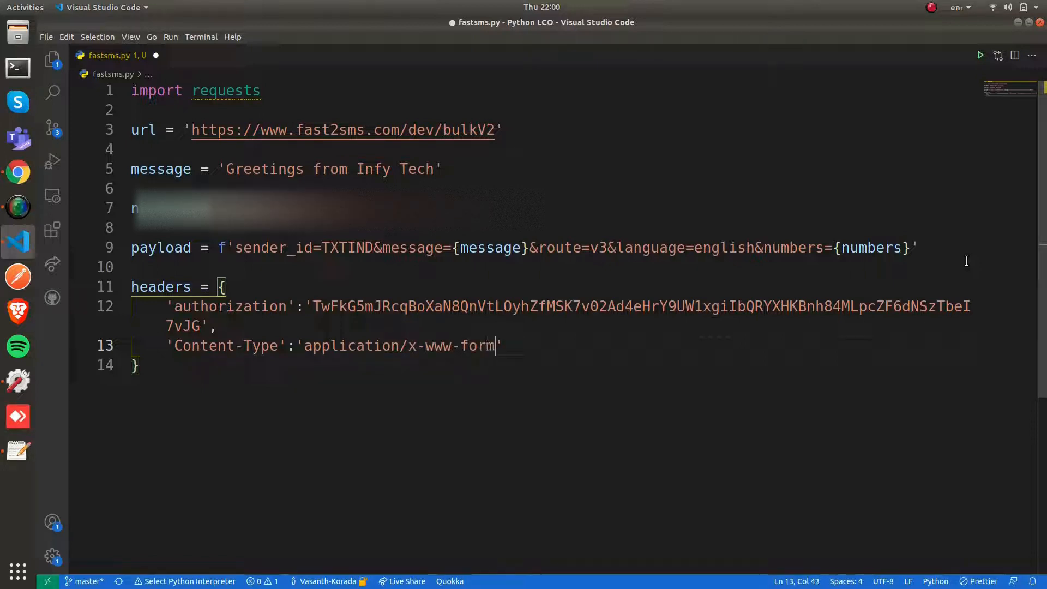
text(-url)
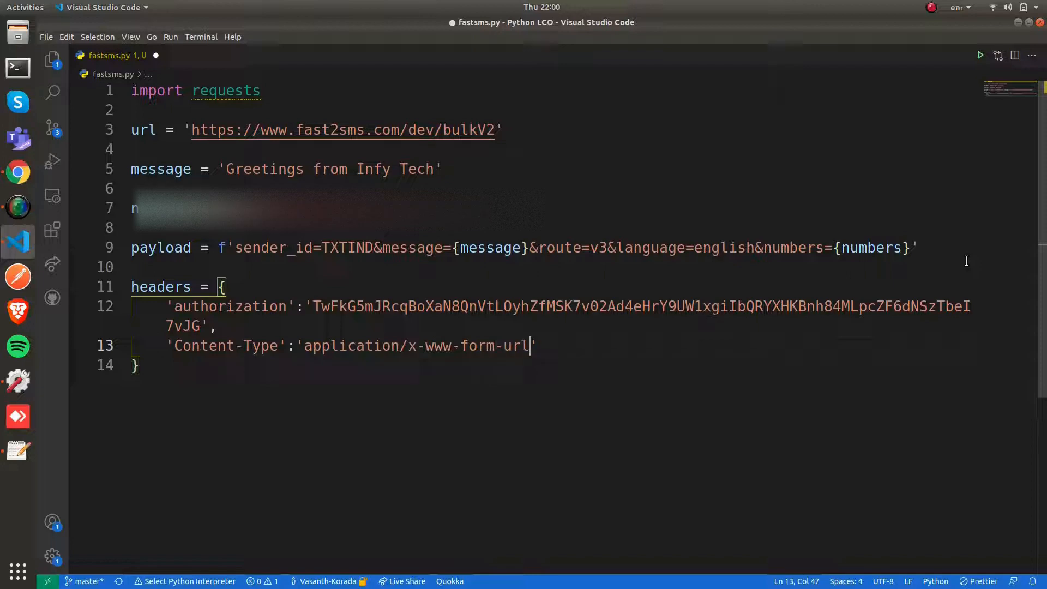
text(e)
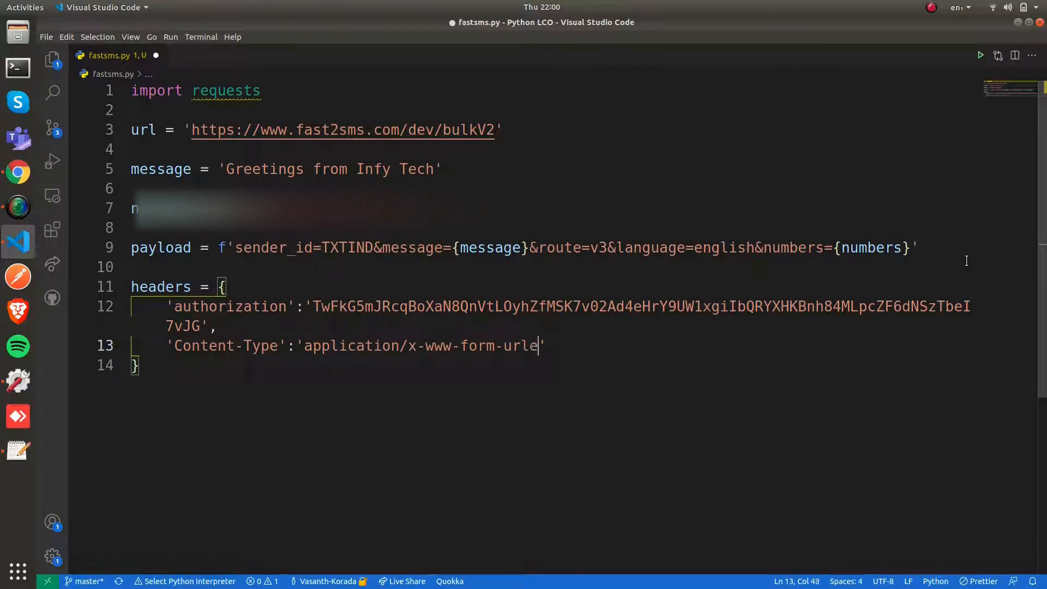
text(n)
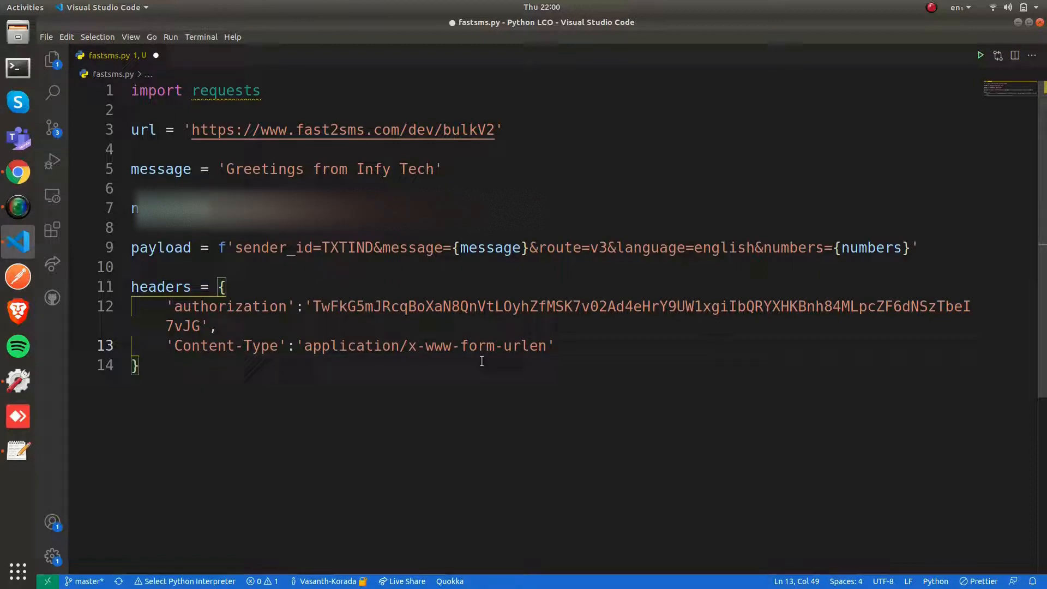
text(cod)
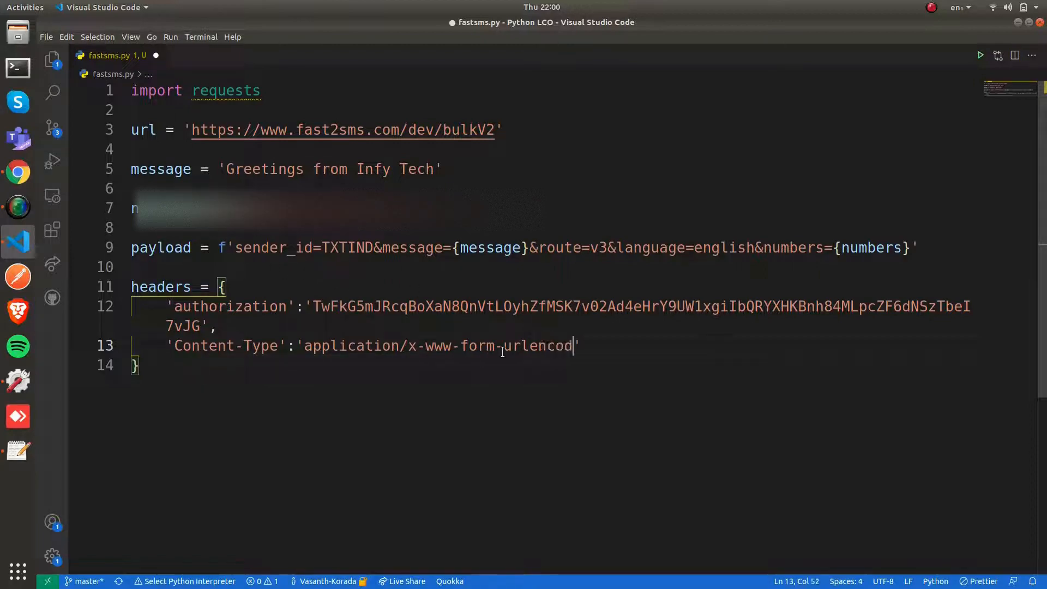
text(ed')
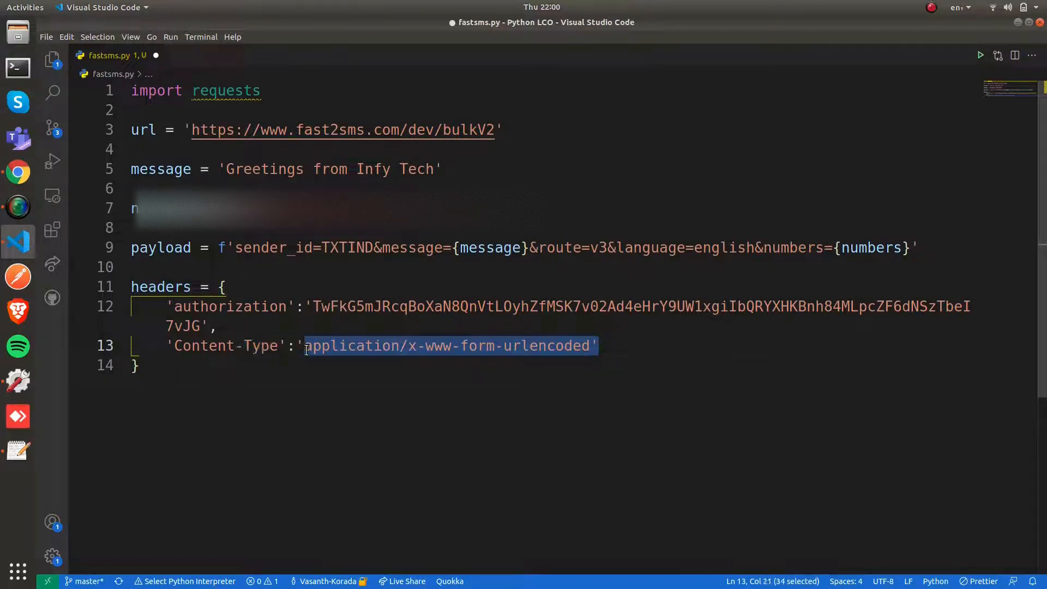
click(601, 346)
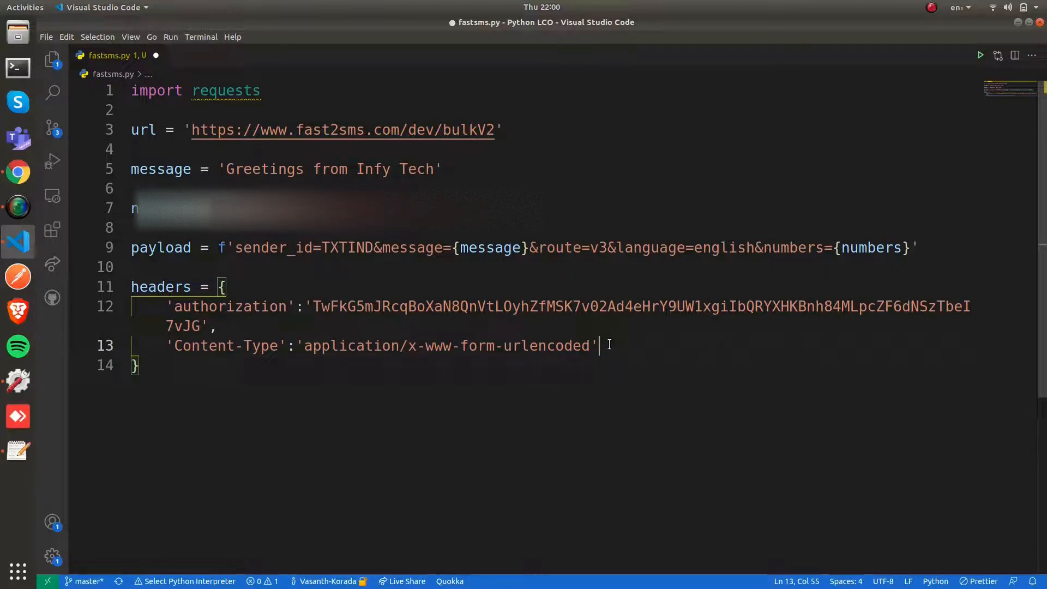
click(141, 365)
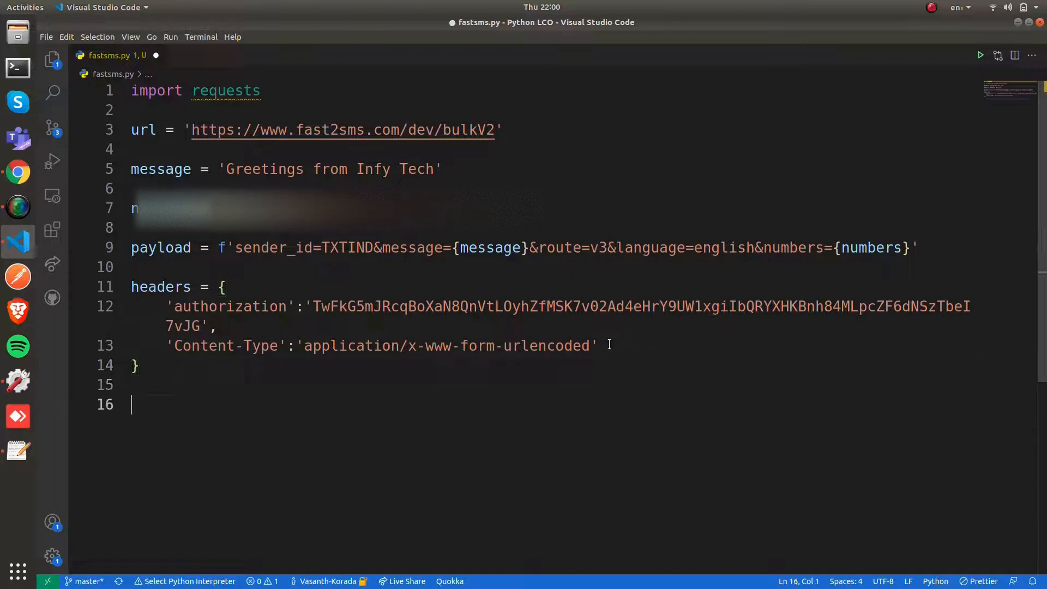
Step: Assign response = requests.request("POST", url=url, data=payload, headers=headers) on line 17
text(res)
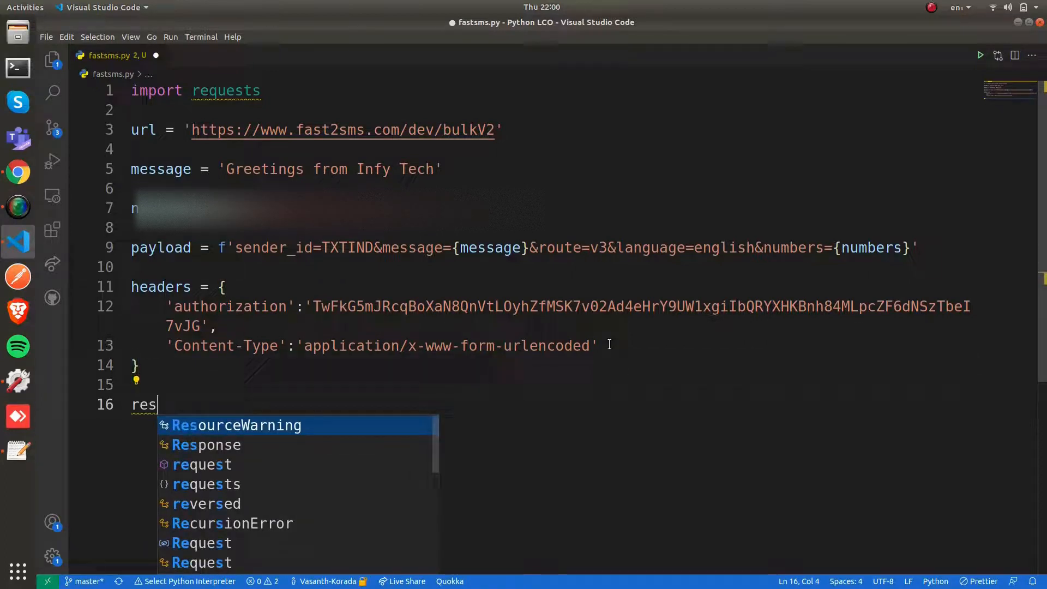
key(Backspace)
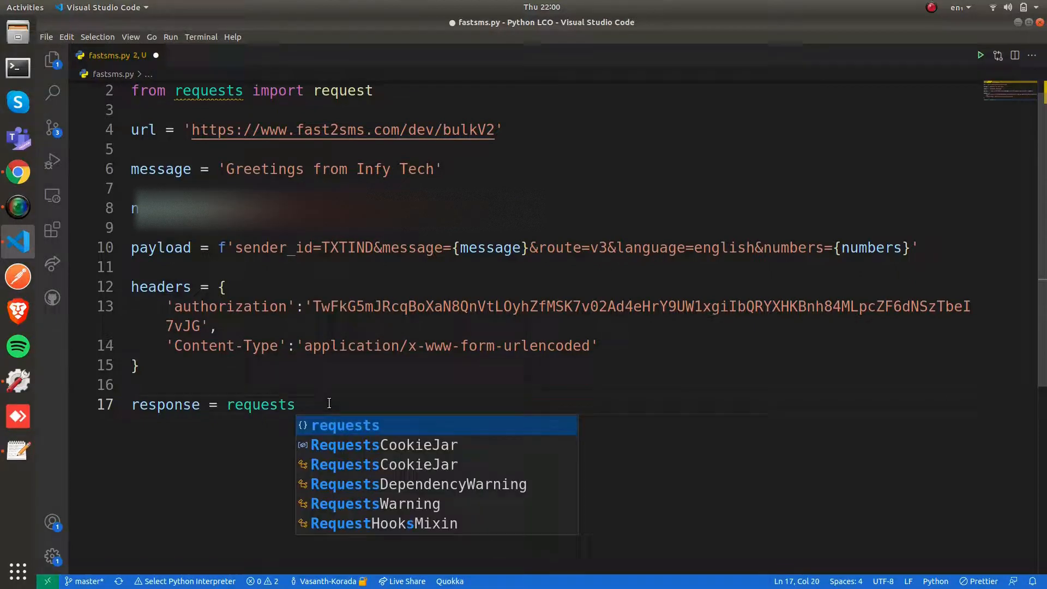
text(.request()
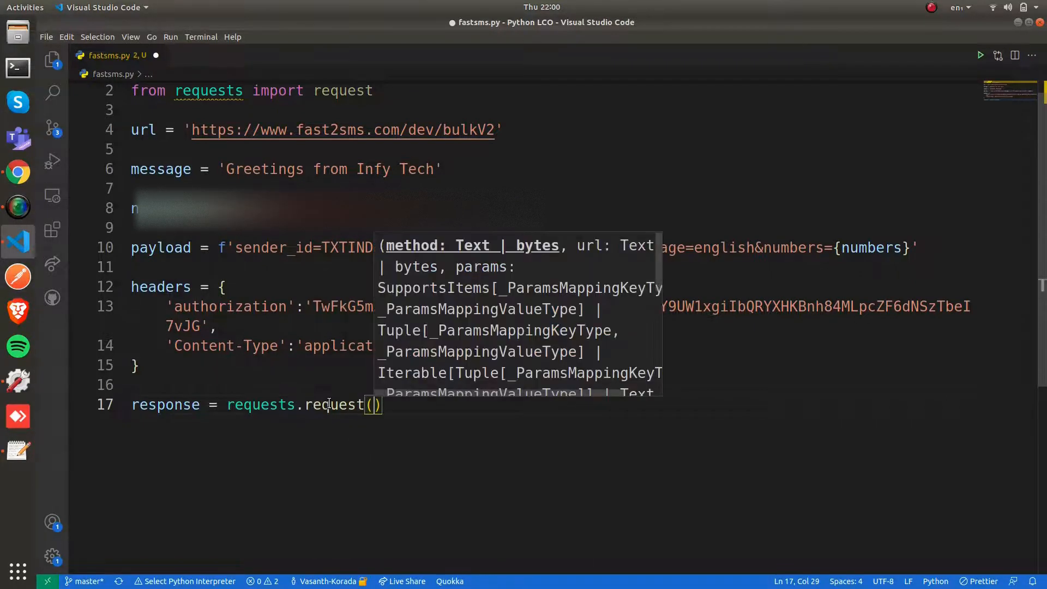
text(POS")
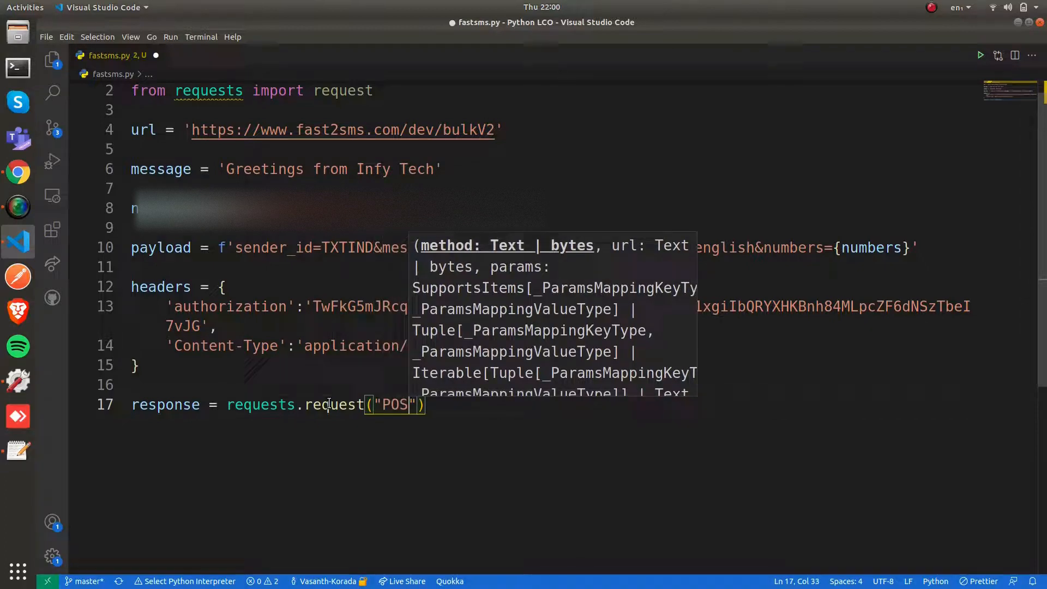
text(T)
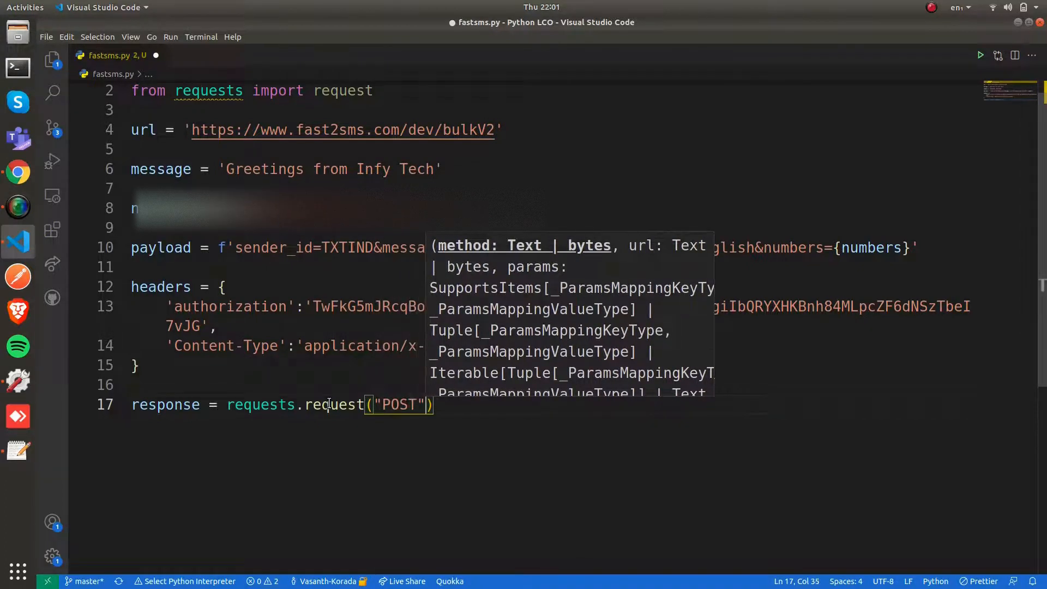
text(,)
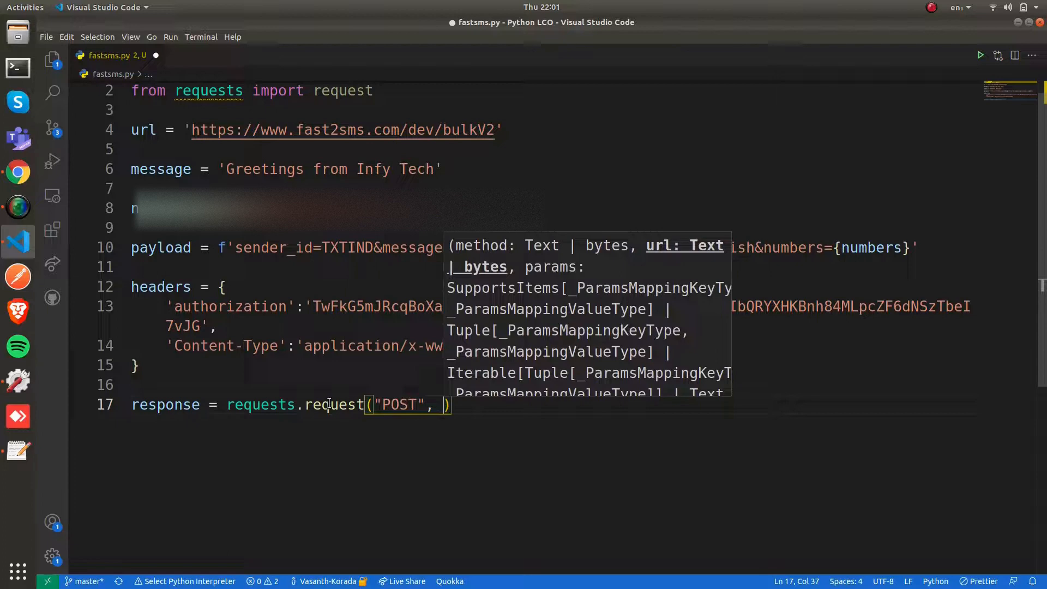
text(url=)
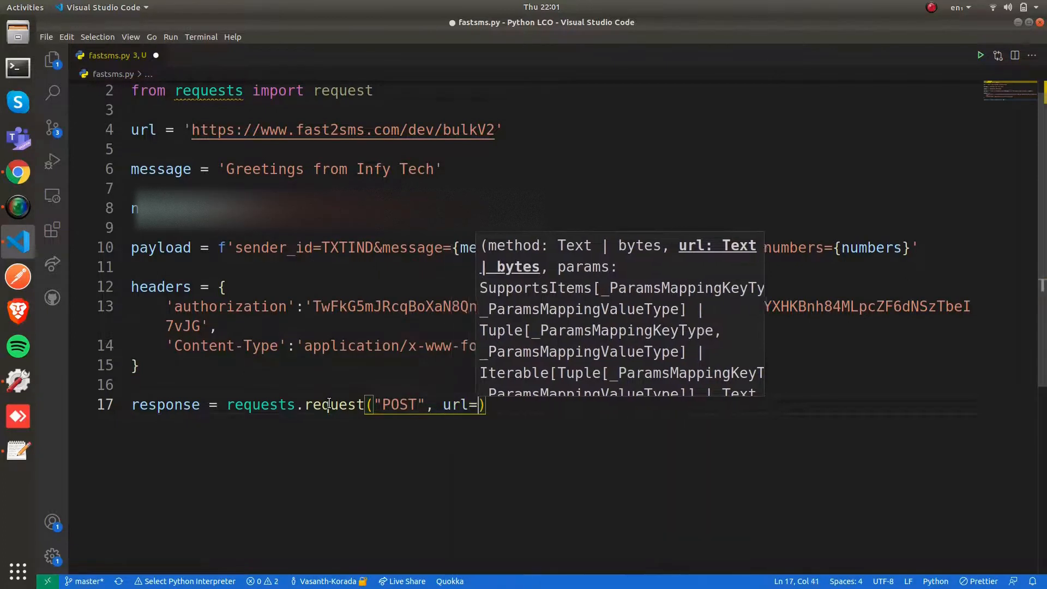
text(url)
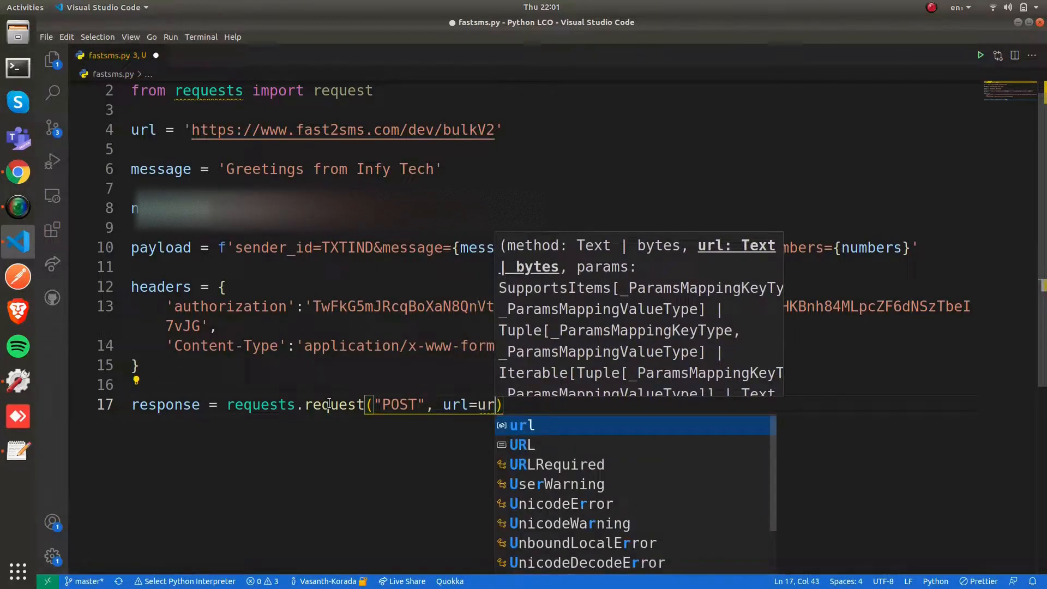
text(, data=)
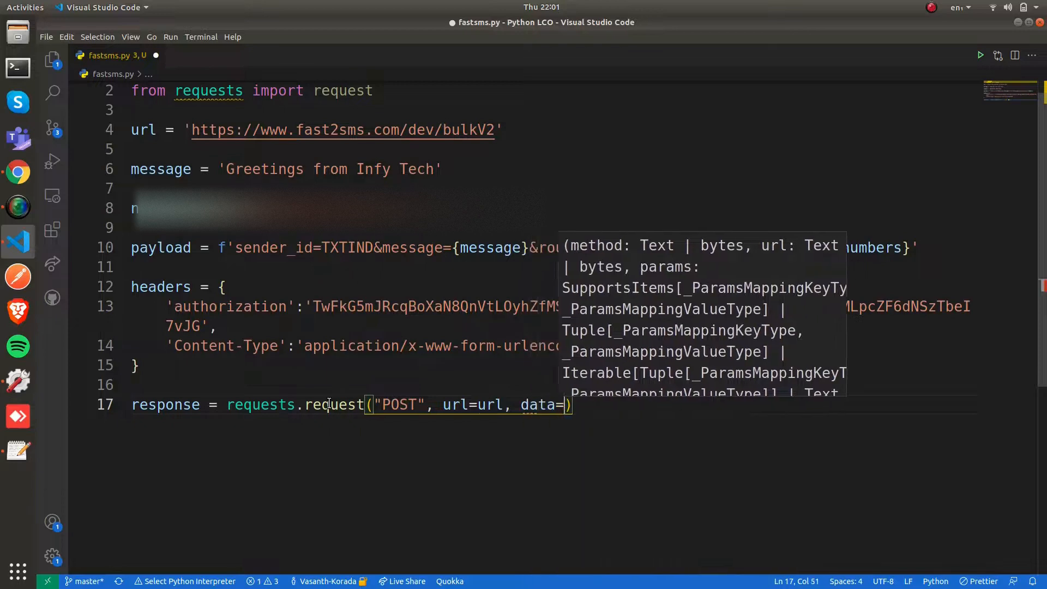
text(payload)
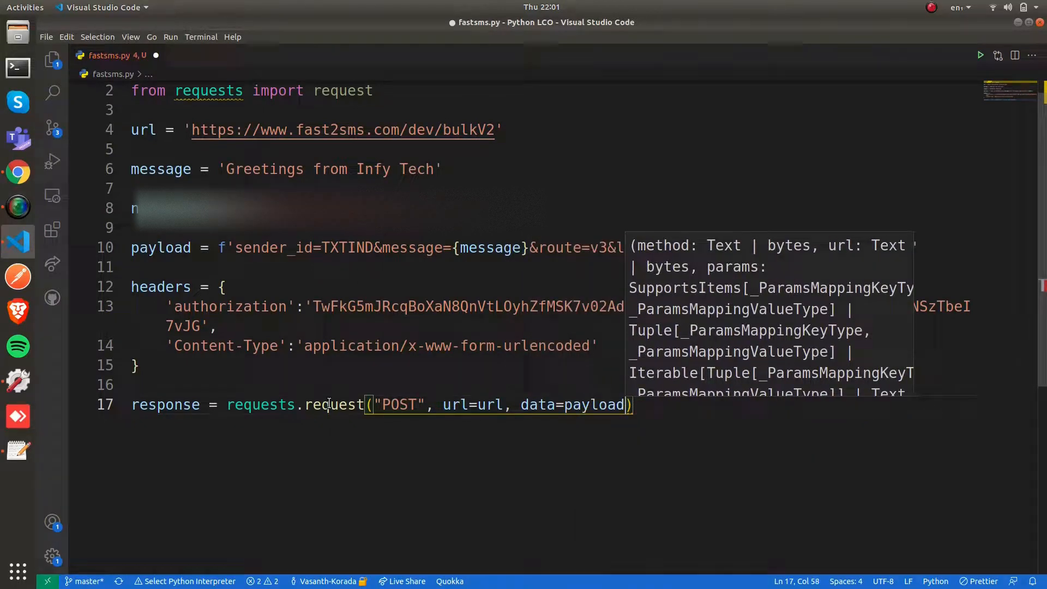
text(, headers=hea)
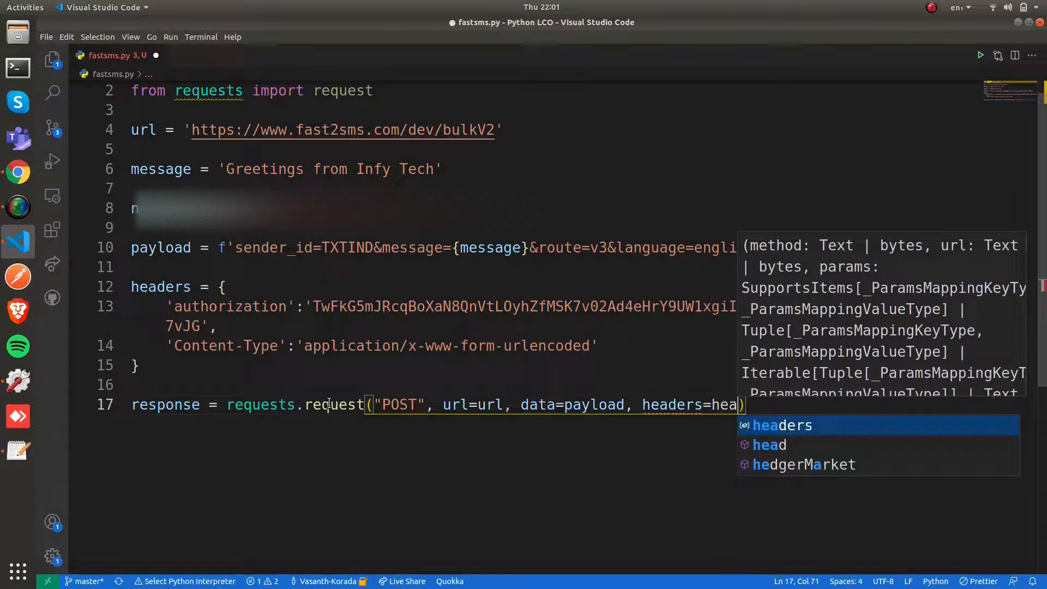
key(Enter)
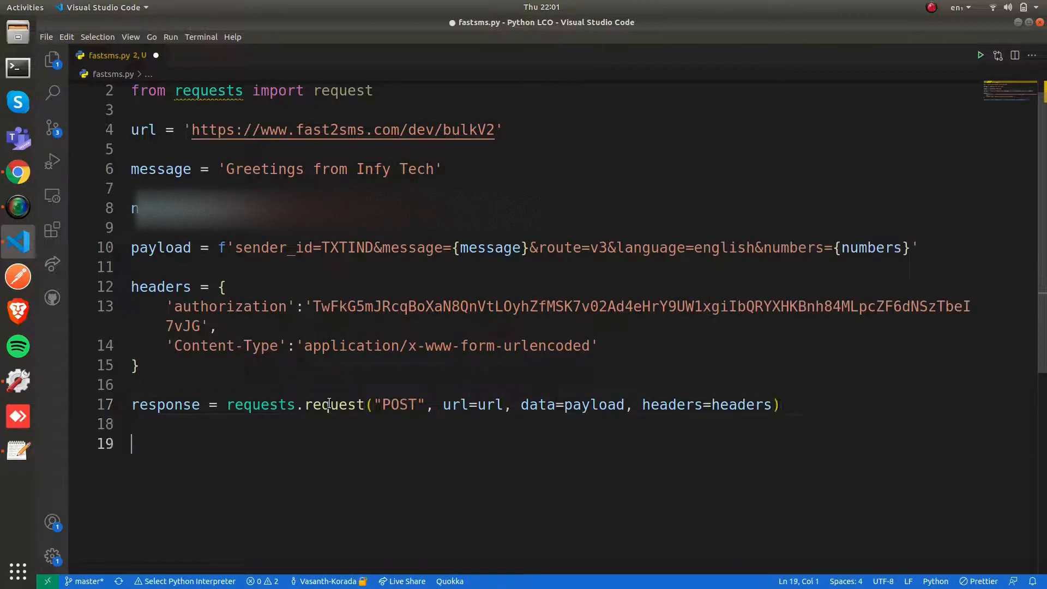
Step: Add print(response.text) on the following line
text(print)
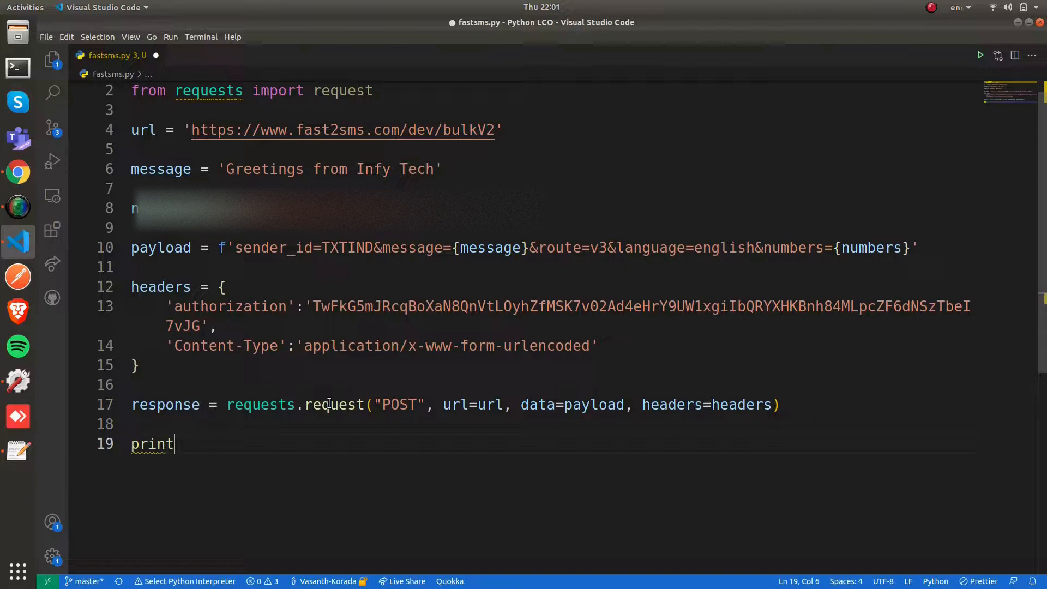
text((response)
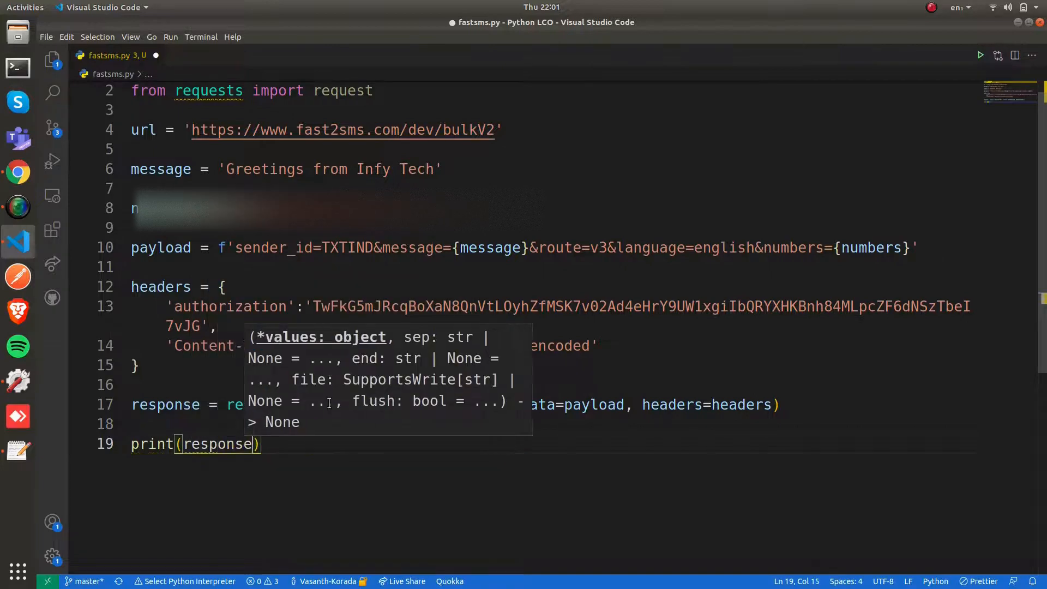
text(.text)
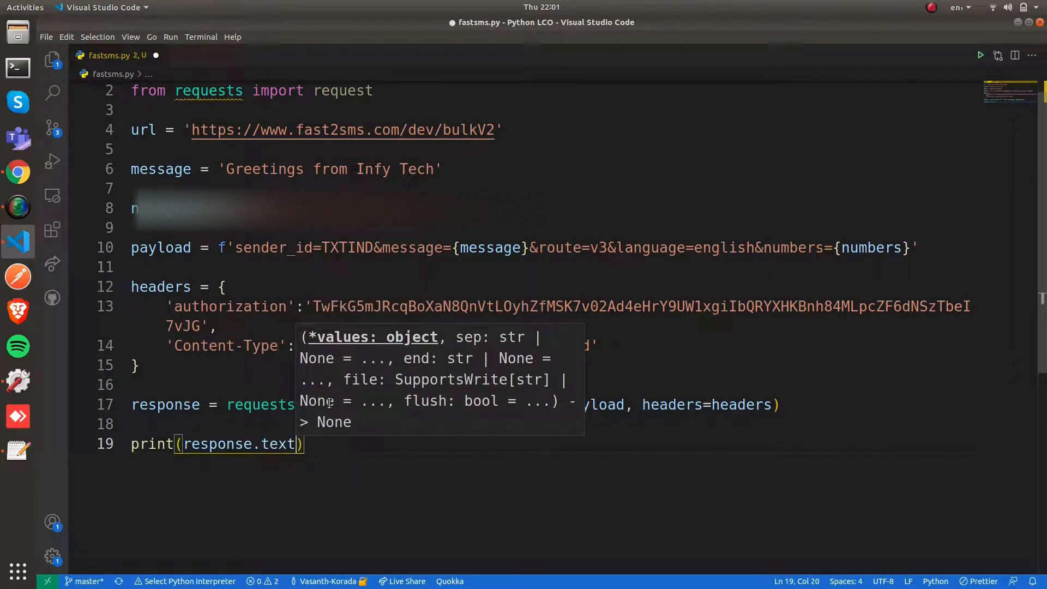
double_click(277, 444)
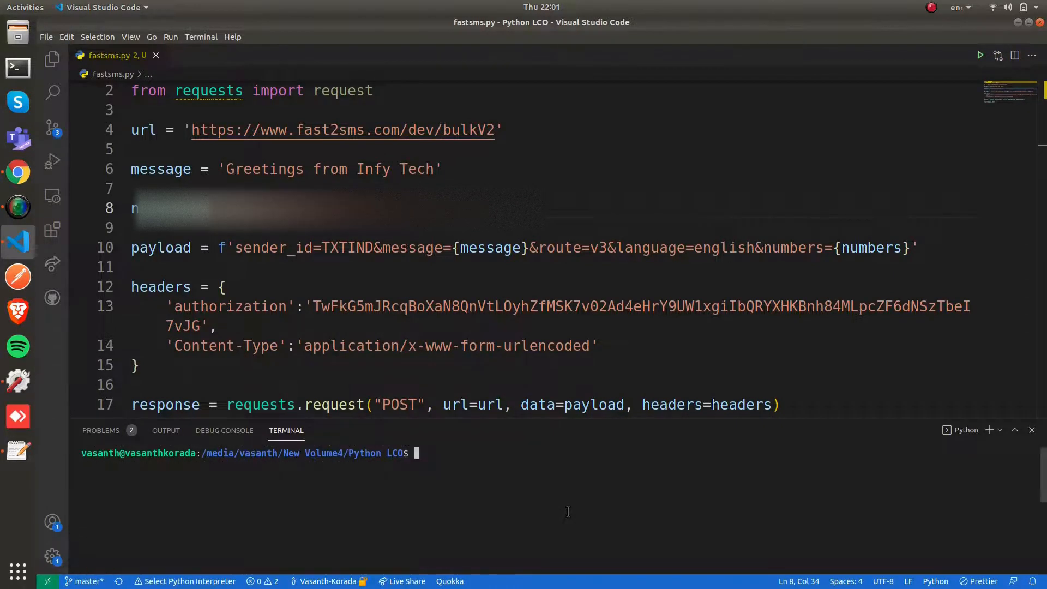
Step: Run python3 fastsms.py in the terminal and select the 'SMS sent successfully' JSON response
text(clear)
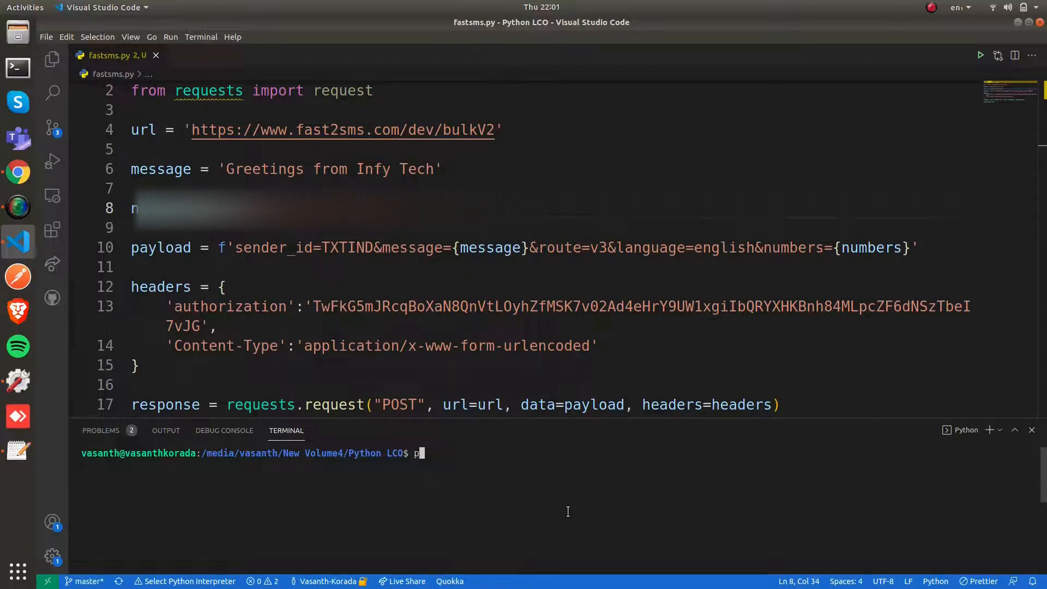
text(ython3)
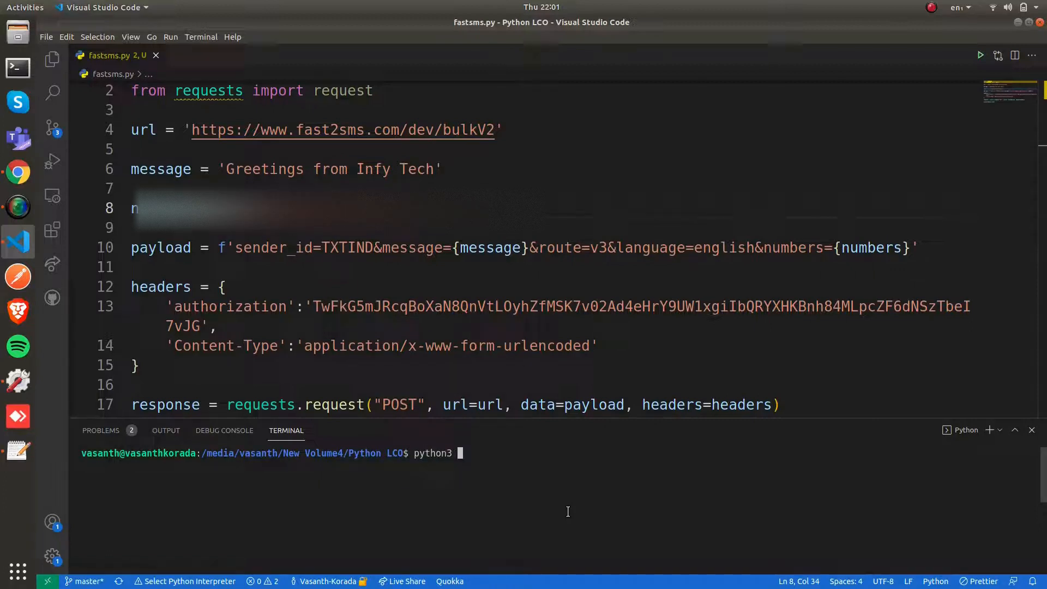
text(fastsms.py)
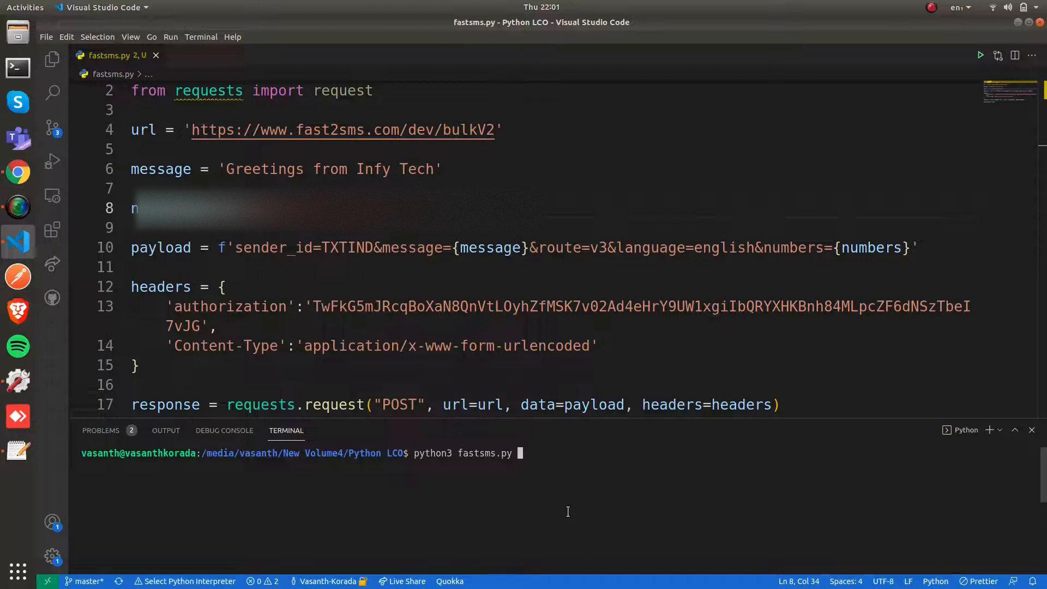
key(Return)
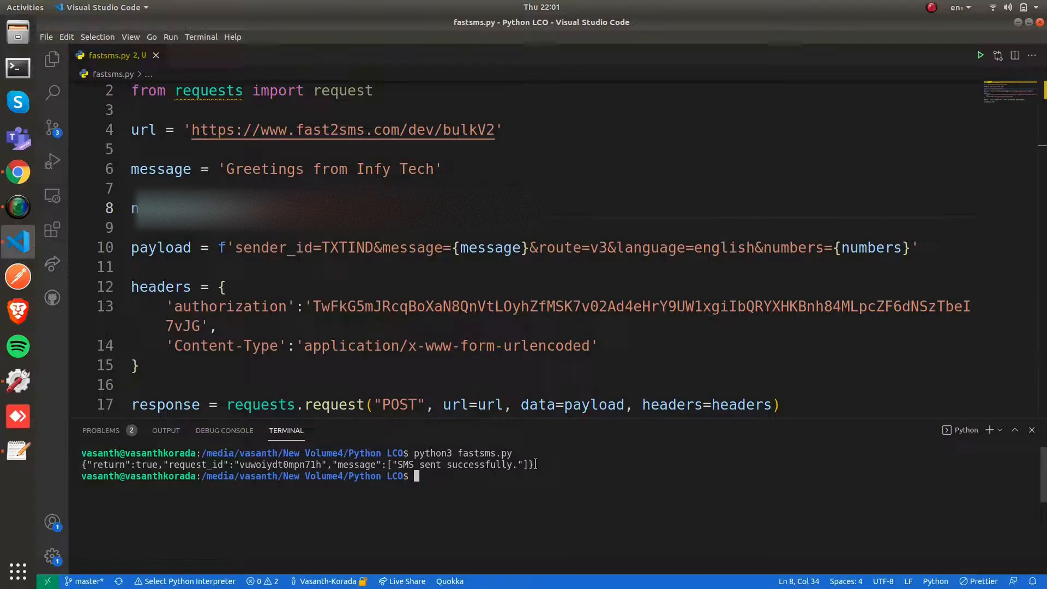
drag(315, 453, 534, 465)
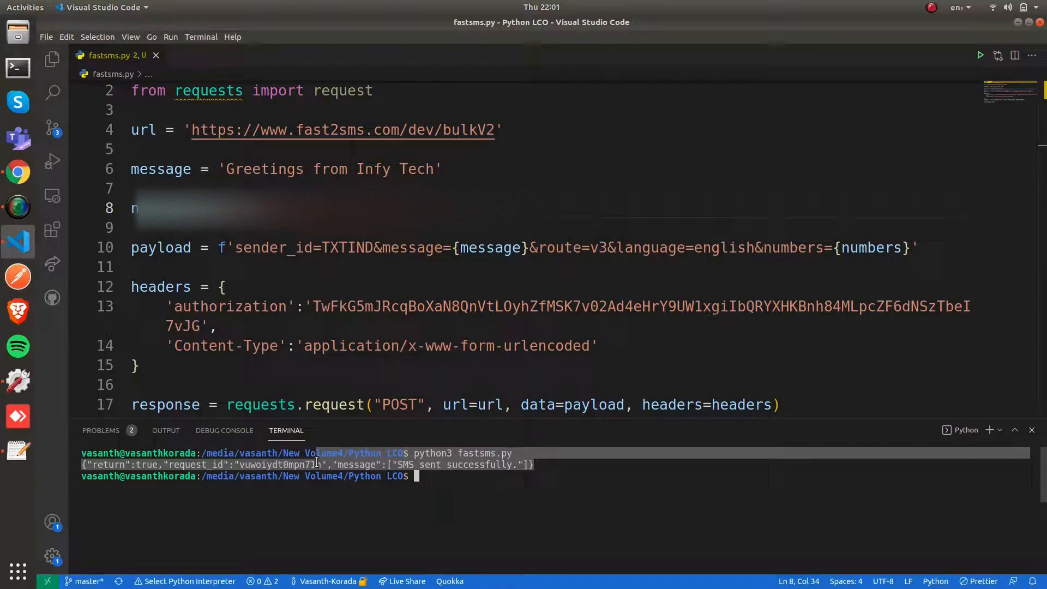
double_click(349, 248)
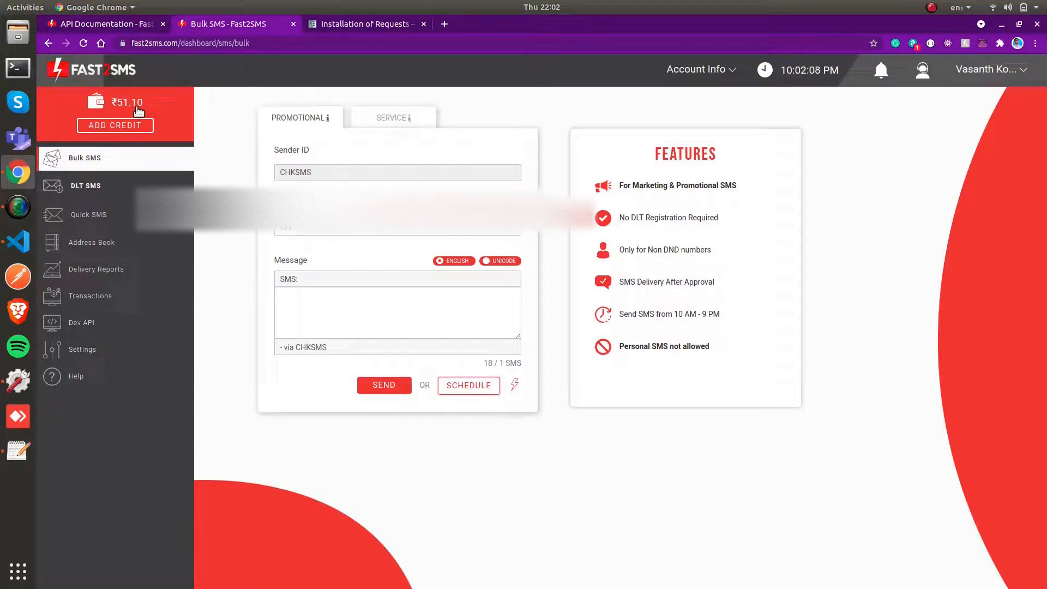
mouse_move(105, 282)
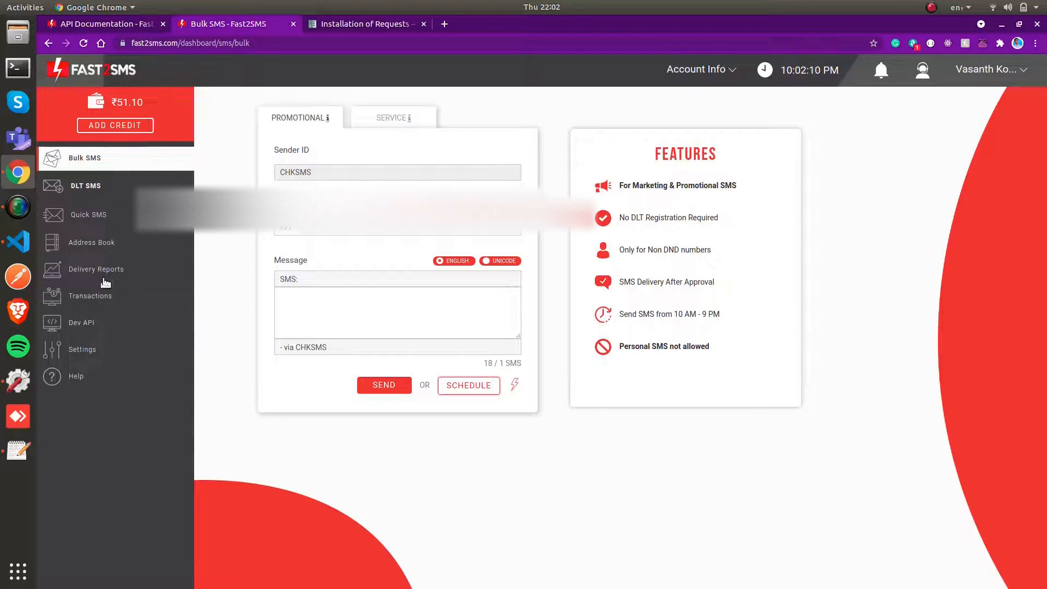
Step: View Delivery Reports showing the 10:01:43 PM Bulk SMS entry, then return to VS Code
click(96, 269)
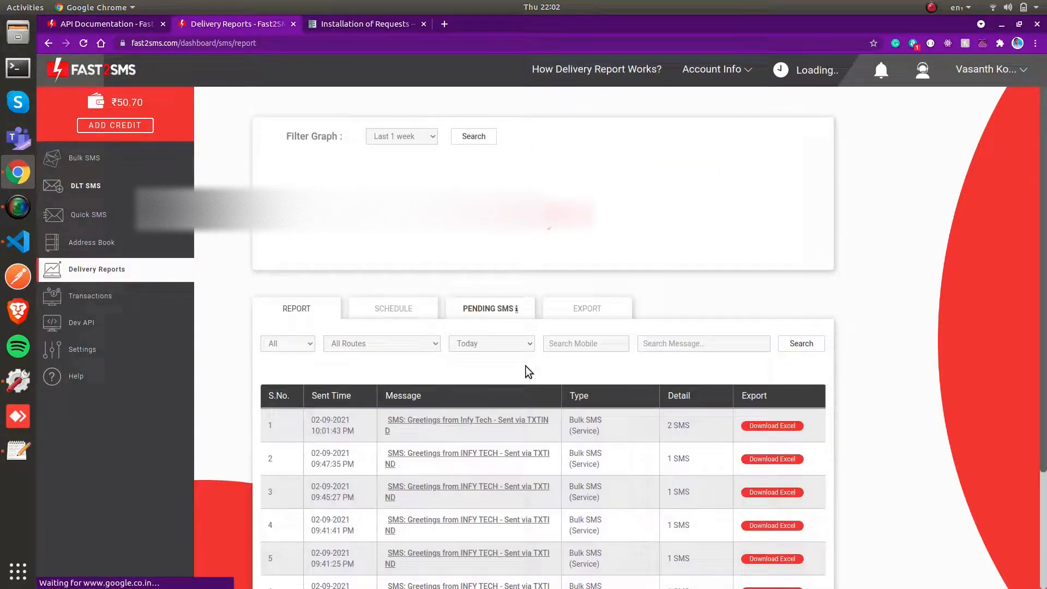
scroll(down, 3)
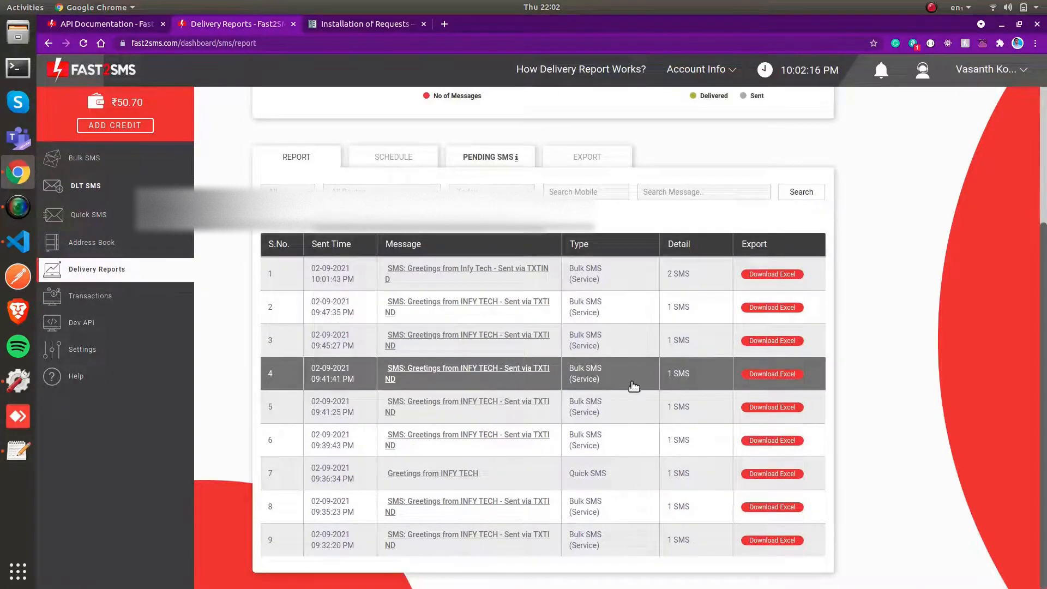
scroll(up, 3)
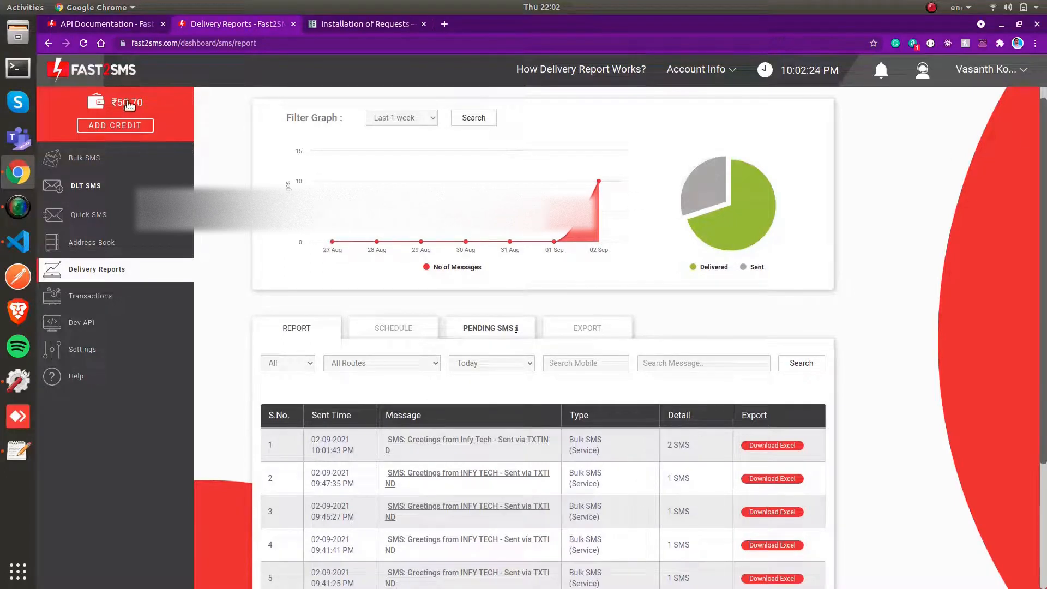
mouse_move(114, 126)
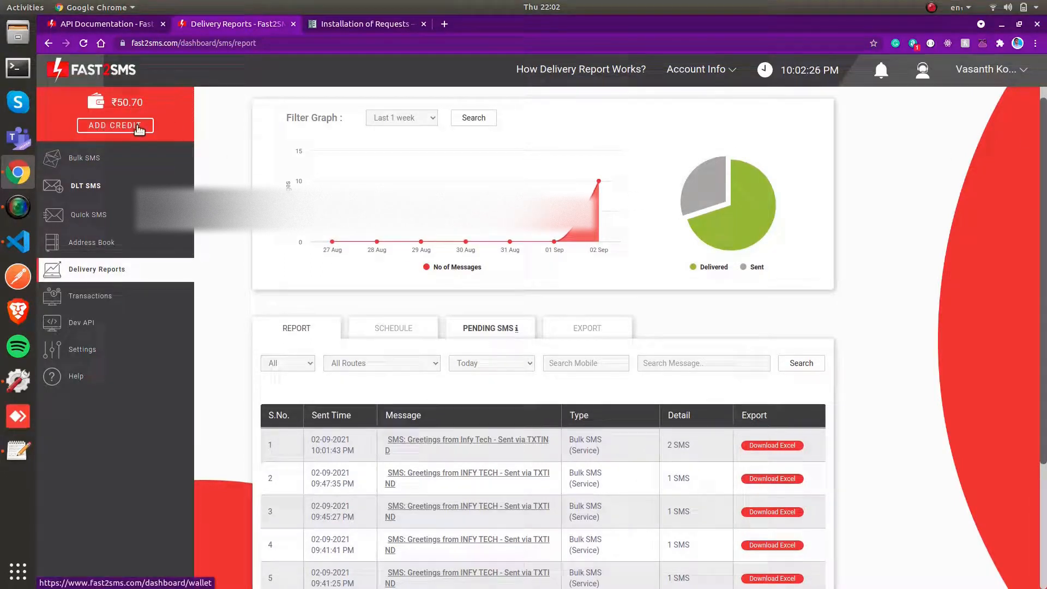
mouse_move(178, 177)
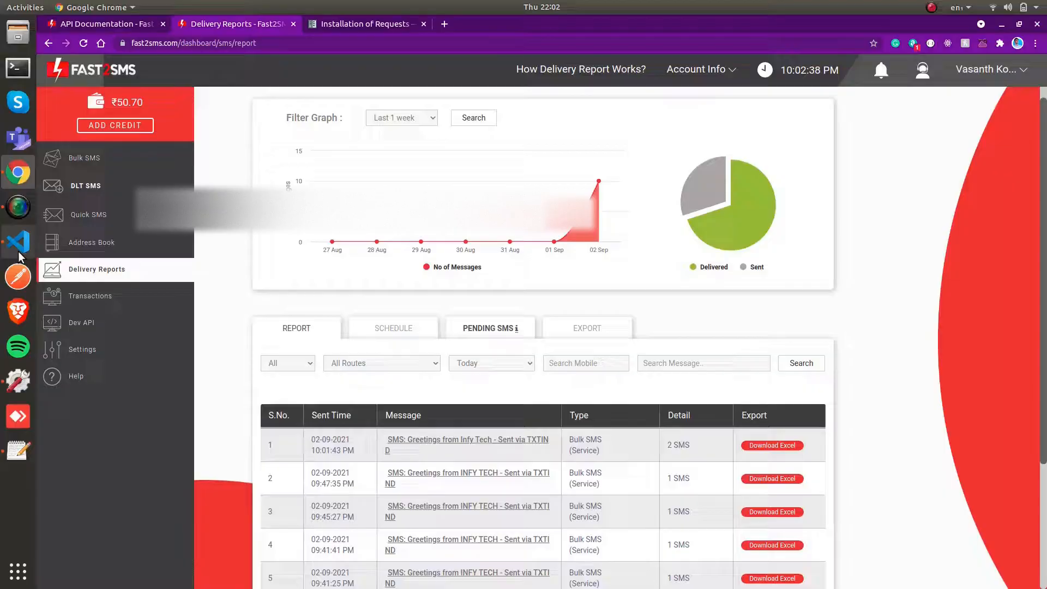
click(17, 240)
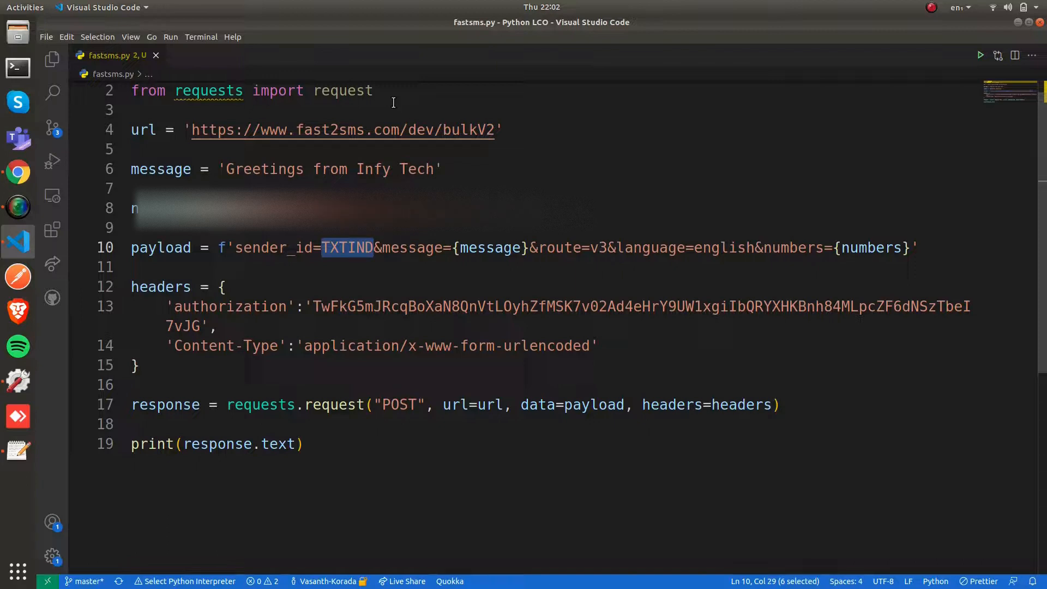
click(375, 91)
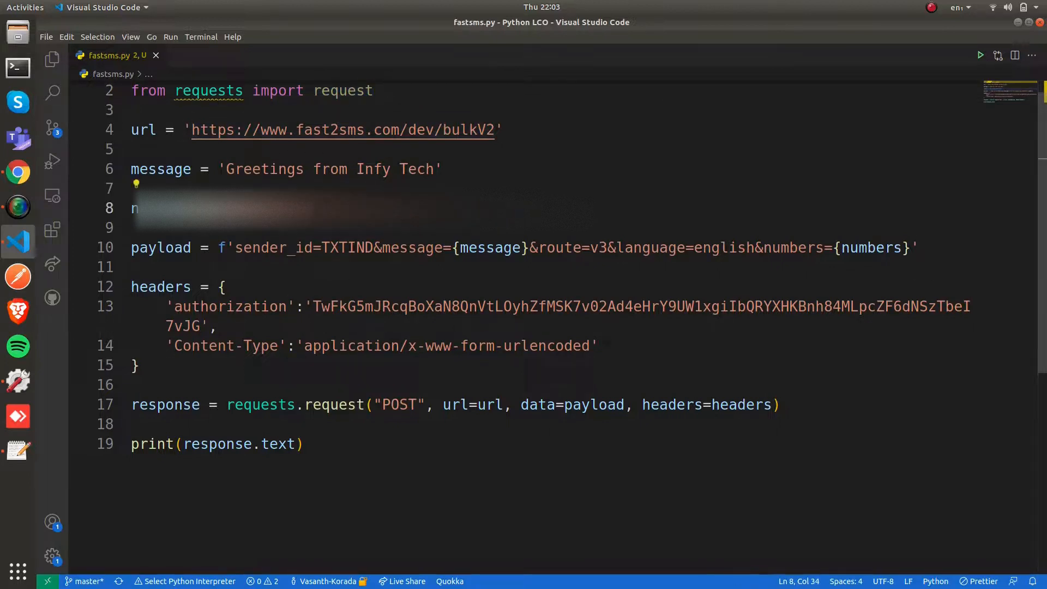
drag(460, 208, 131, 208)
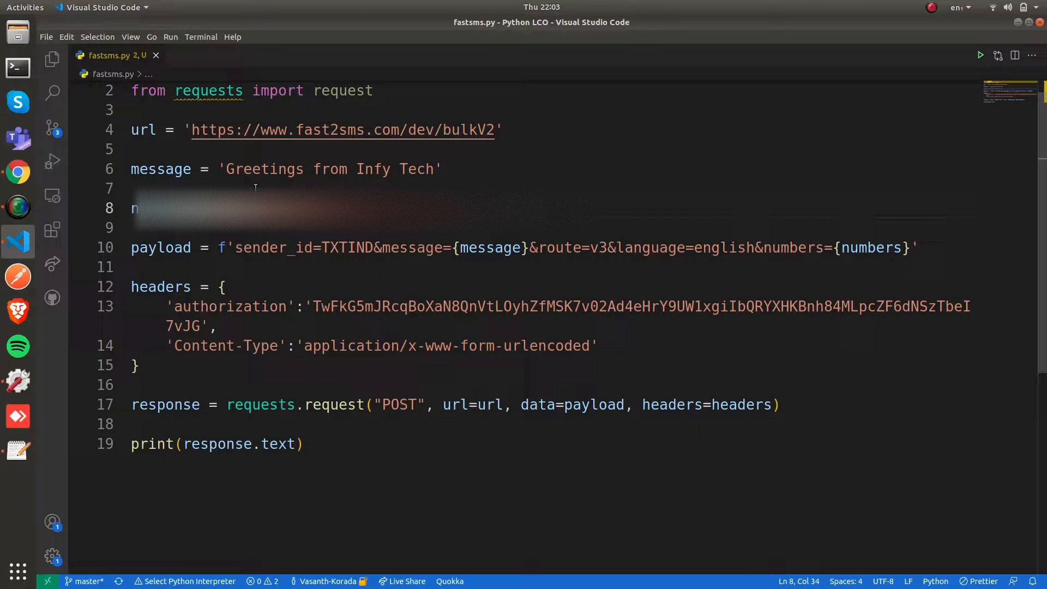
mouse_move(17, 173)
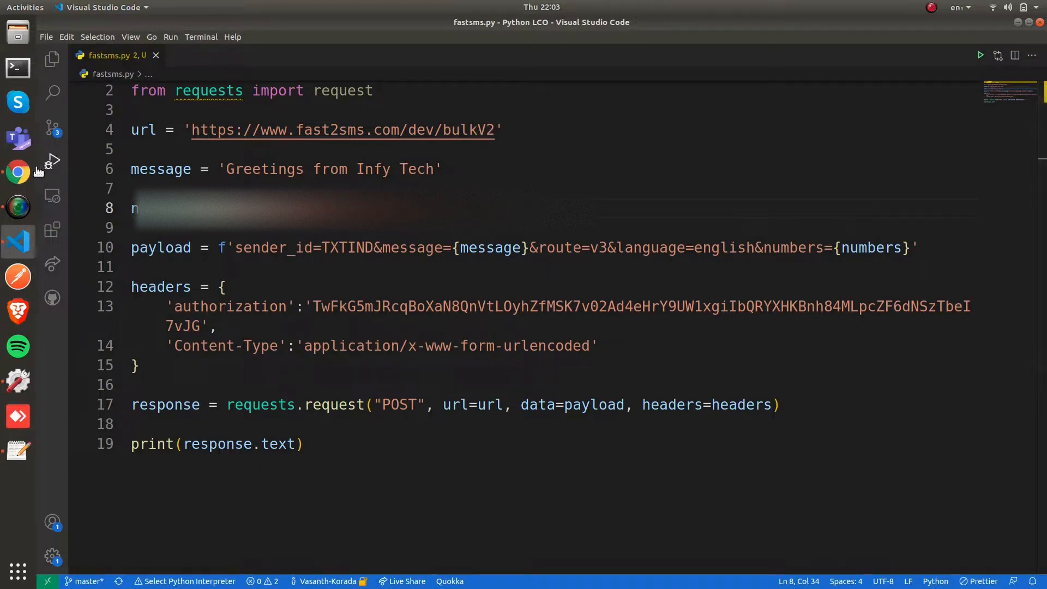
mouse_move(18, 172)
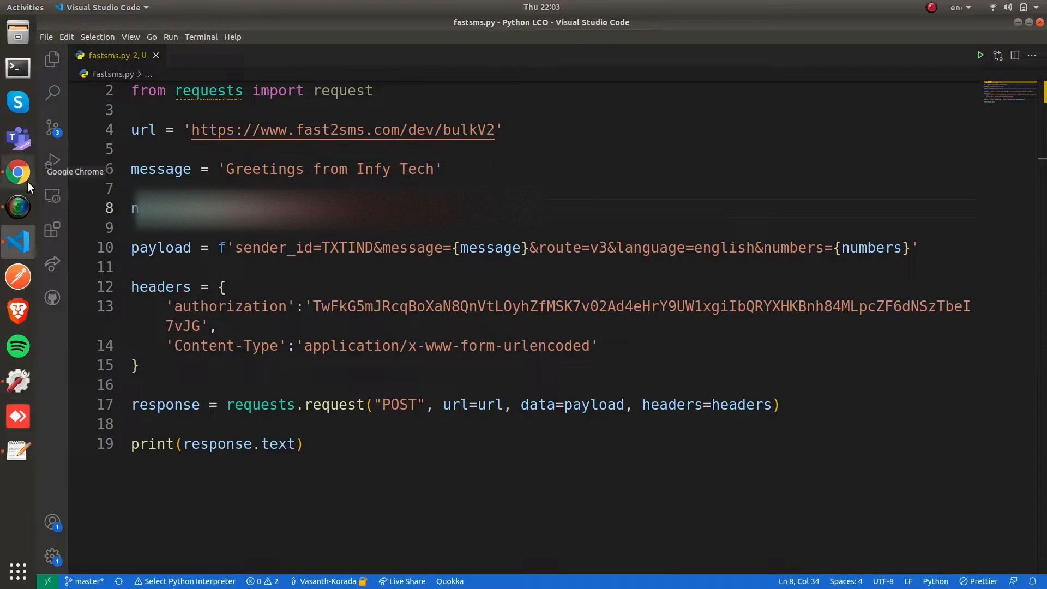
mouse_move(18, 208)
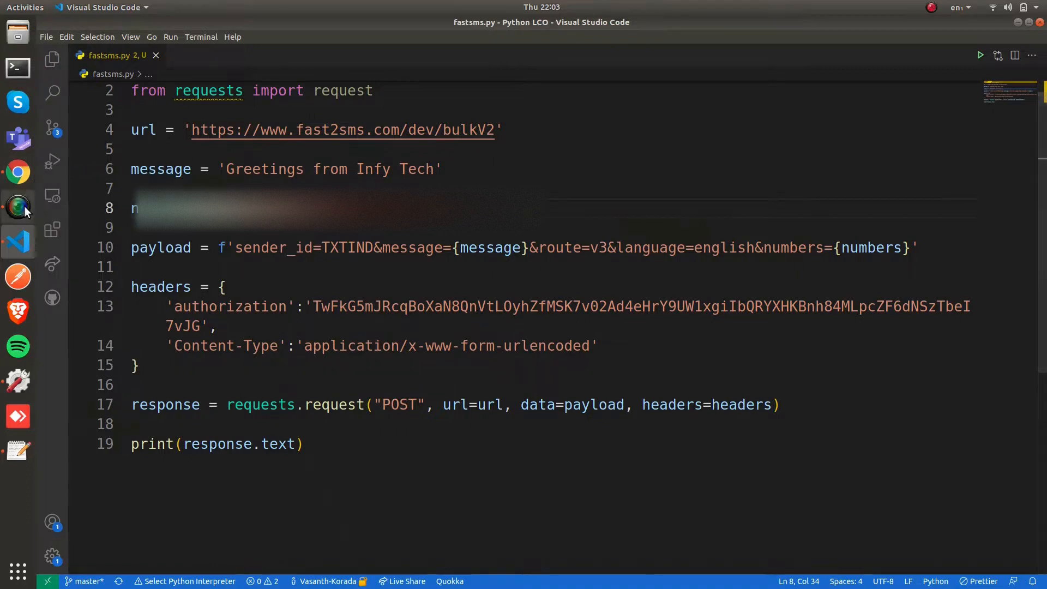